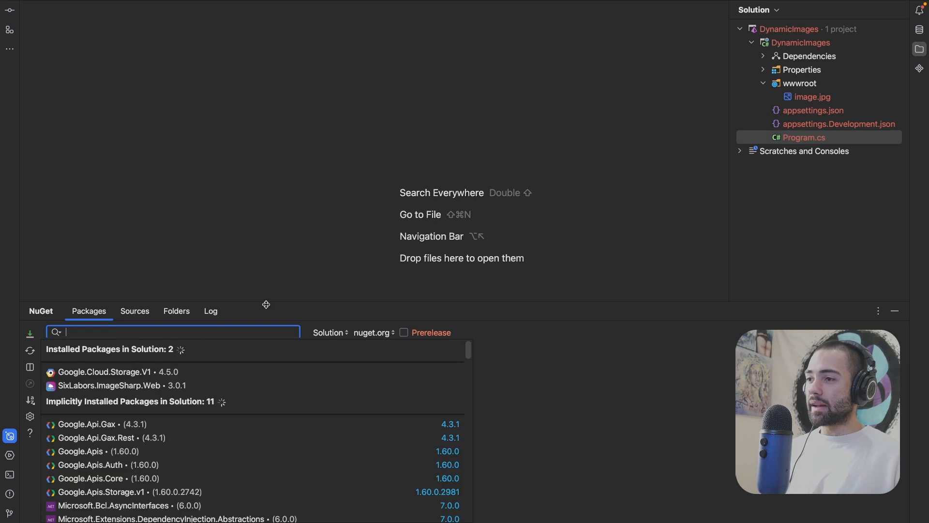
Switch from Rider's NuGet window to the ImageSharp.Web GitHub repository in Brave
{"action": "left_click", "coordinate": [109, 384]}
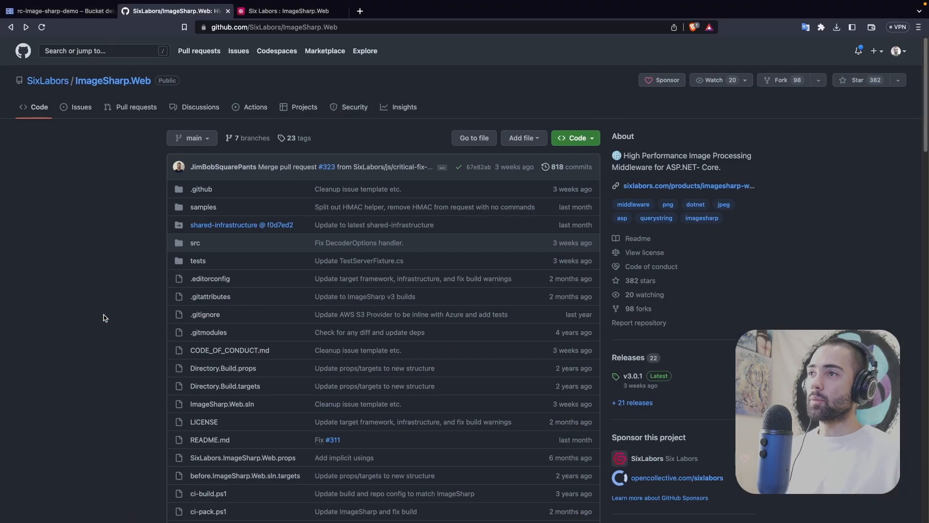
Browse the sixlabors.com ImageSharp.Web product page and its getting-started documentation
{"action": "left_click", "coordinate": [287, 11]}
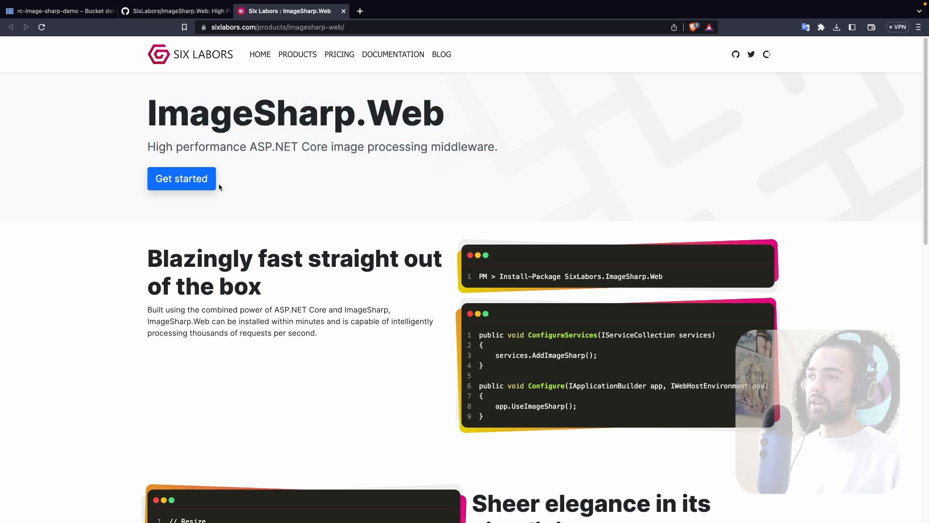
{"action": "left_click", "coordinate": [181, 178]}
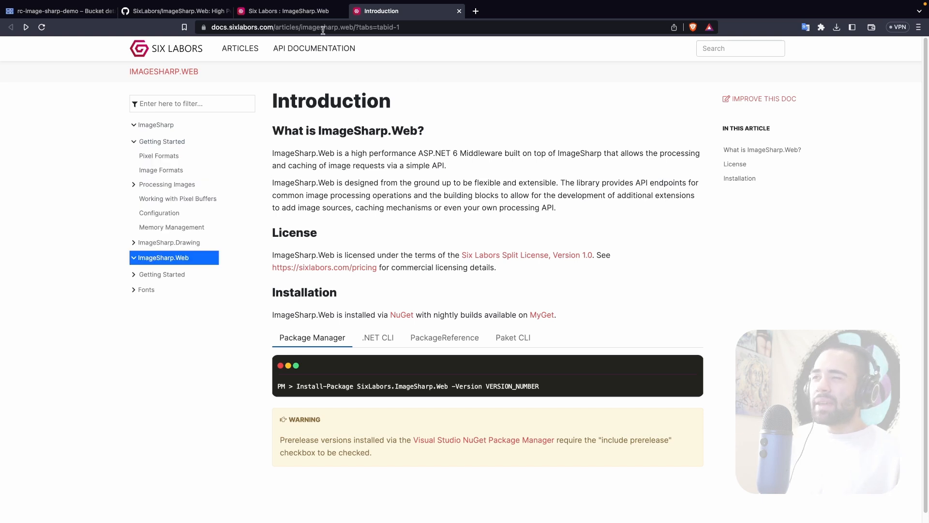
{"action": "left_click", "coordinate": [289, 10]}
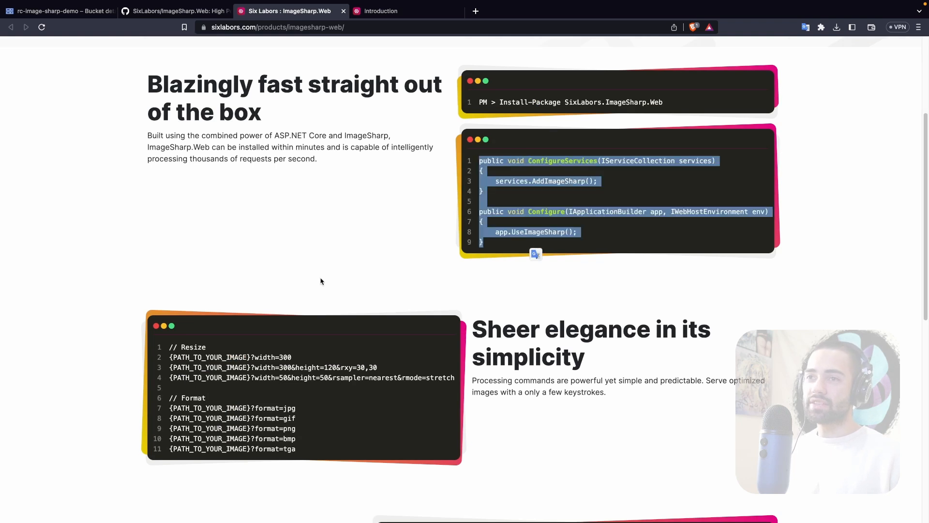
{"action": "scroll", "scroll_direction": "down", "scroll_amount": 3}
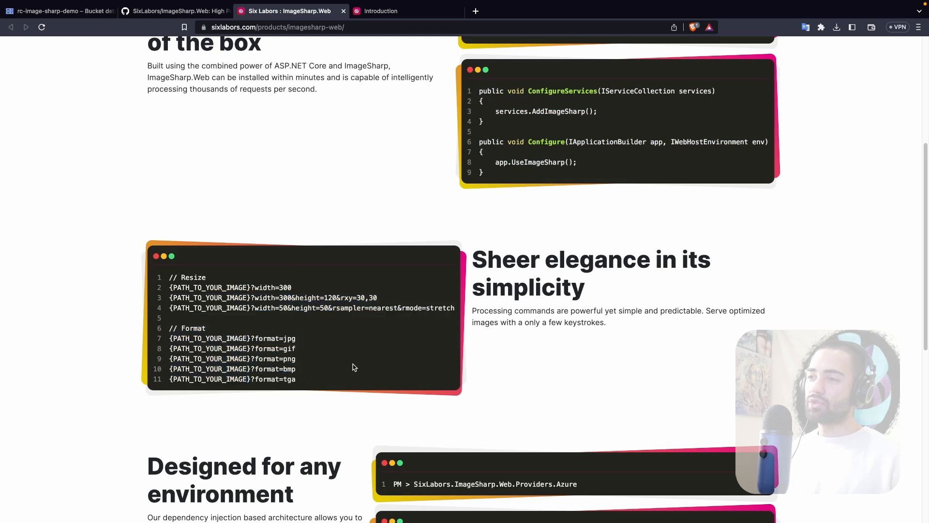
{"action": "mouse_move", "coordinate": [351, 364]}
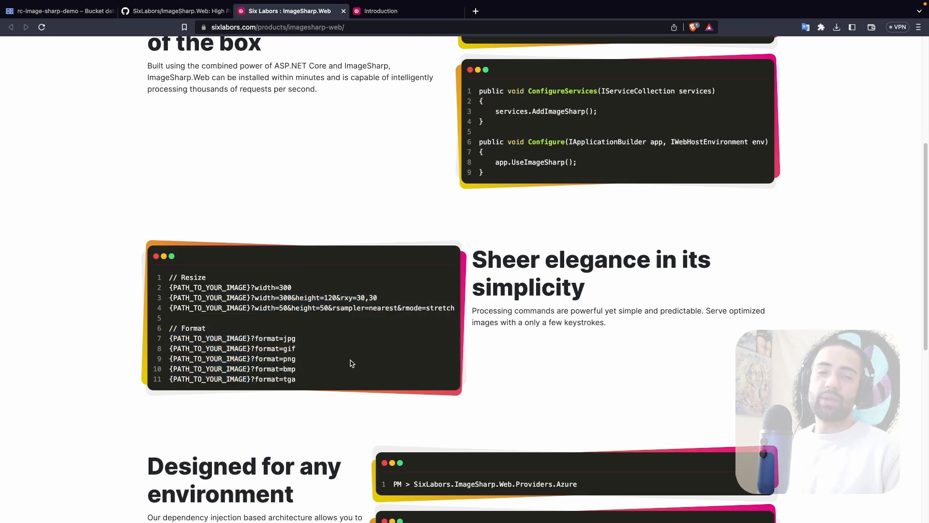
{"action": "scroll", "scroll_direction": "down", "scroll_amount": 3}
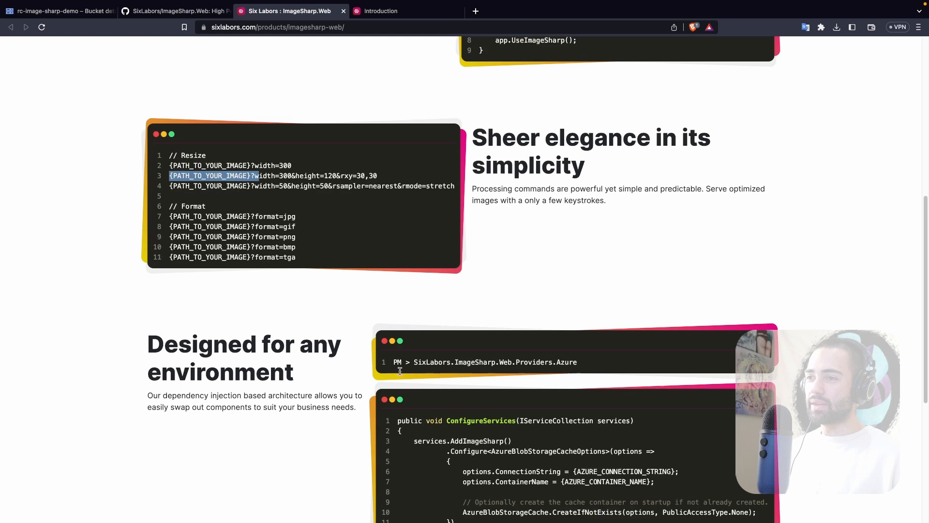
{"action": "scroll", "scroll_direction": "down", "scroll_amount": 3}
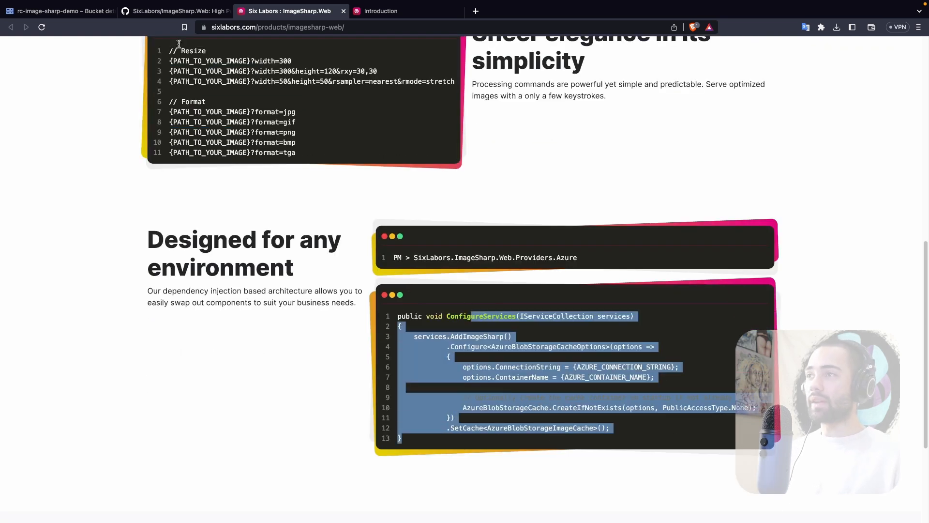
View the repository's src folder with the AWS and Azure provider projects, checking the storage bucket along the way
{"action": "left_click", "coordinate": [175, 10]}
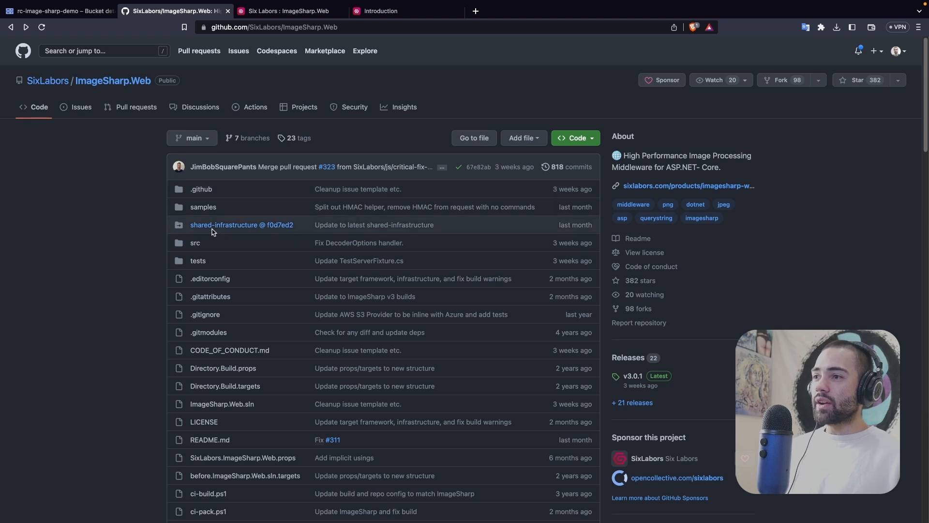
{"action": "mouse_move", "coordinate": [195, 242]}
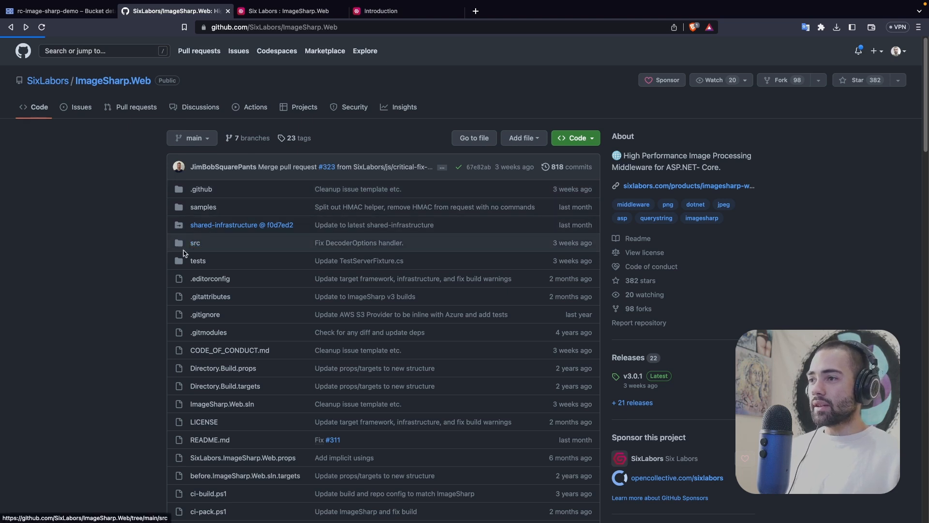
{"action": "left_click", "coordinate": [194, 242]}
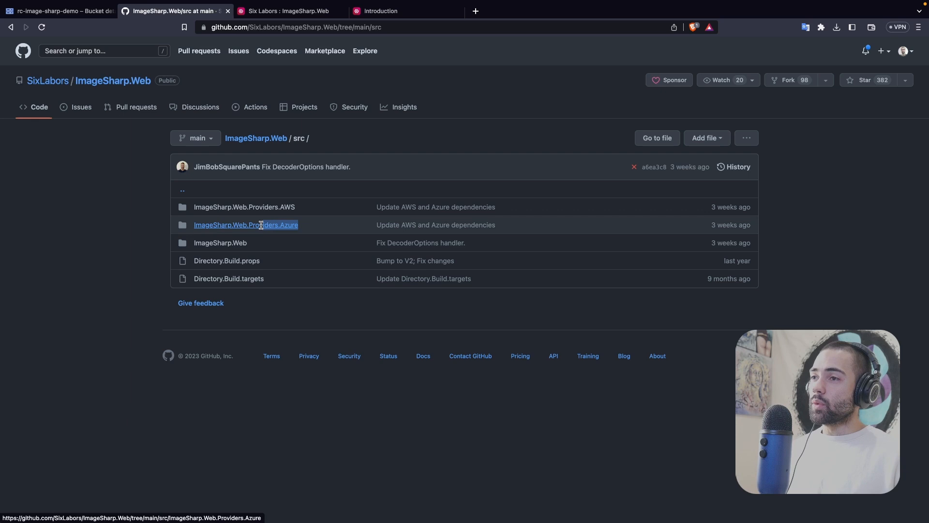
{"action": "mouse_move", "coordinate": [94, 213]}
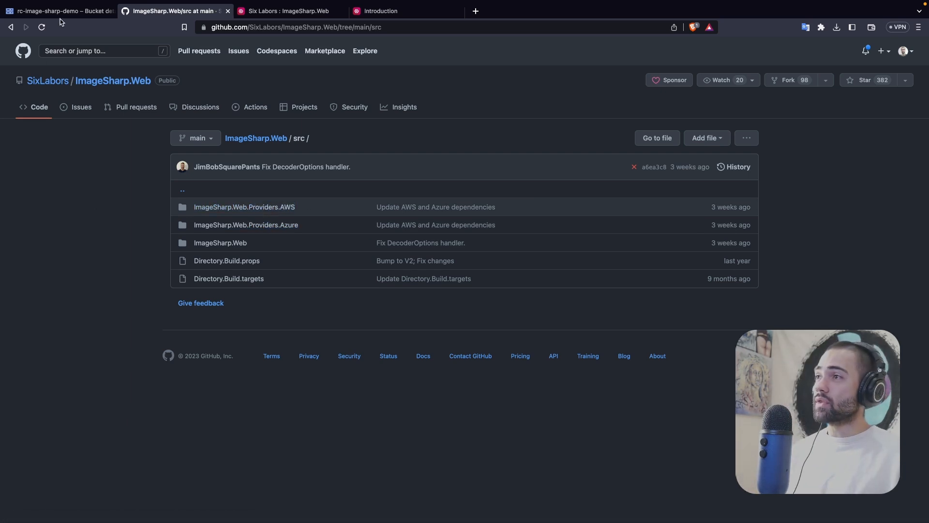
{"action": "left_click", "coordinate": [59, 10]}
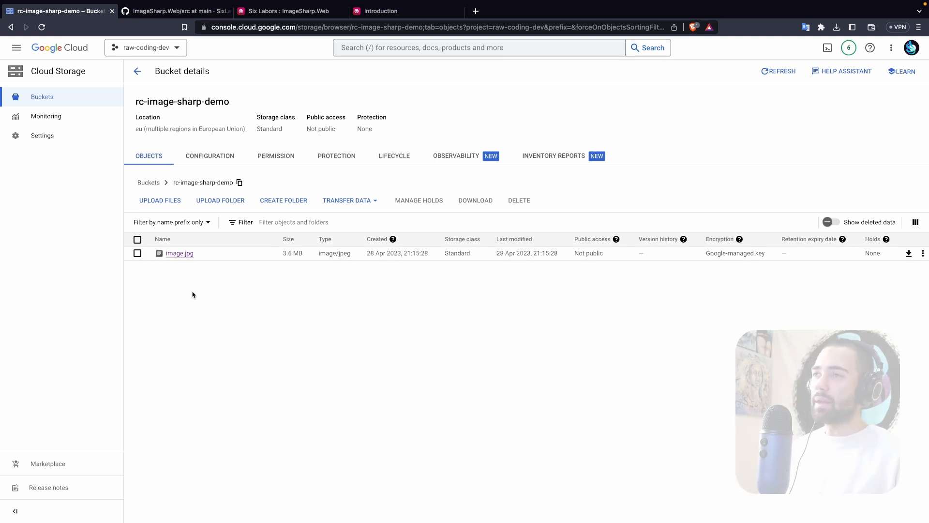
{"action": "left_click", "coordinate": [172, 11]}
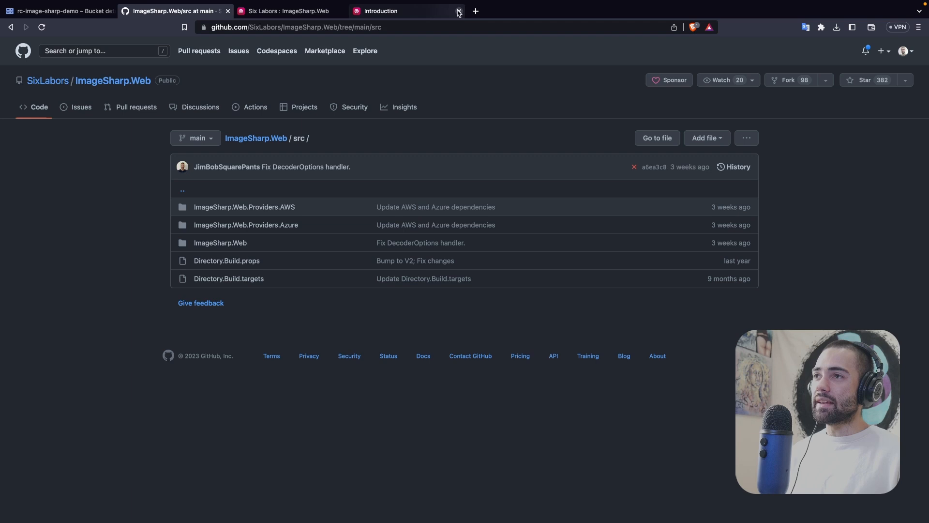
Review the Google.Cloud.Storage.V1 package, hide the NuGet list and bring up Program.cs
{"action": "left_click", "coordinate": [458, 11]}
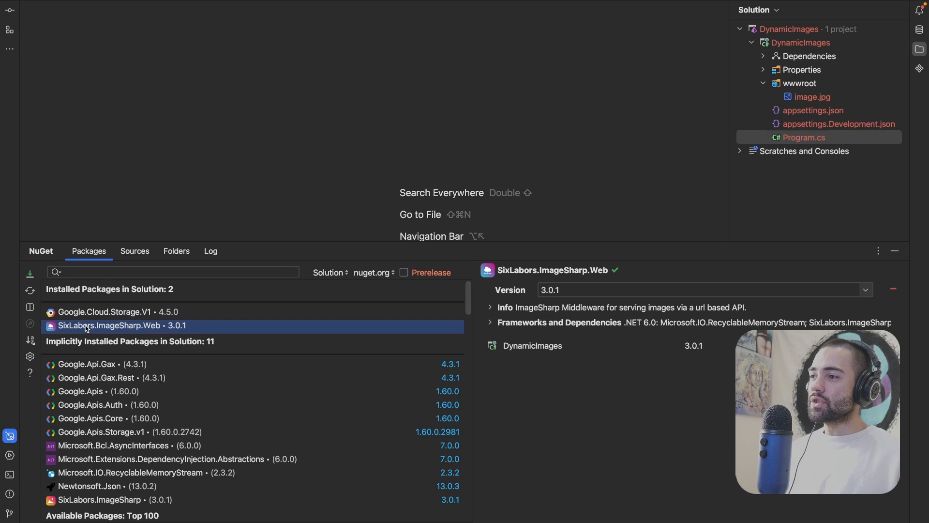
{"action": "left_click", "coordinate": [105, 312]}
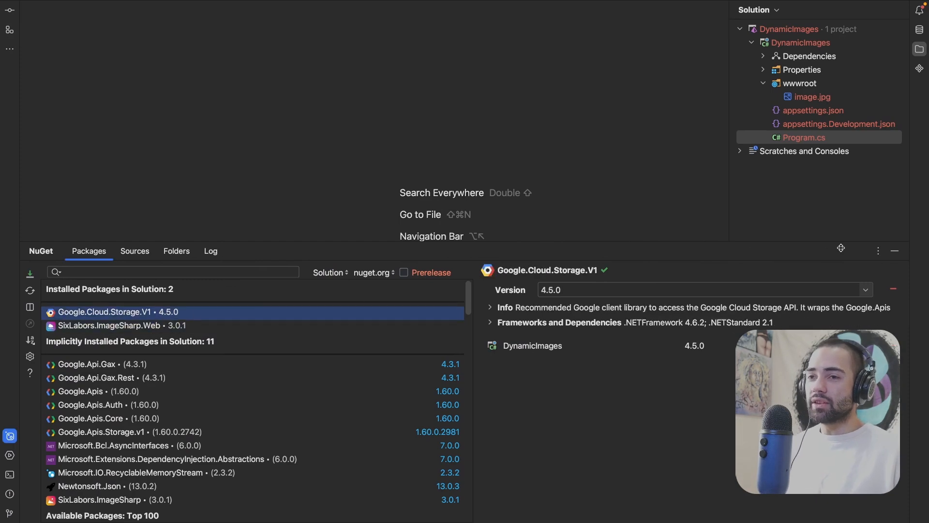
{"action": "mouse_move", "coordinate": [896, 250]}
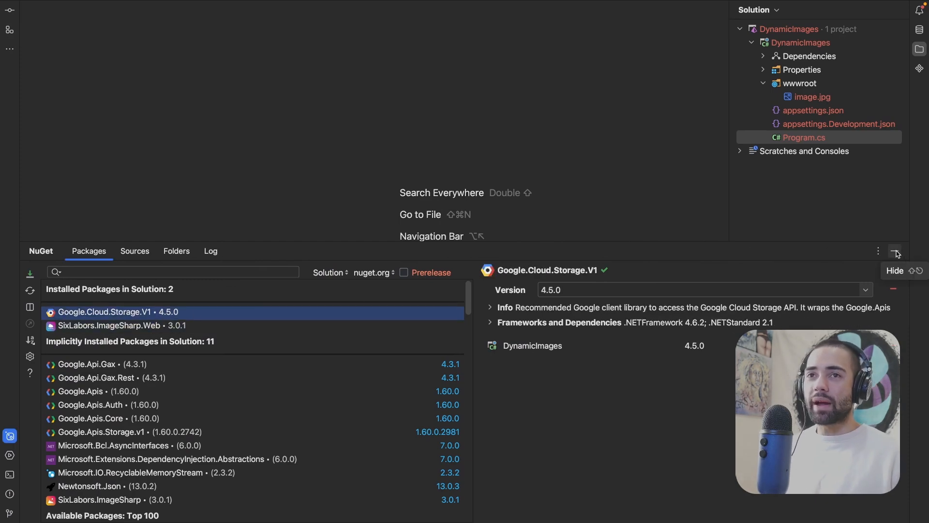
{"action": "left_click", "coordinate": [896, 251]}
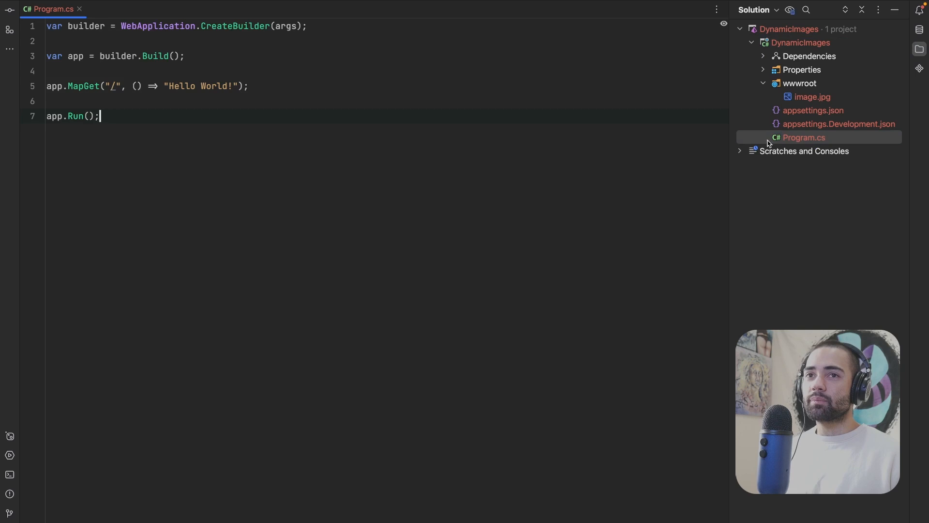
{"action": "left_click", "coordinate": [813, 97]}
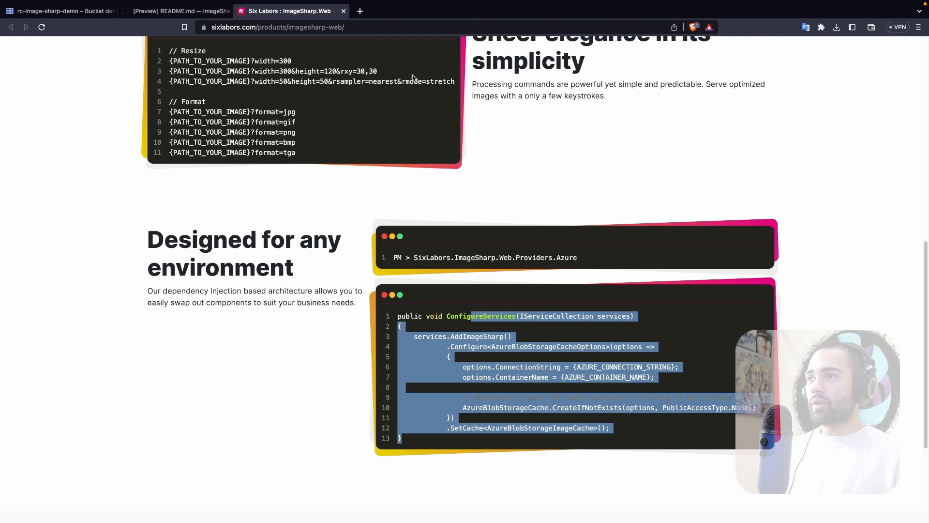
Add builder.Services.AddImageSharp() registration to Program.cs
{"action": "scroll", "scroll_direction": "up", "scroll_amount": 3}
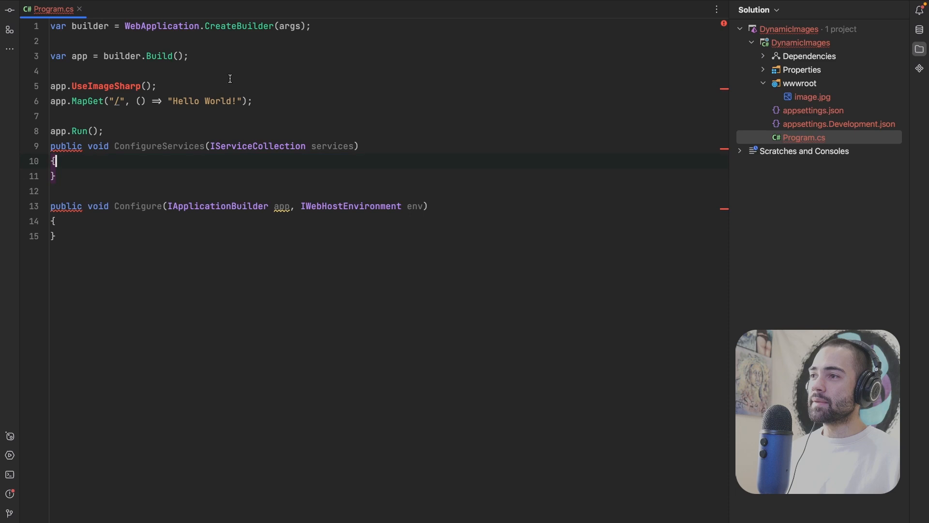
{"action": "type", "text": "services.AddImageSharp();"}
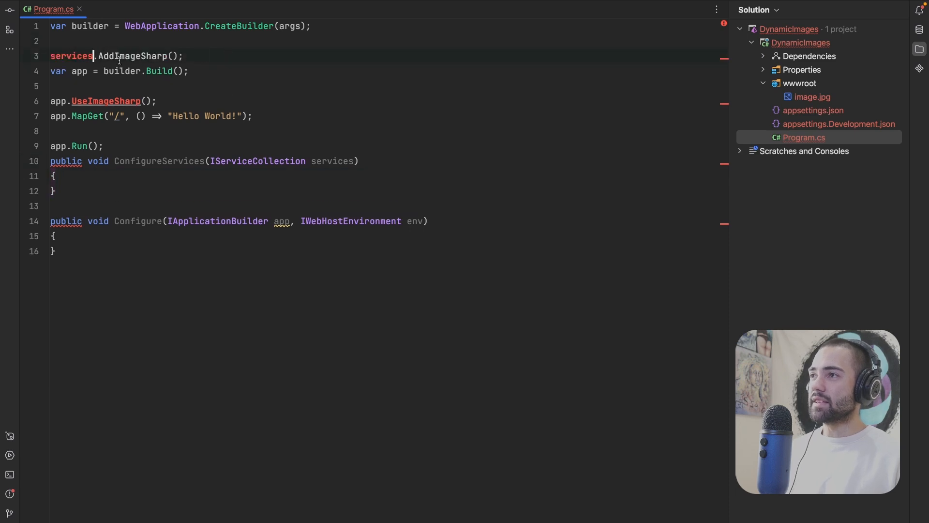
{"action": "type", "text": "builder.S"}
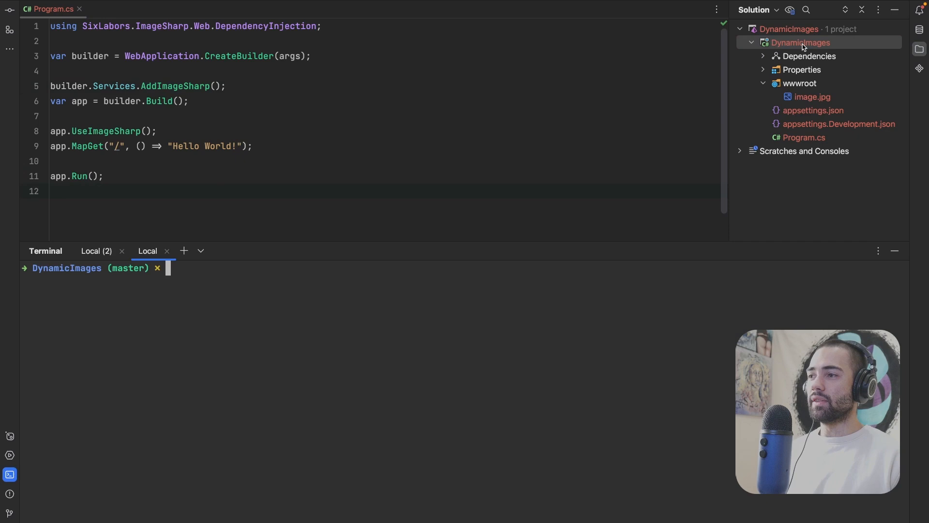
Run dotnet watch and load localhost:5215/image.jpg?width=600 to see the 600×400 resized image
{"action": "type", "text": "dotwatch"}
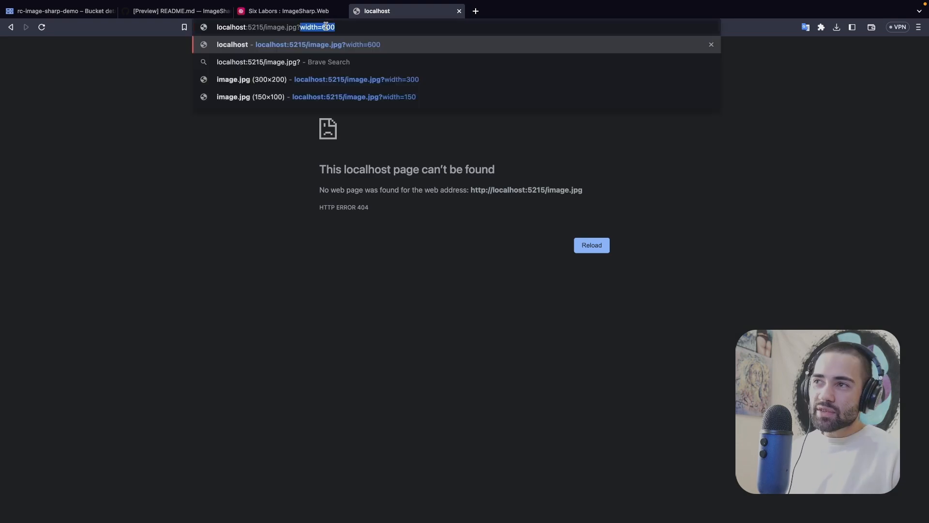
{"action": "key", "text": "Enter"}
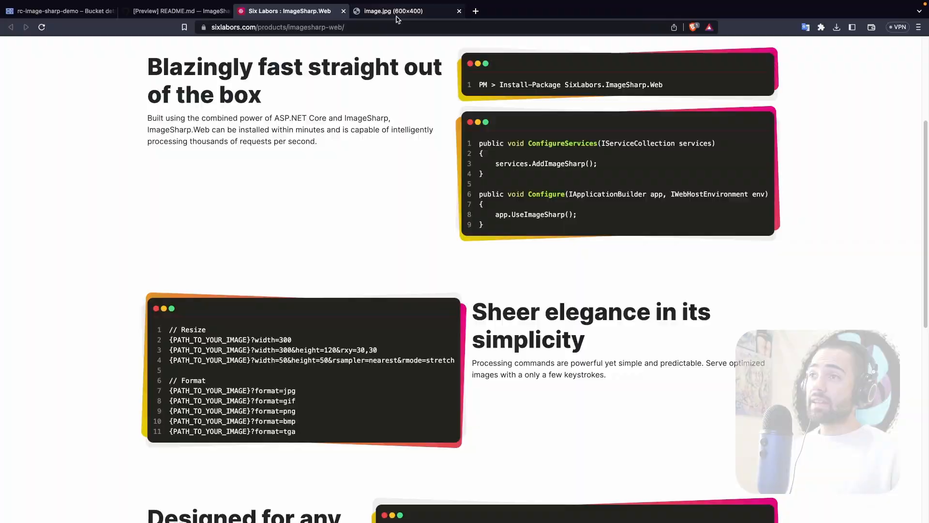
{"action": "left_click", "coordinate": [408, 11]}
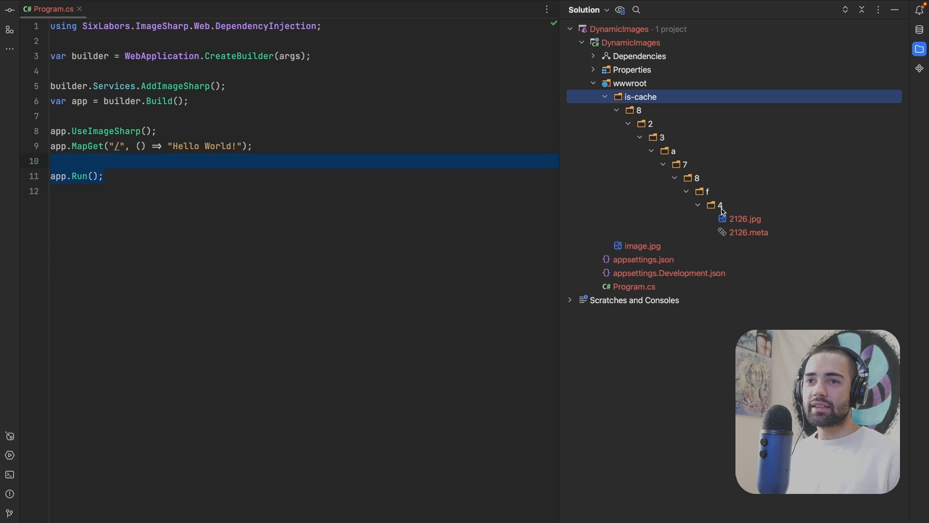
Inspect the cached 2126.meta file, the is-cache folder and appsettings.json in the Solution tree
{"action": "left_click", "coordinate": [748, 231]}
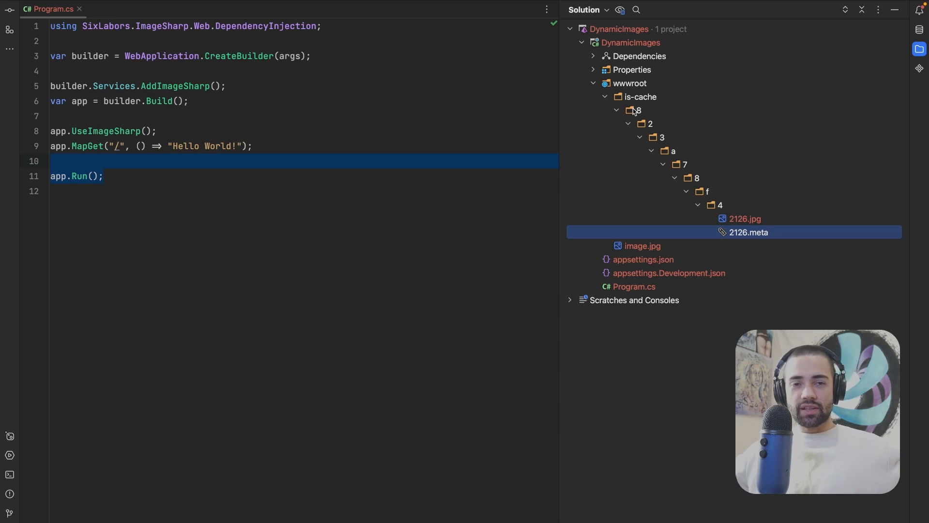
{"action": "left_click", "coordinate": [640, 96]}
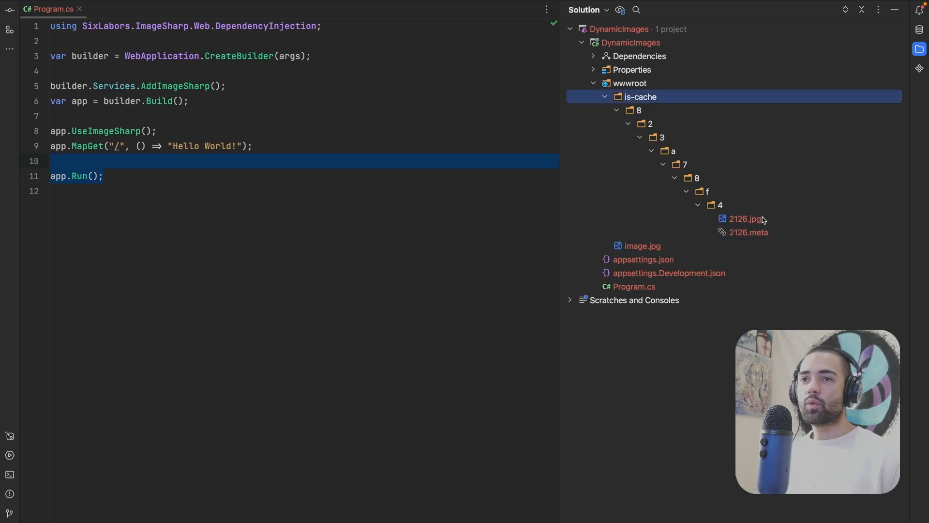
{"action": "left_click", "coordinate": [643, 260]}
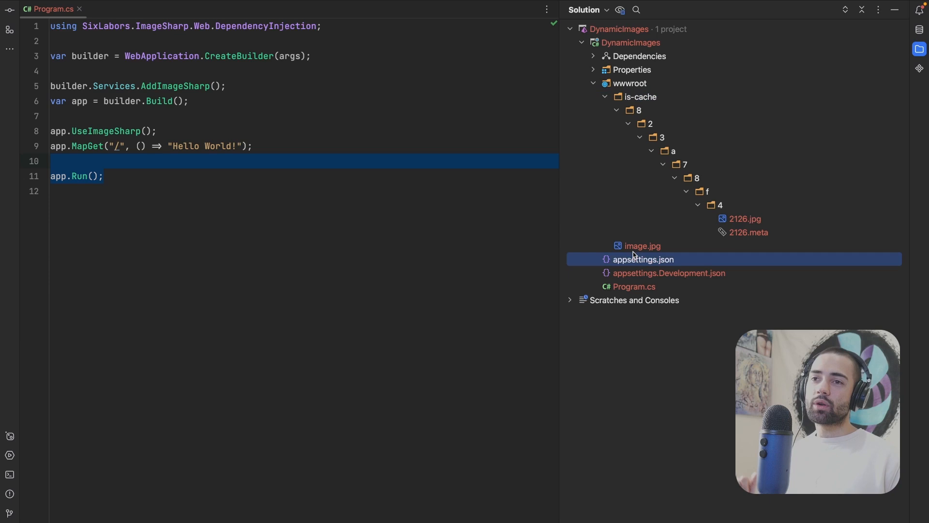
{"action": "left_click", "coordinate": [642, 97]}
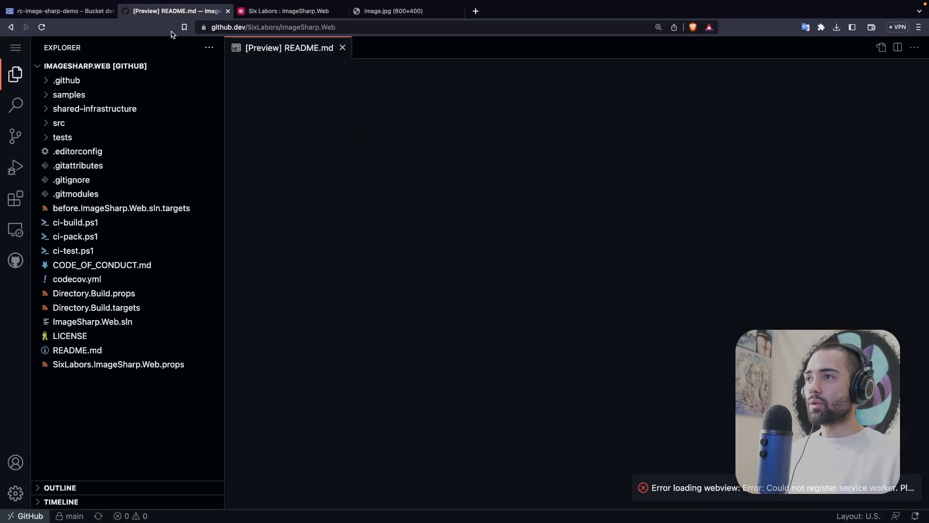
Expand src > ImageSharp.Web.Providers.Azure > Caching in the github.dev Explorer
{"action": "left_click", "coordinate": [59, 123]}
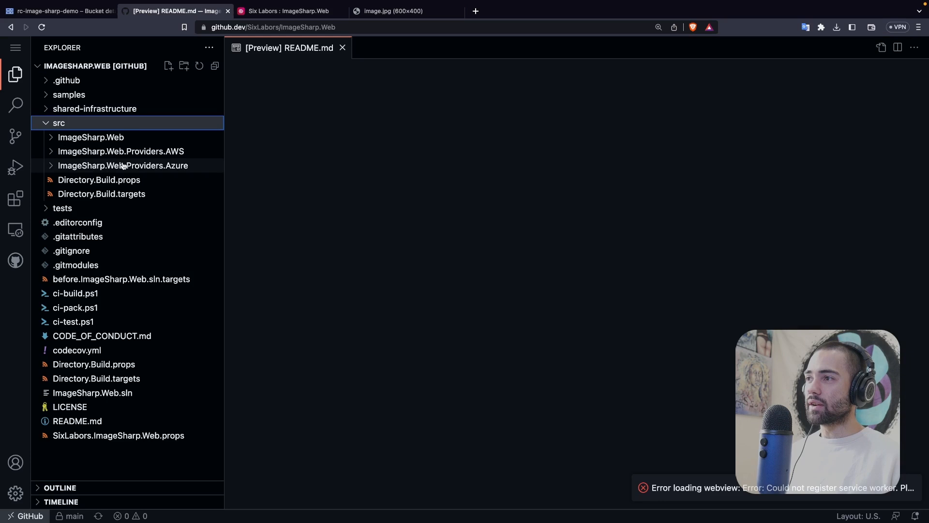
{"action": "left_click", "coordinate": [120, 151]}
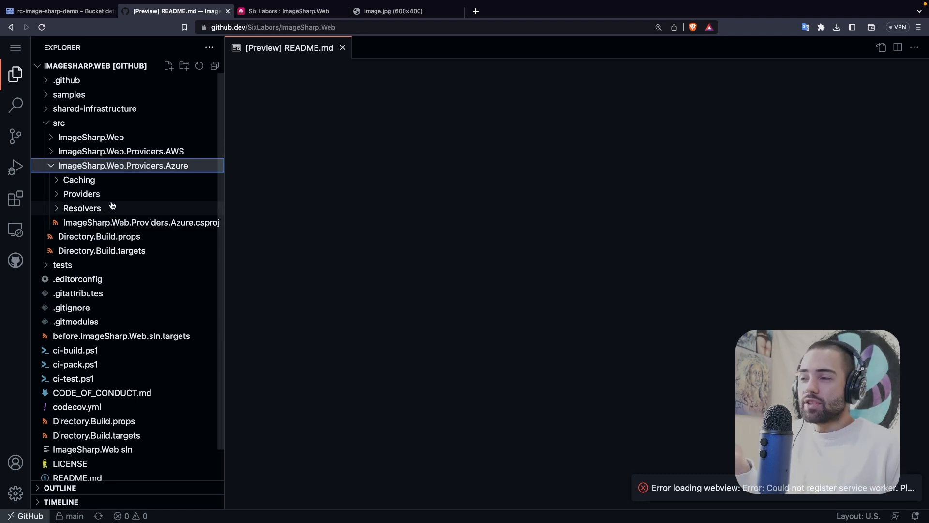
{"action": "left_click", "coordinate": [79, 180]}
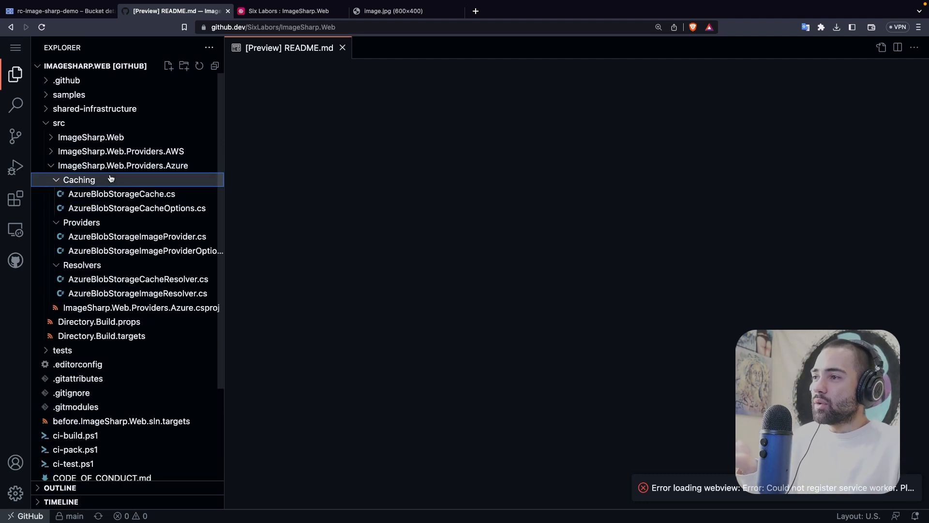
{"action": "mouse_move", "coordinate": [300, 79]}
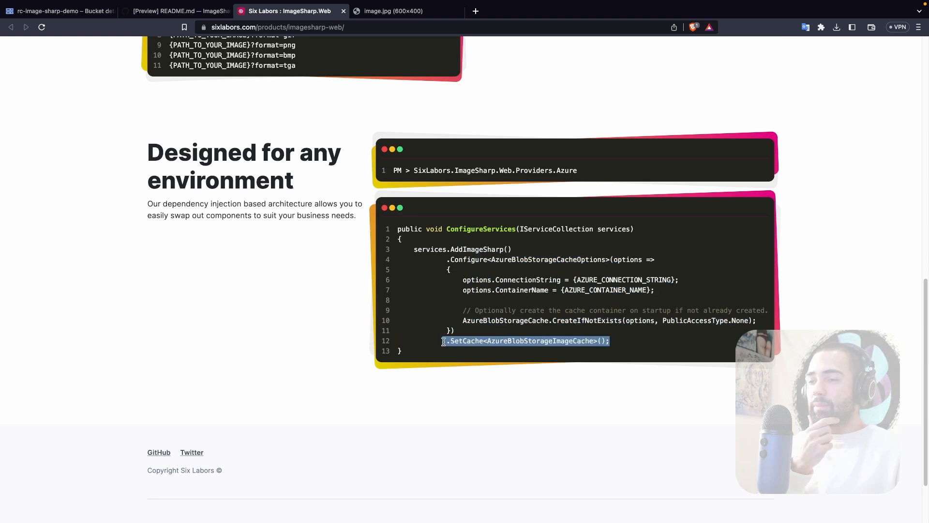
{"action": "double_click", "coordinate": [540, 340]}
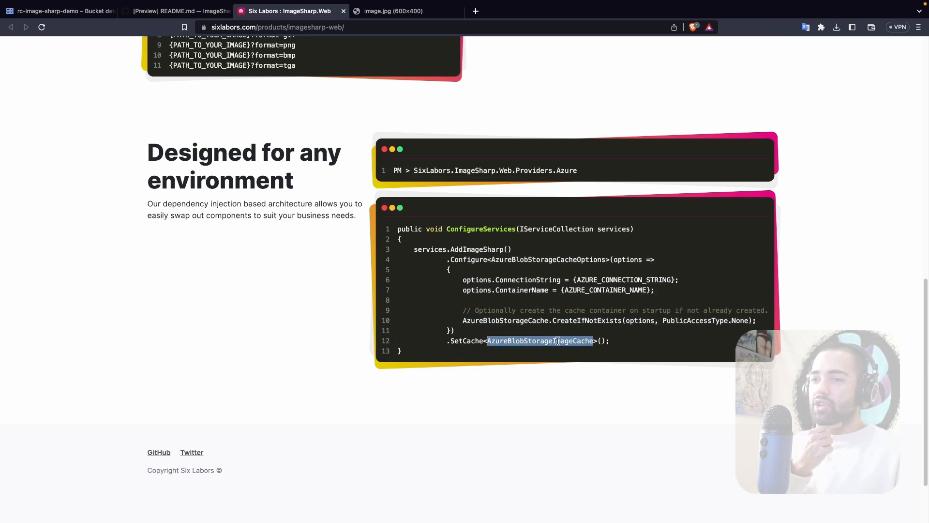
{"action": "left_click", "coordinate": [172, 10]}
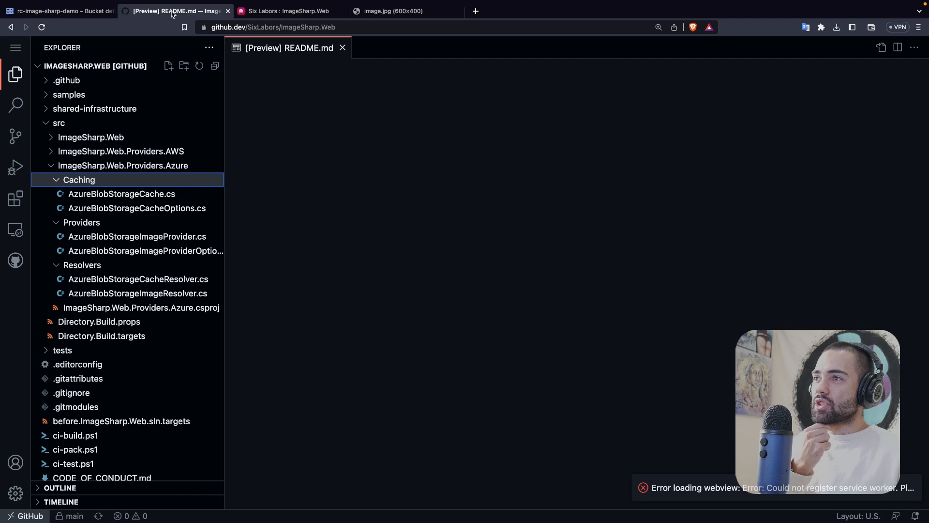
Read the AzureBlobStorageCache and AzureBlobStorageImageProvider source files
{"action": "left_click", "coordinate": [121, 194]}
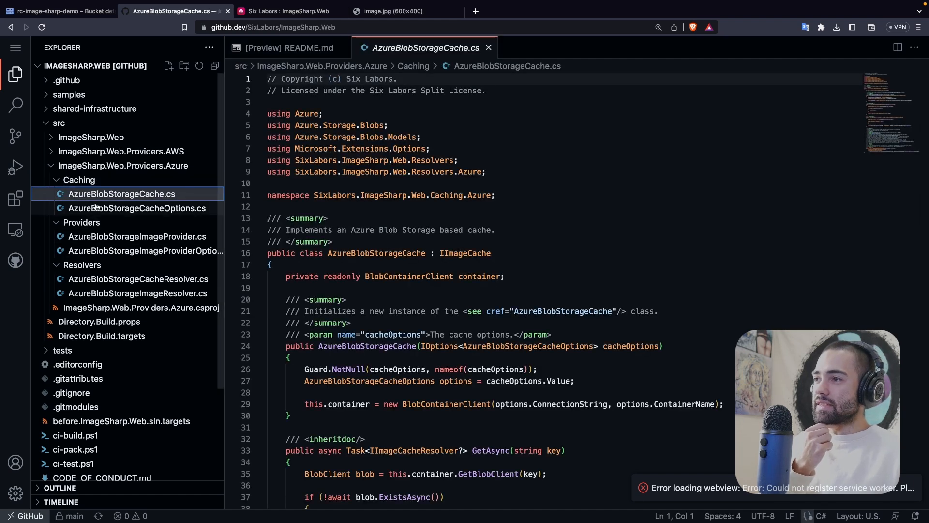
{"action": "left_click", "coordinate": [121, 193]}
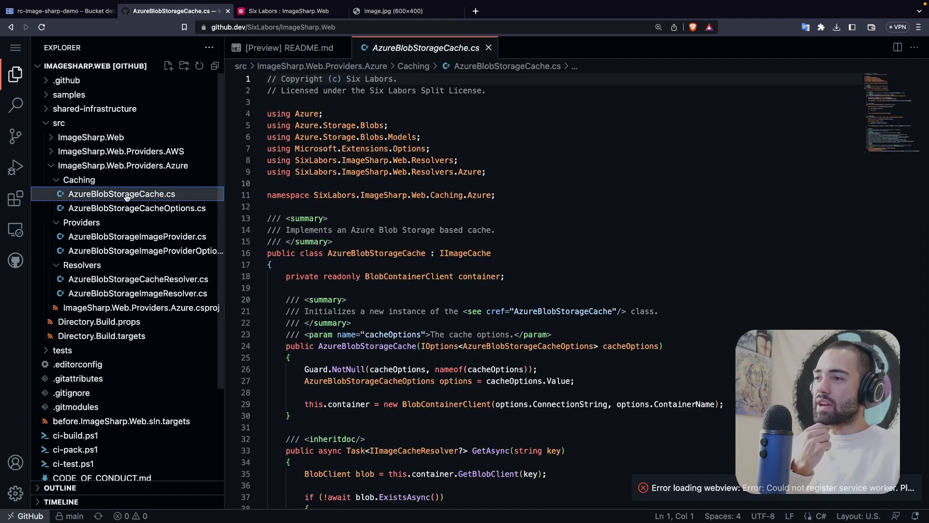
{"action": "left_click", "coordinate": [137, 236]}
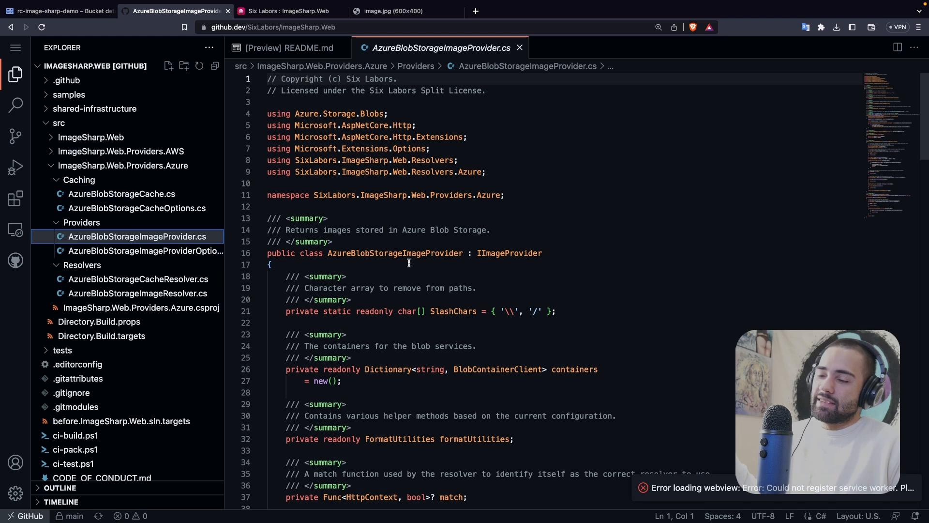
{"action": "mouse_move", "coordinate": [445, 259]}
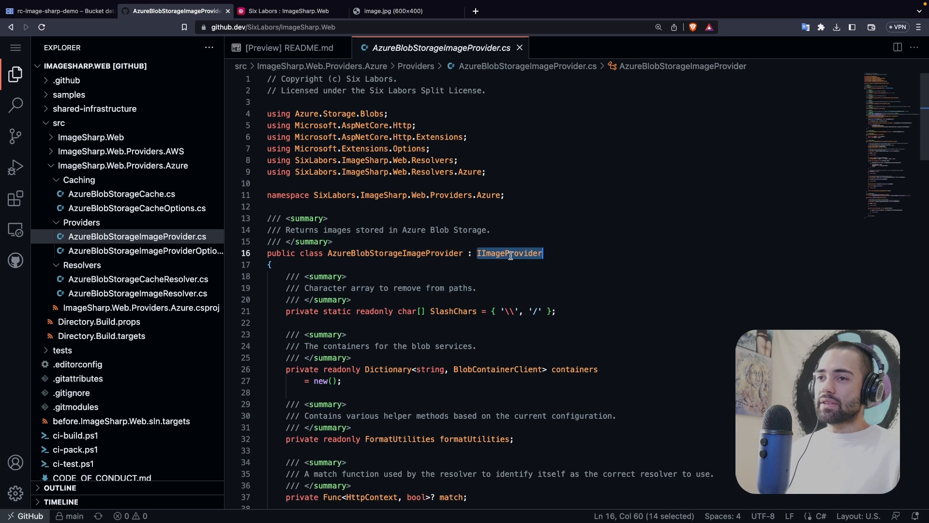
{"action": "left_click", "coordinate": [121, 193]}
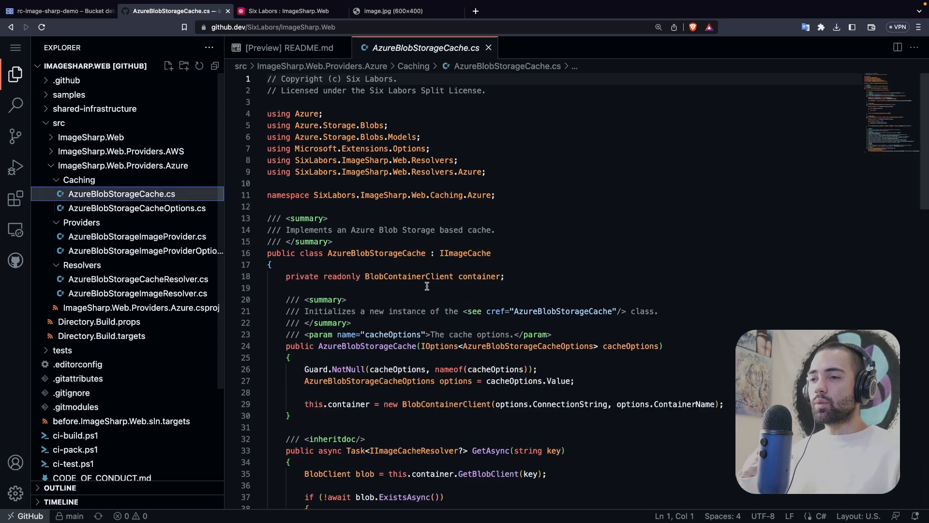
{"action": "double_click", "coordinate": [465, 253]}
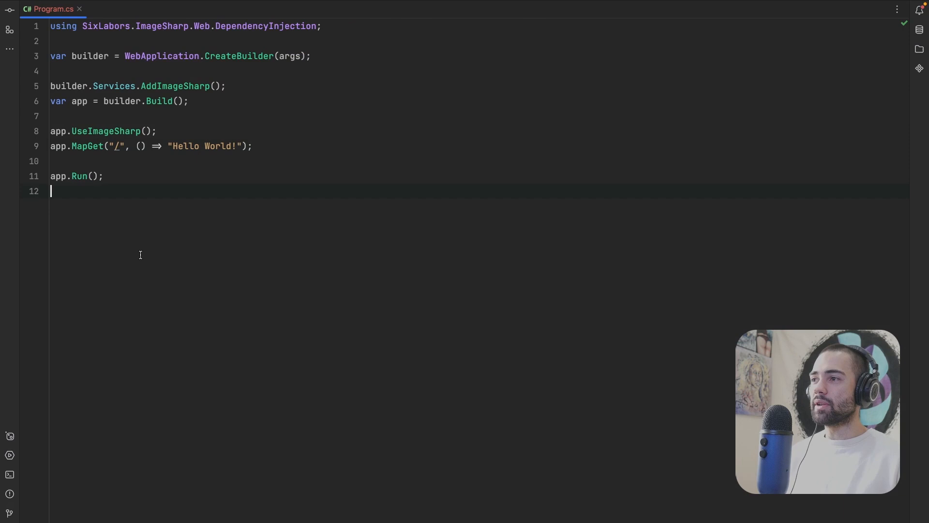
Declare public class GcpImageProvider : IImageProvider and generate its stubbed members
{"action": "type", "text": "public"}
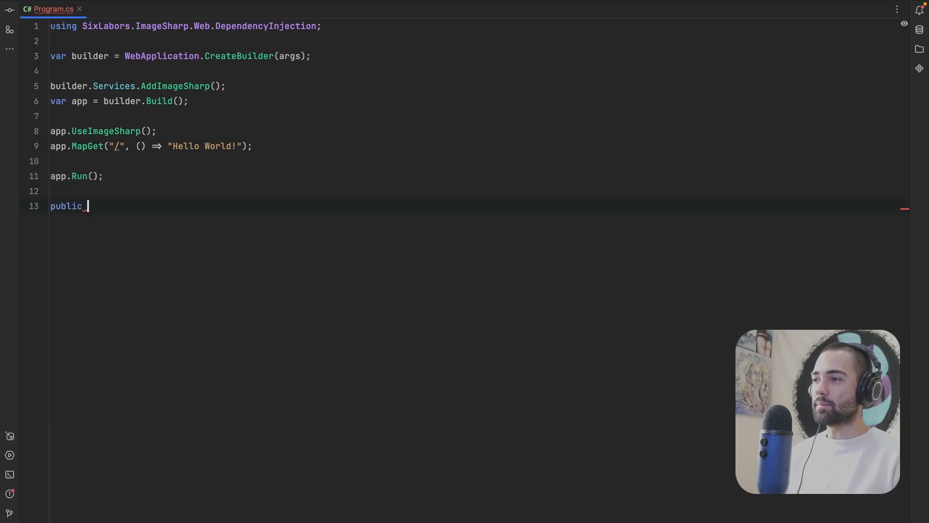
{"action": "type", "text": "class Gcp"}
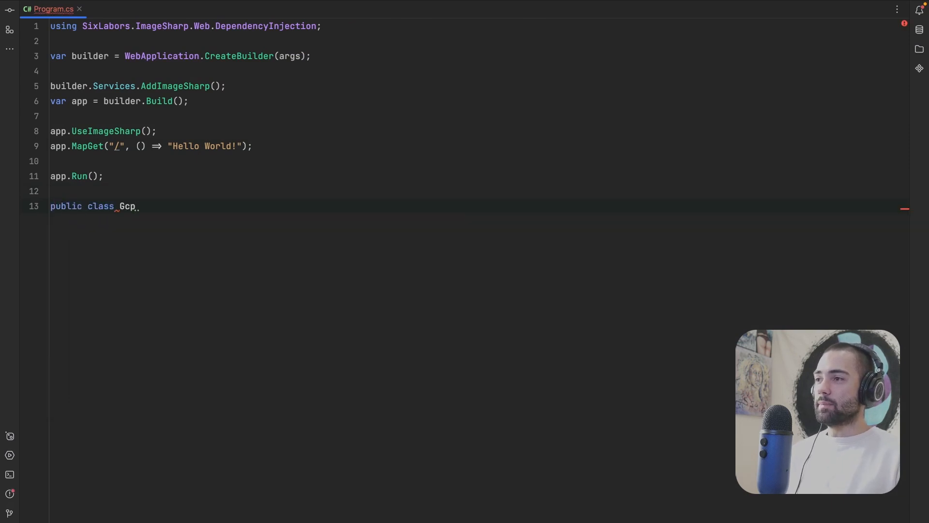
{"action": "type", "text": "ImageProvider :"}
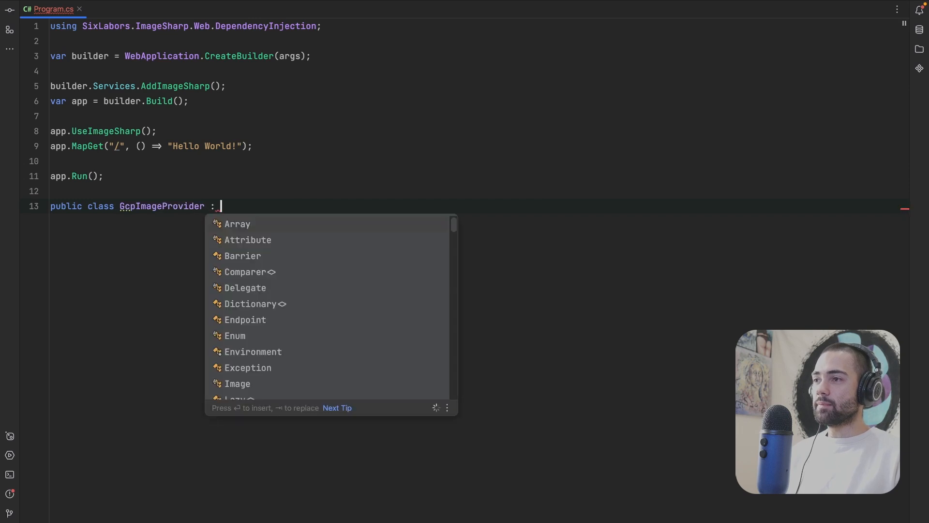
{"action": "type", "text": "IImage"}
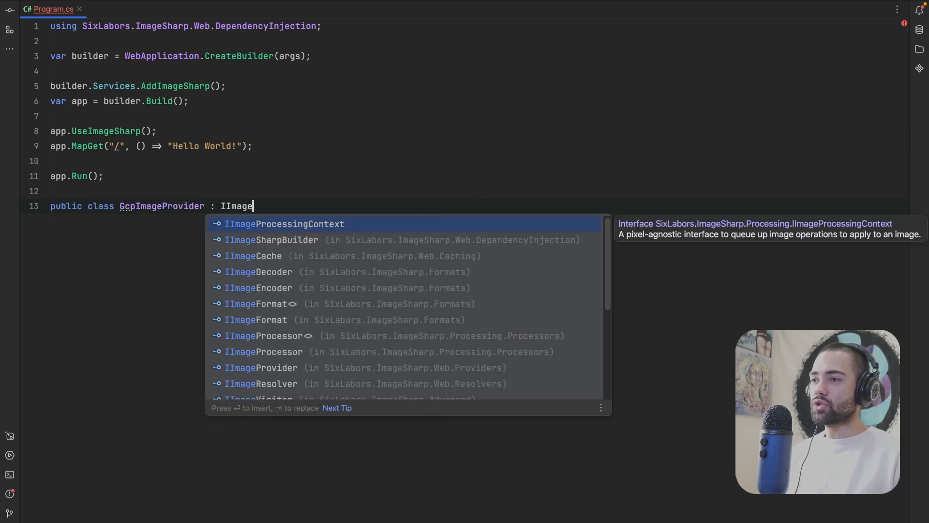
{"action": "left_click", "coordinate": [262, 367]}
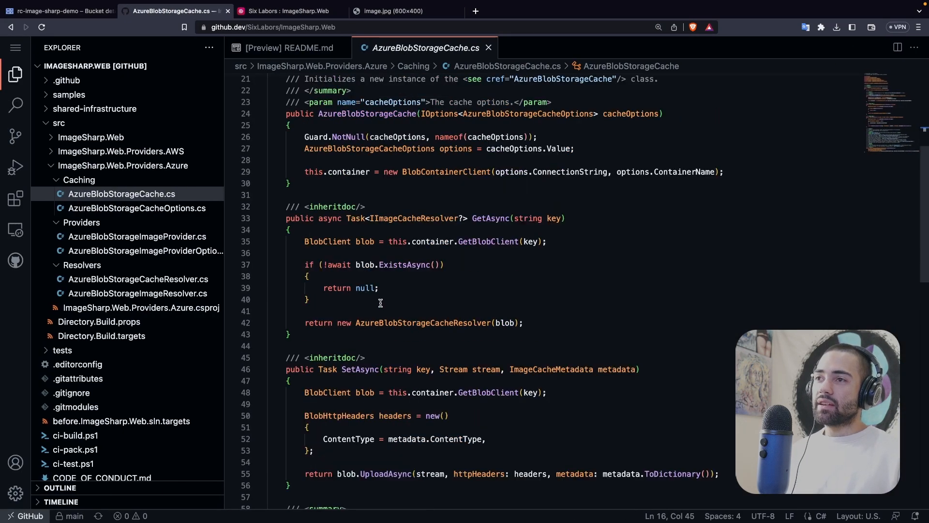
{"action": "left_click", "coordinate": [135, 236]}
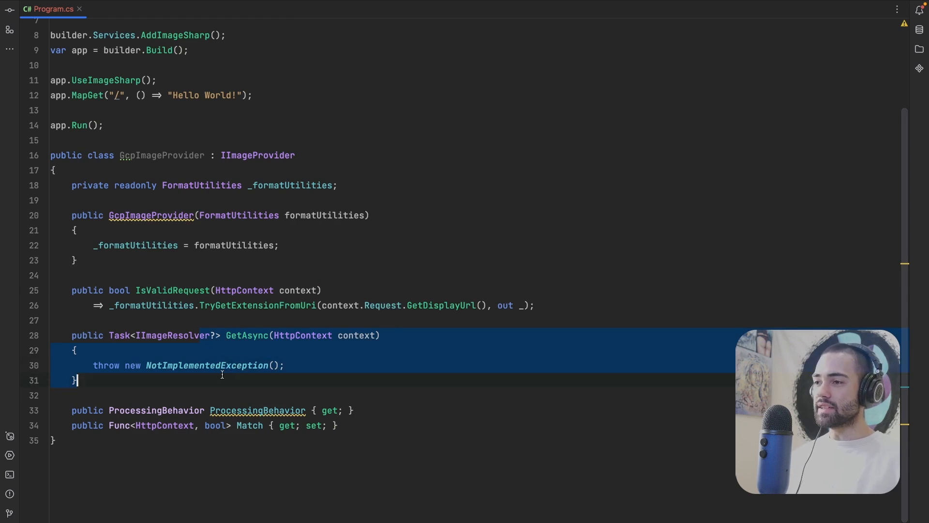
{"action": "left_click", "coordinate": [169, 335]}
{"action": "type", "text": "public class"}
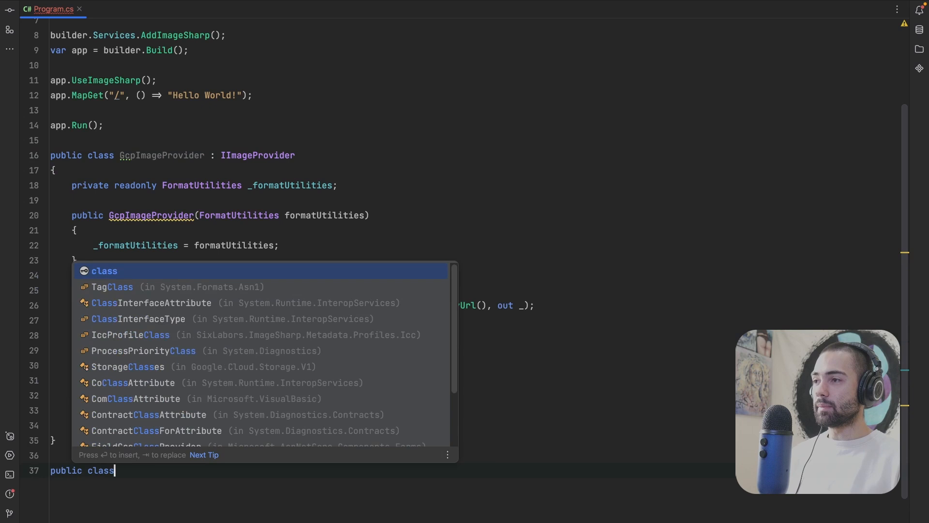
Declare public class GcpImageResolver : IImageResolver and generate stubbed GetMetaDataAsync and OpenReadAsync
{"action": "type", "text": "GcpImagePr"}
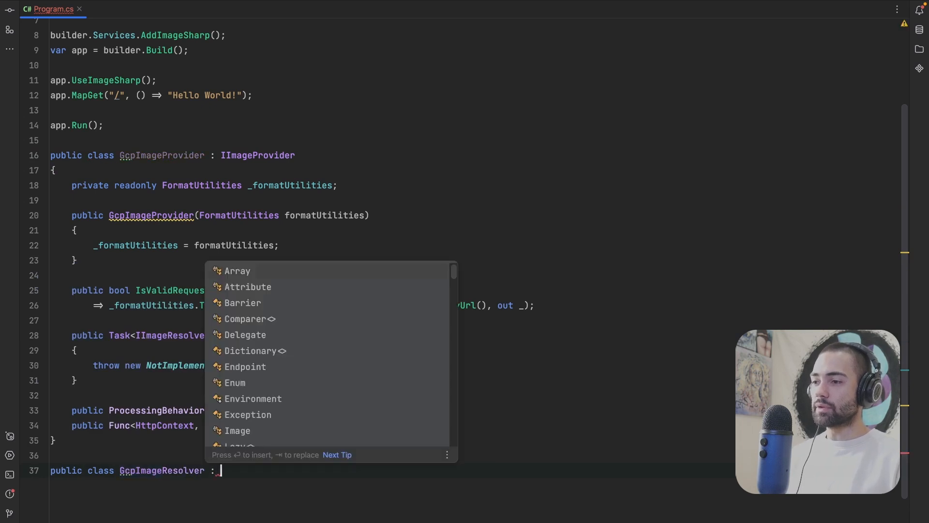
{"action": "type", "text": "IImageResolver"}
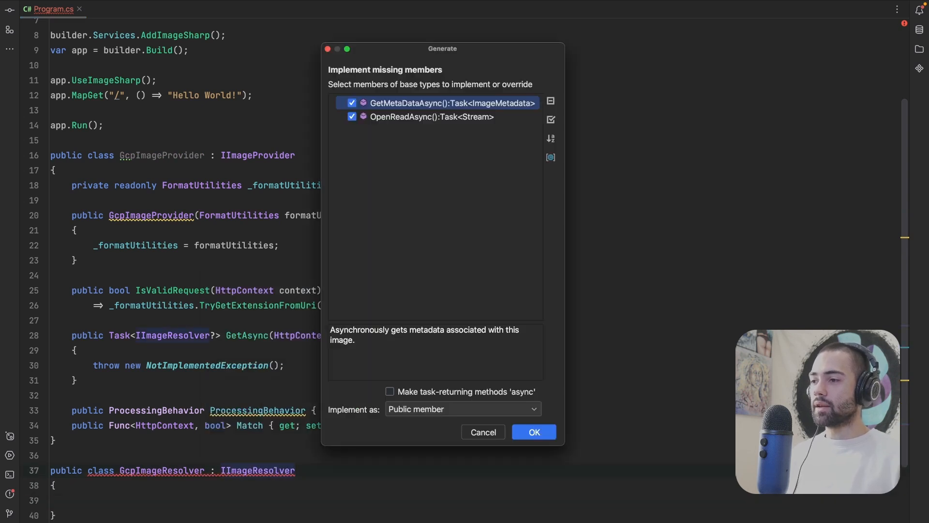
{"action": "left_click", "coordinate": [532, 432]}
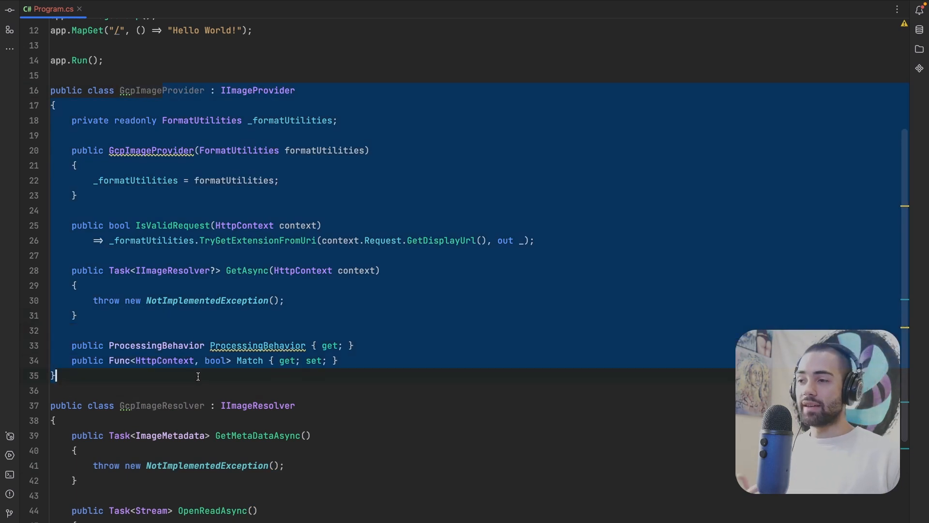
{"action": "scroll", "scroll_direction": "down", "scroll_amount": 3}
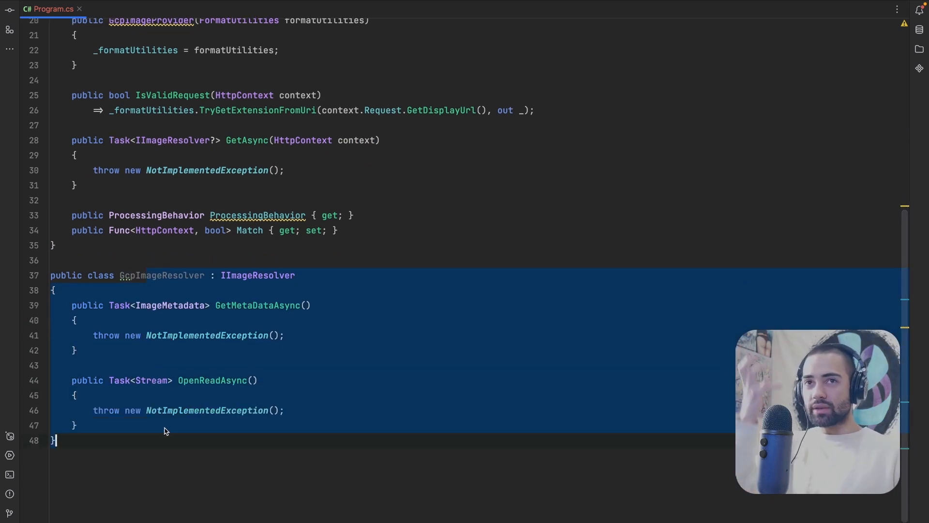
{"action": "mouse_move", "coordinate": [349, 340]}
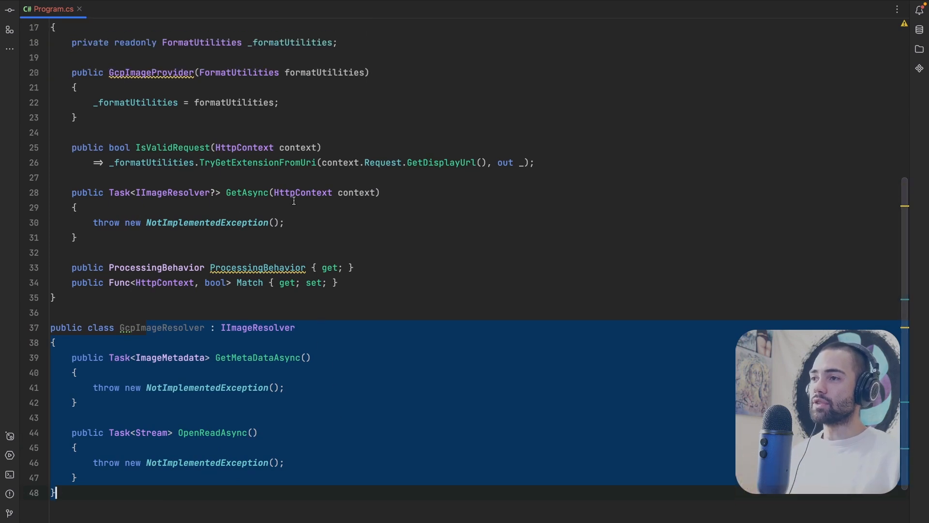
{"action": "type", "text": "return"}
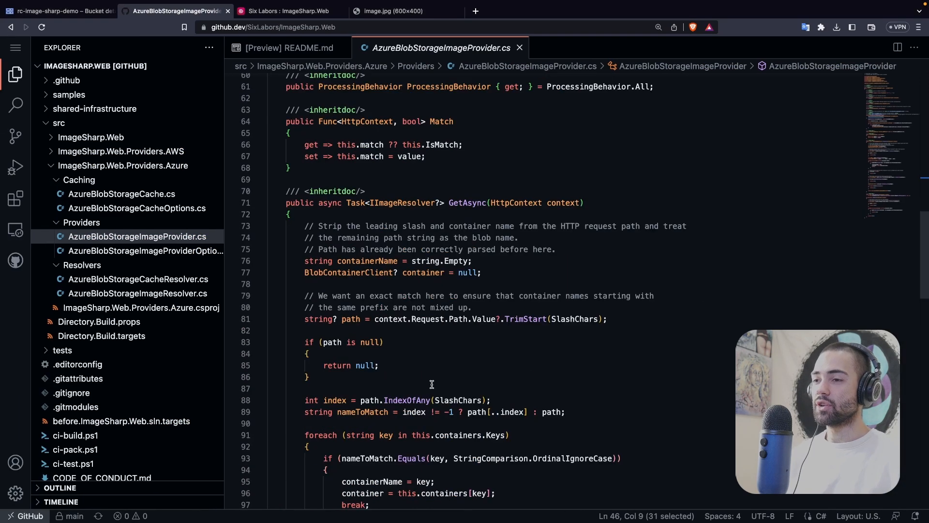
Write Match as ctx => ctx.Request.Path.StartsWithSegments("/image")
{"action": "scroll", "scroll_direction": "down", "scroll_amount": 3}
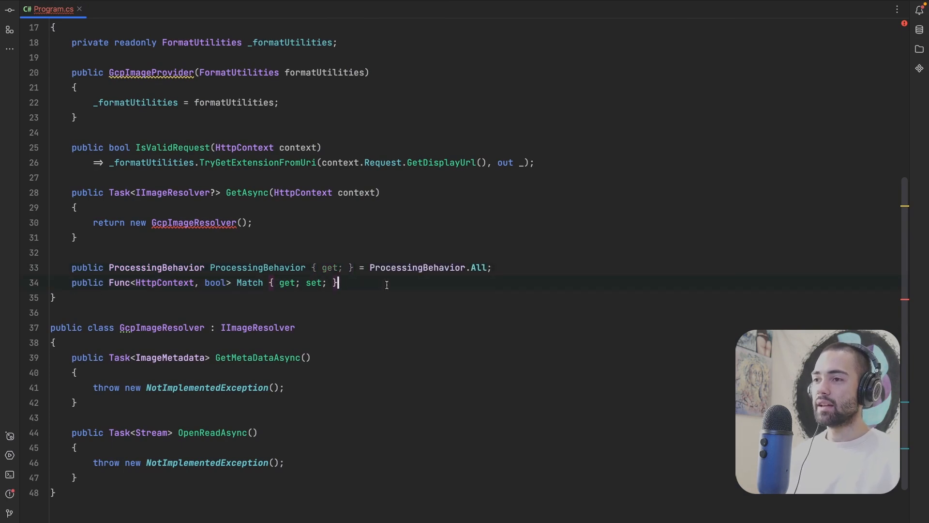
{"action": "type", "text": "= ctx ⇒ ctx."}
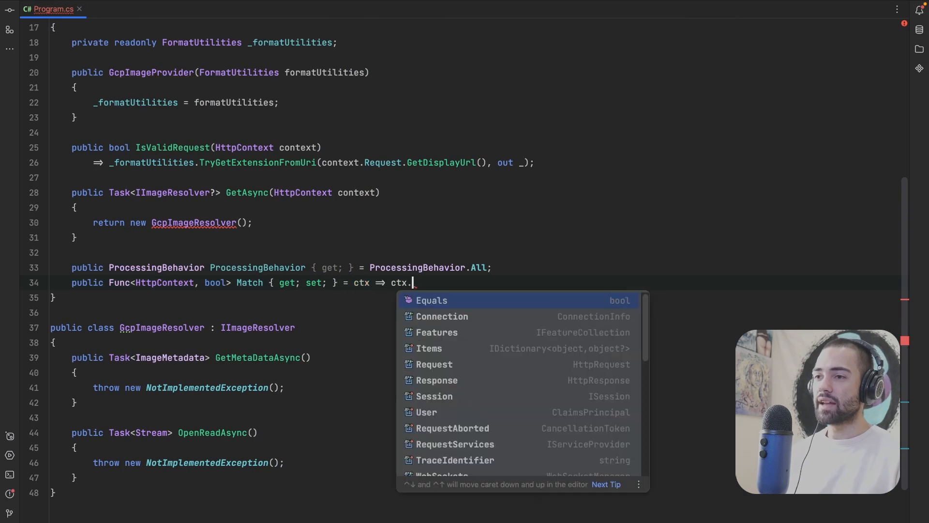
{"action": "type", "text": "Request.Path.StartsWithSegments(\""}
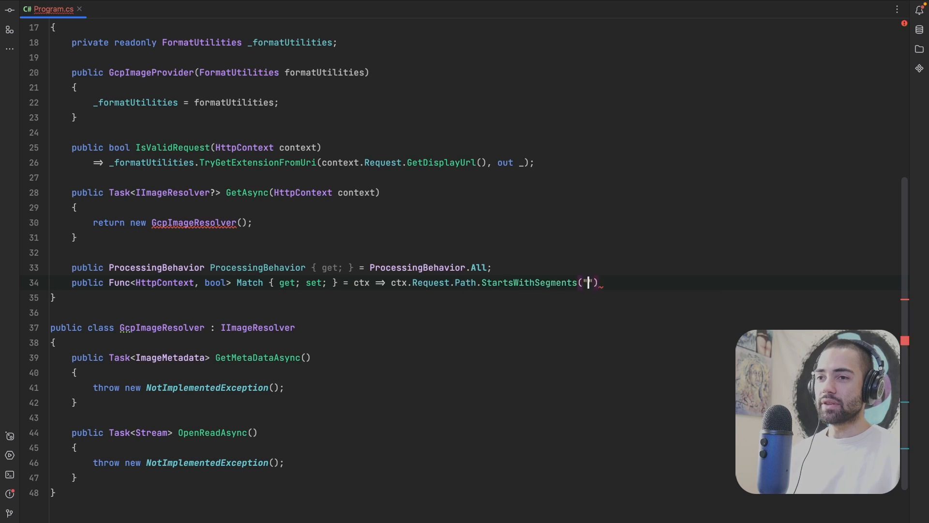
{"action": "type", "text": "/image"}
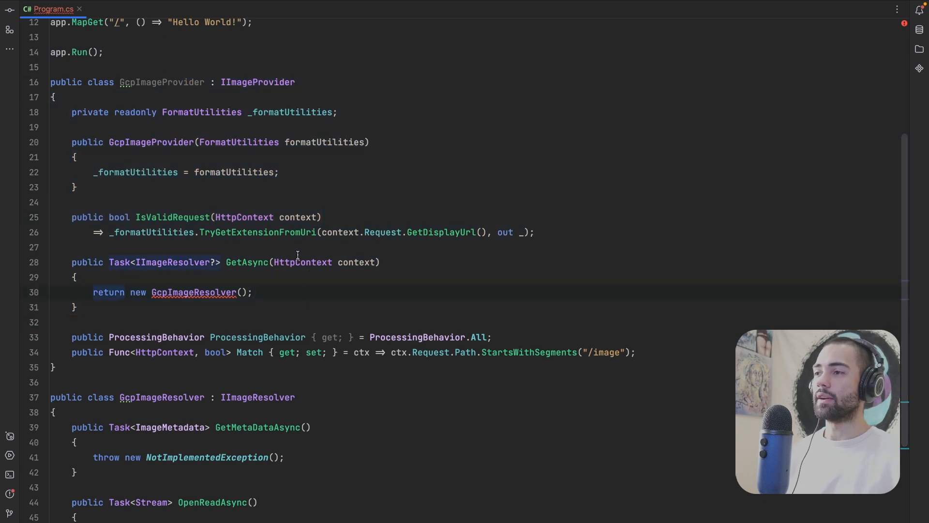
Register a StorageClient singleton in Program.cs via builder.Services.AddSingleton(sp => StorageClient.Create())
{"action": "type", "text": "b"}
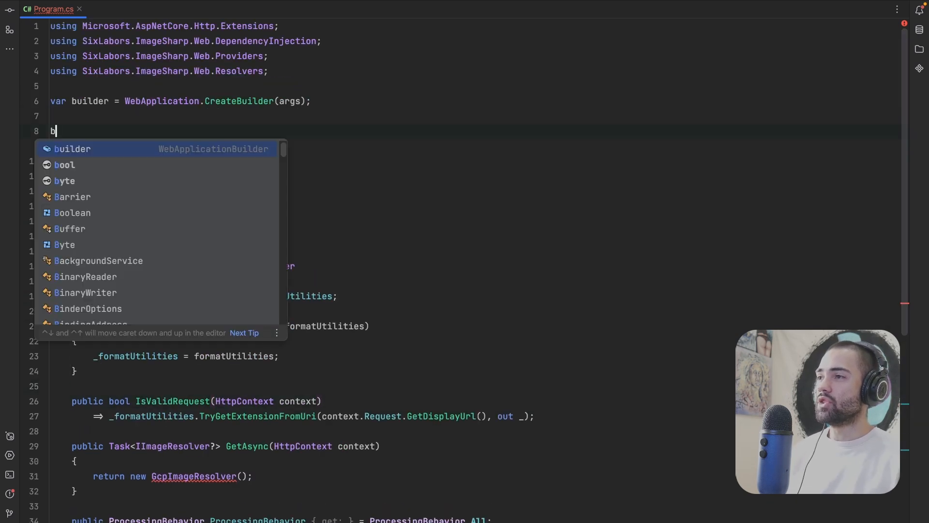
{"action": "type", "text": "uilder.Ser"}
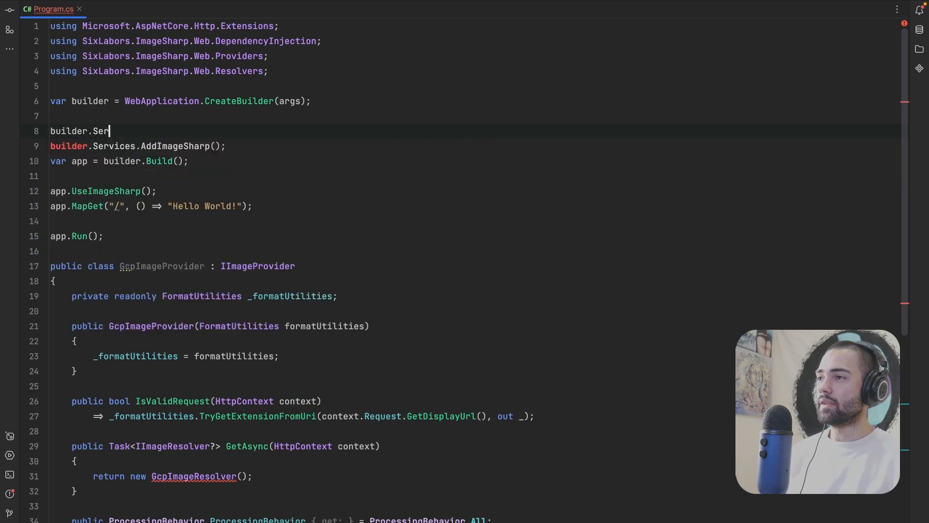
{"action": "type", "text": "vices.AddSingleton(sp"}
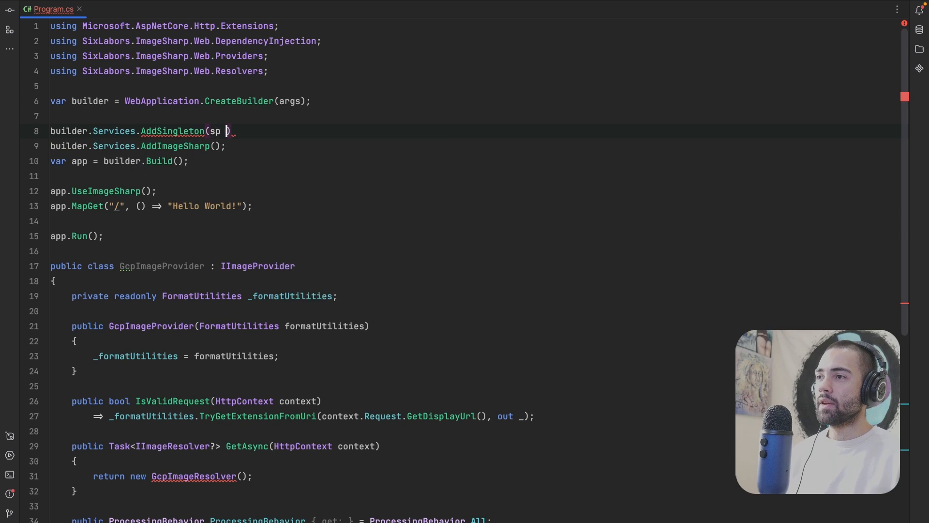
{"action": "type", "text": "=> StorageClient."}
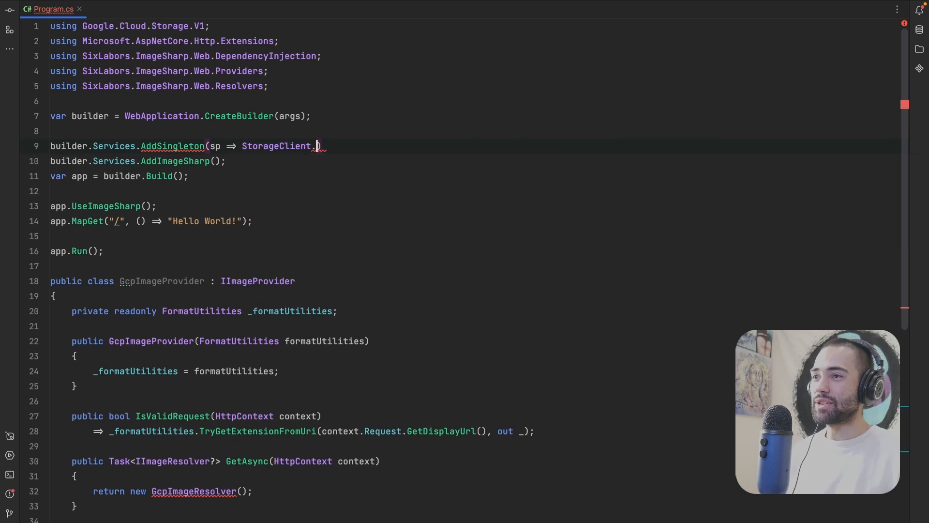
{"action": "type", "text": "Create());"}
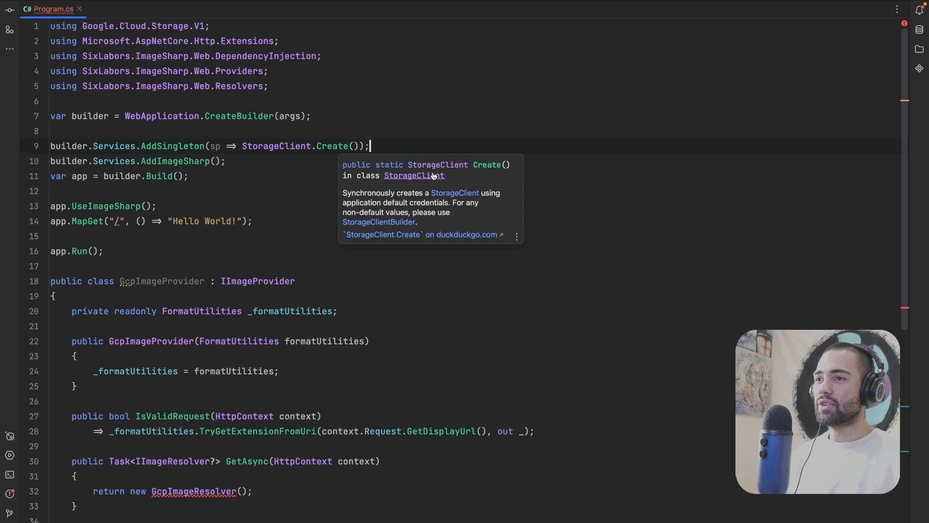
{"action": "mouse_move", "coordinate": [438, 164]}
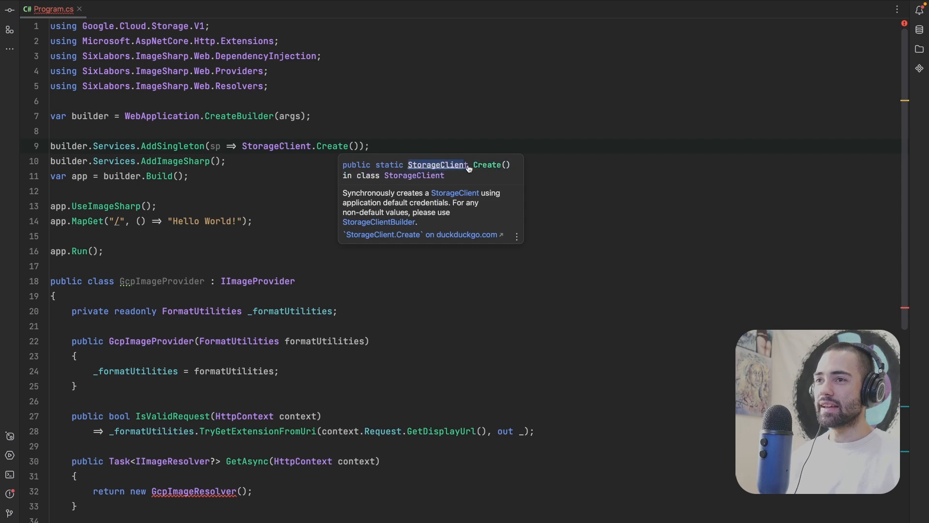
Give GcpImageProvider a StorageClient constructor parameter stored as _client
{"action": "type", "text": "StorageClient client,"}
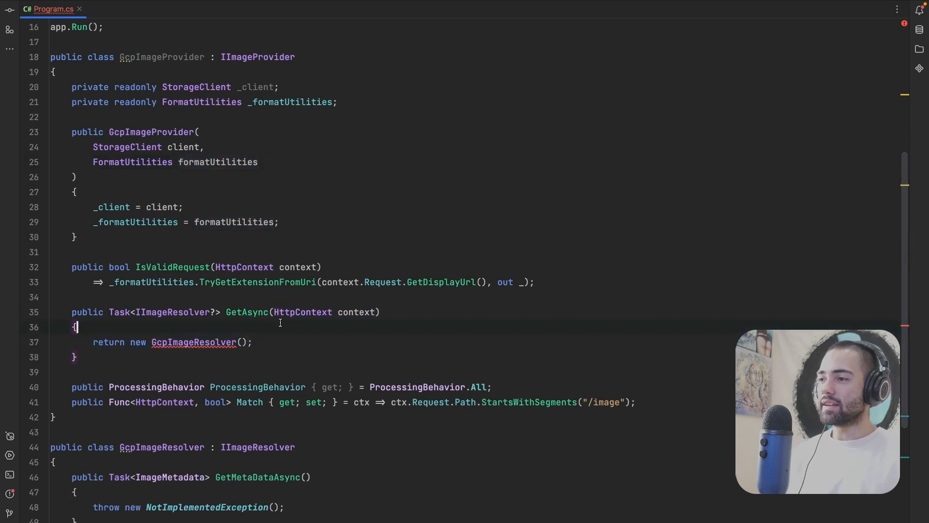
In GetAsync, split context.Request.Path.Value on "/" and set imageName to parts[1]
{"action": "type", "text": "context.REq"}
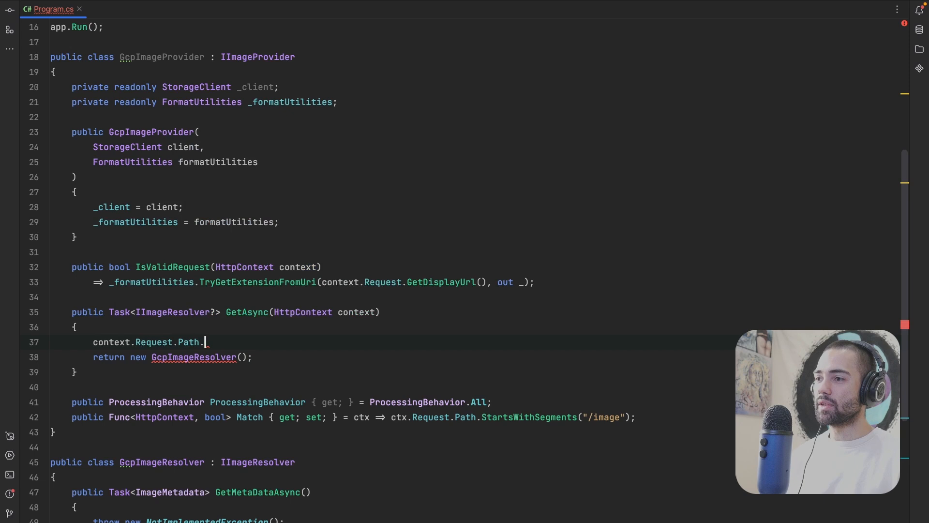
{"action": "type", "text": "Value.Split()"}
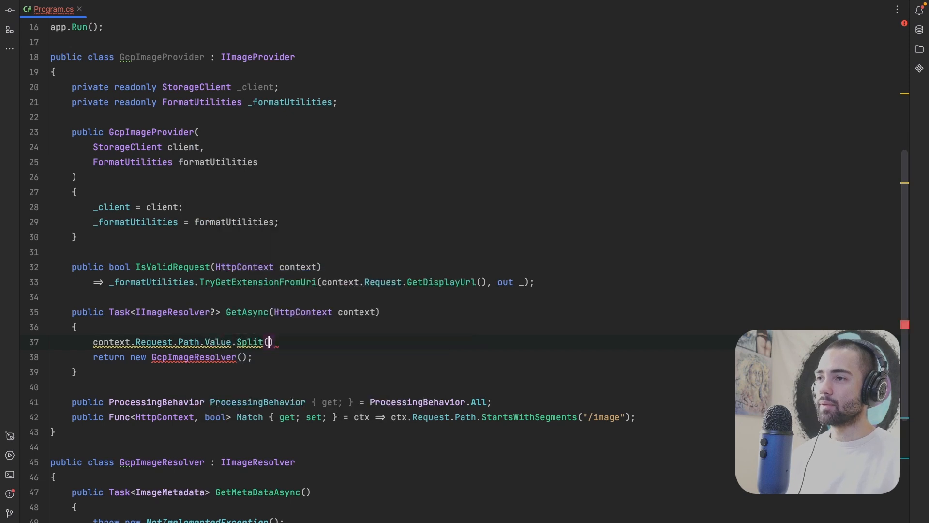
{"action": "type", "text": "\"/\");"}
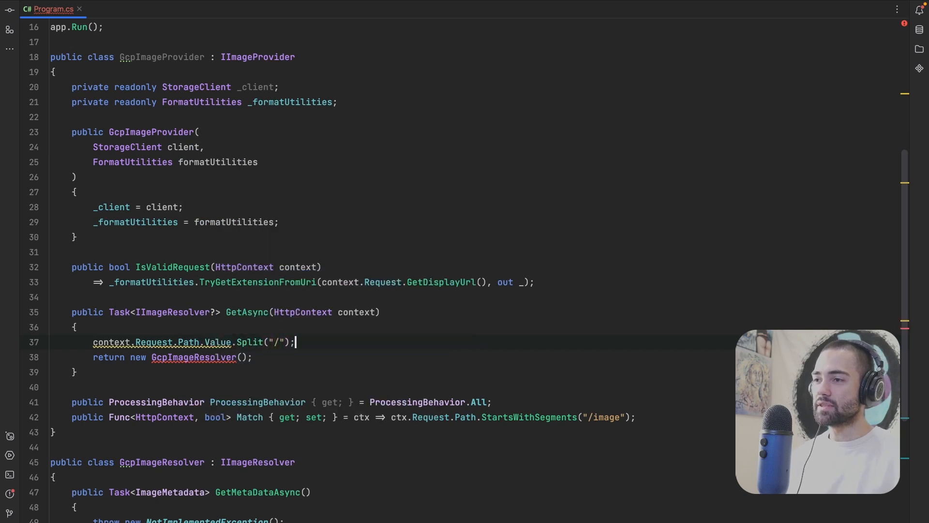
{"action": "type", "text": "var parts ="}
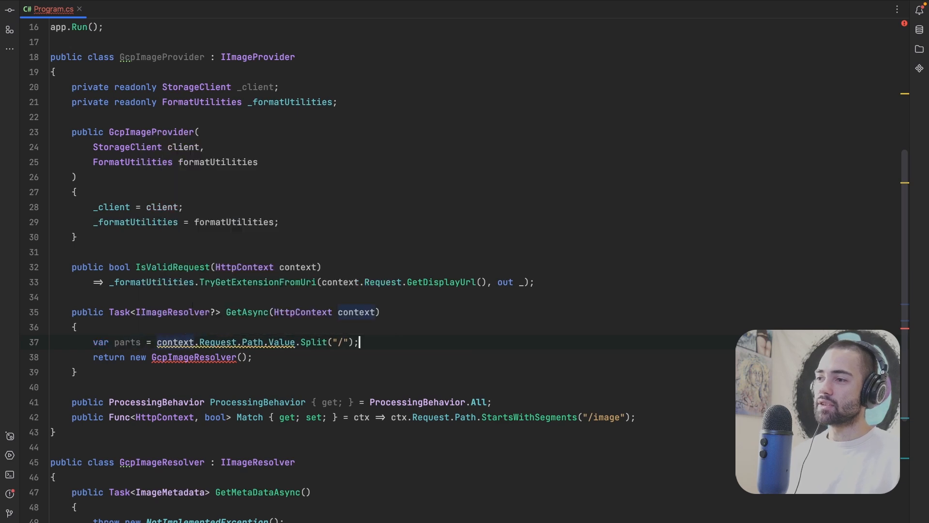
{"action": "type", "text": "var _ima"}
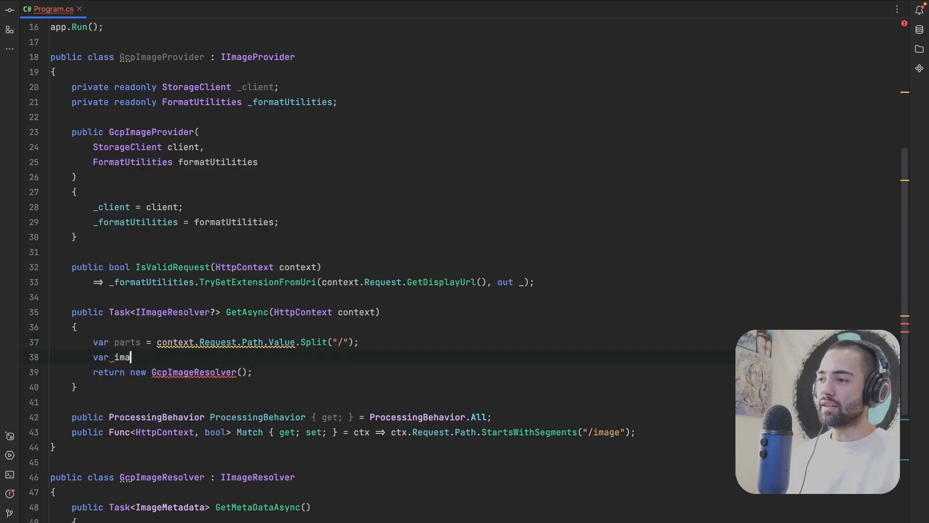
{"action": "type", "text": "geName ="}
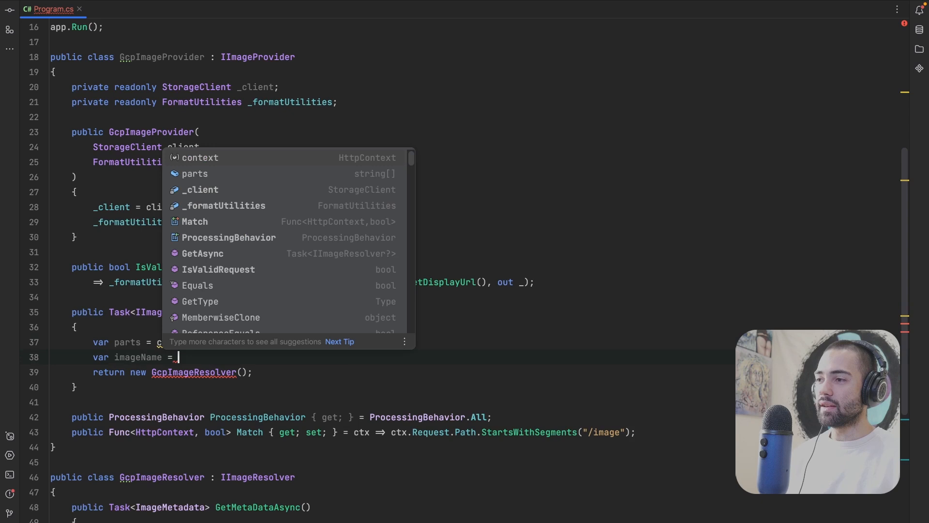
{"action": "type", "text": "parts["}
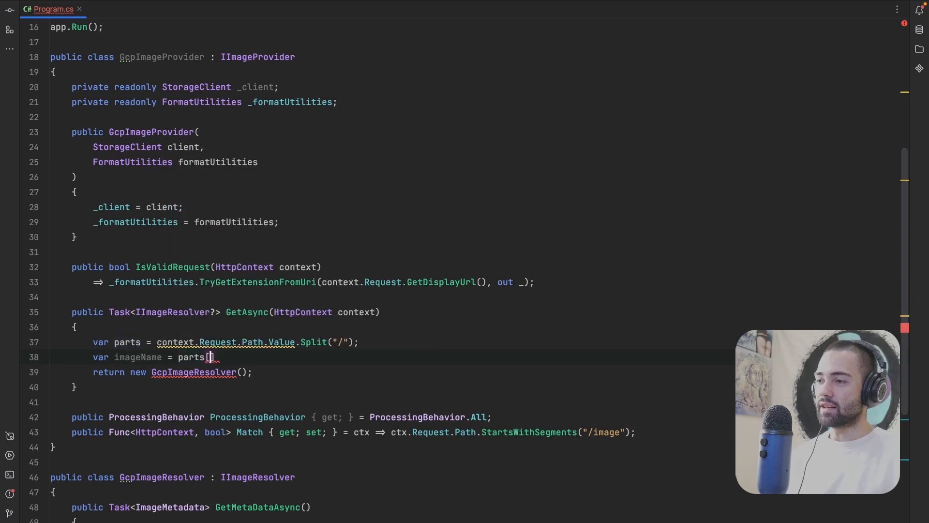
{"action": "type", "text": "["}
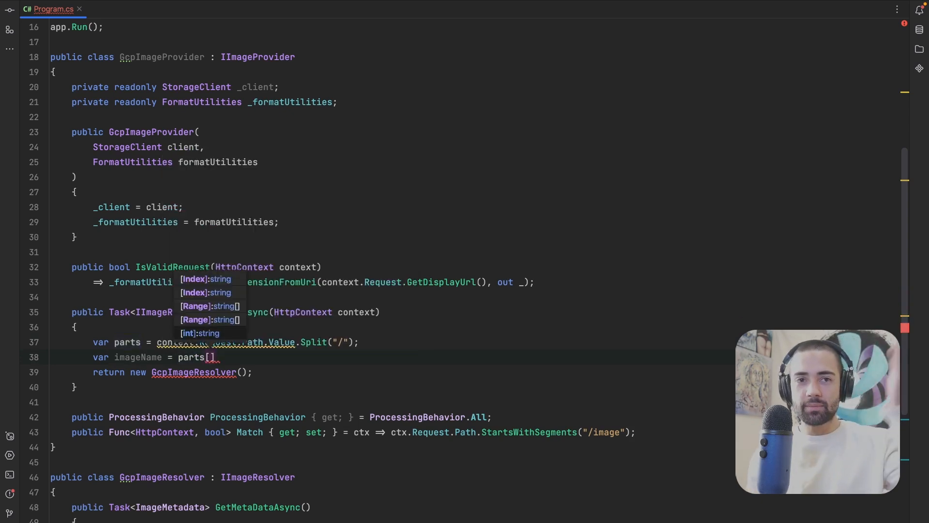
{"action": "type", "text": "1"}
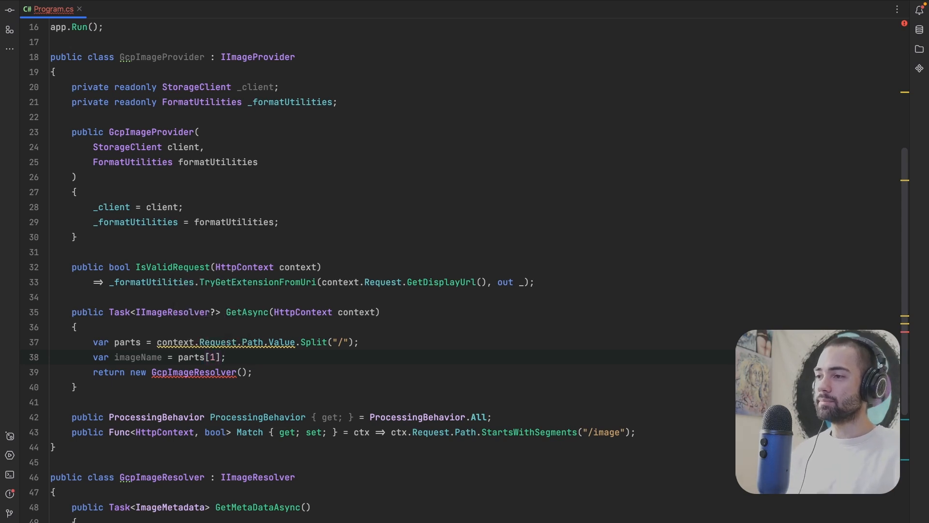
Await _client.GetObjectAsync("rc-image-sharp-demo", imageName) and make GetAsync async
{"action": "type", "text": "_client."}
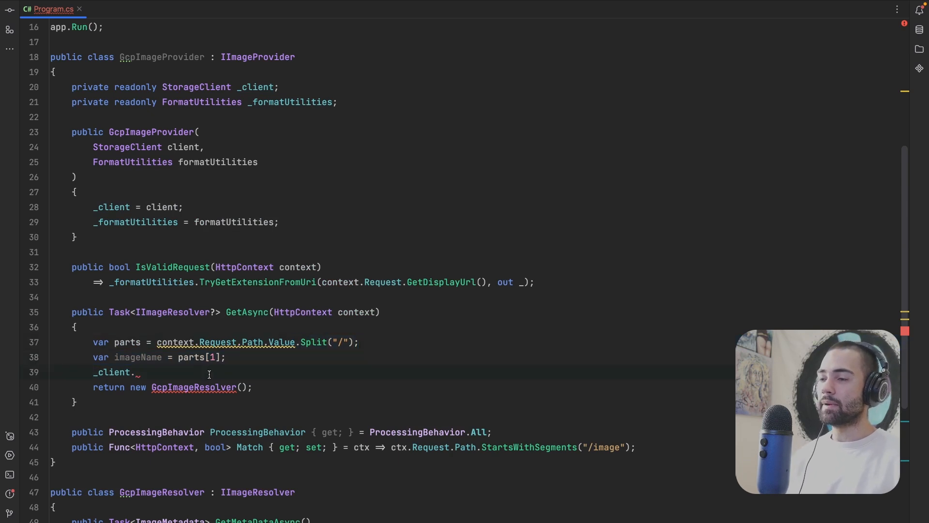
{"action": "type", "text": "."}
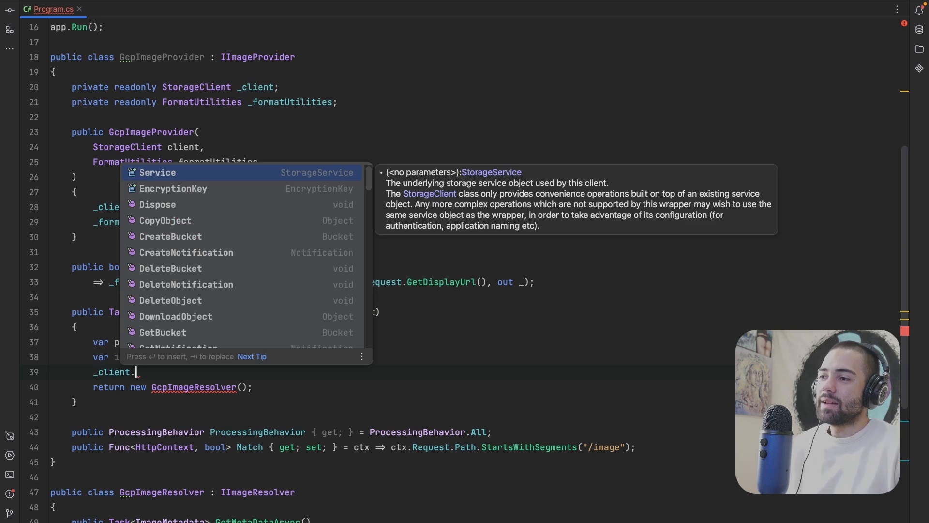
{"action": "type", "text": "GetOB"}
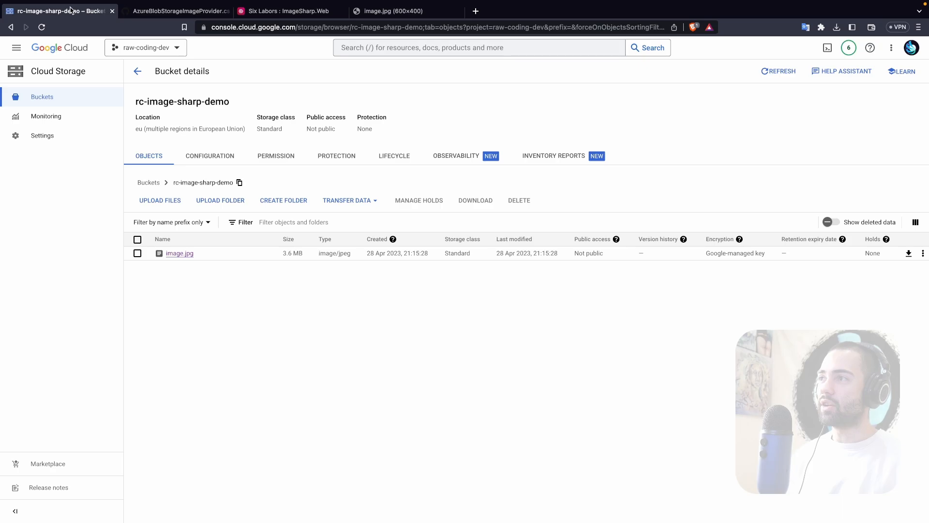
{"action": "double_click", "coordinate": [181, 102]}
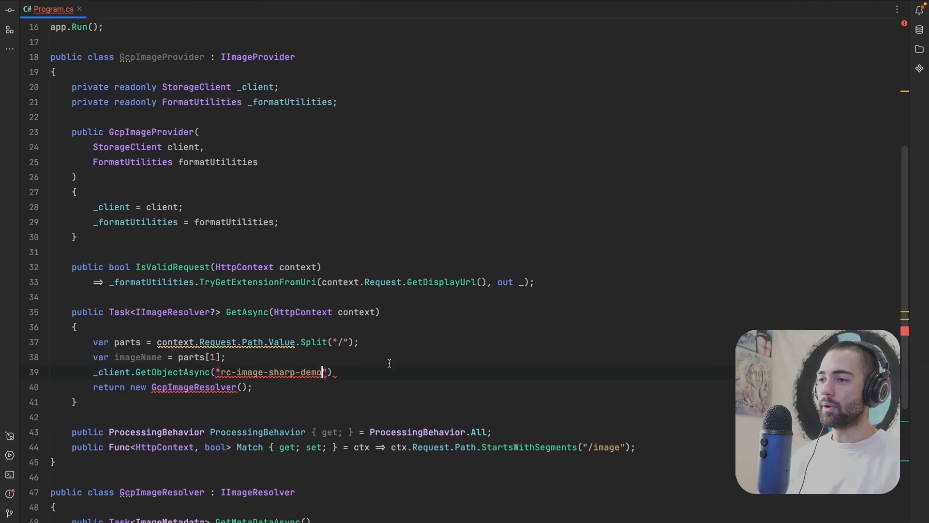
{"action": "type", "text": ", ima"}
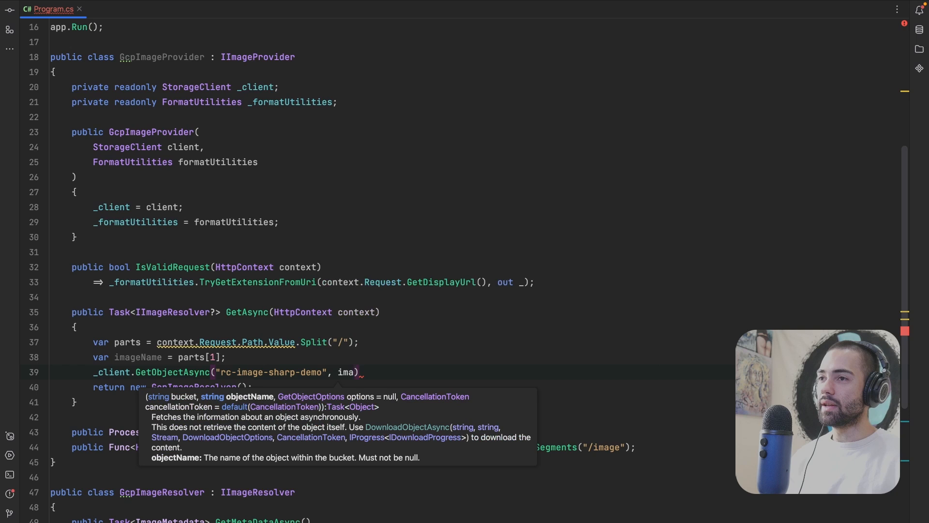
{"action": "type", "text": "await"}
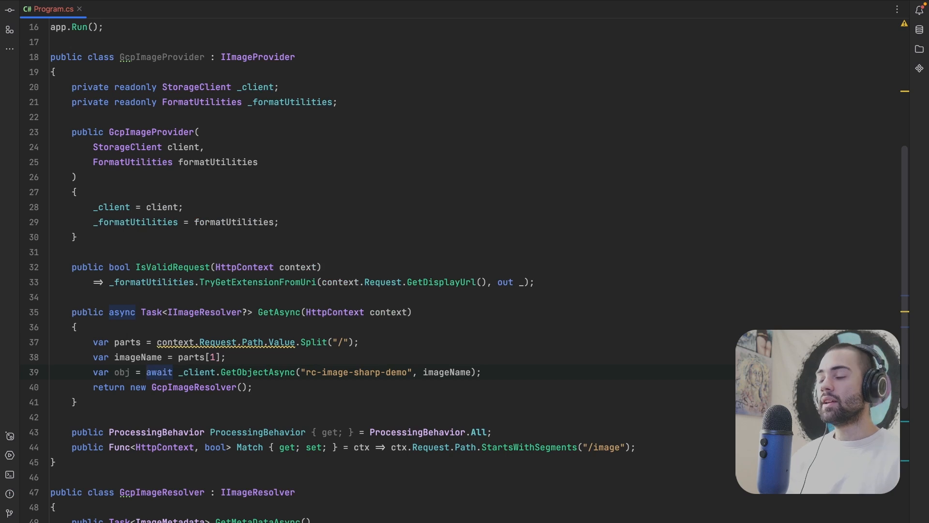
{"action": "mouse_move", "coordinate": [122, 372]}
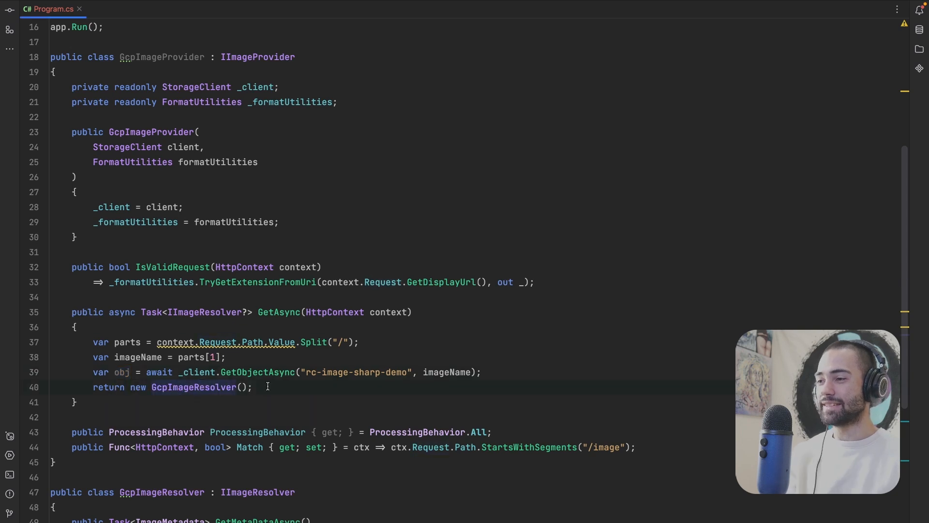
{"action": "scroll", "scroll_direction": "down", "scroll_amount": 3}
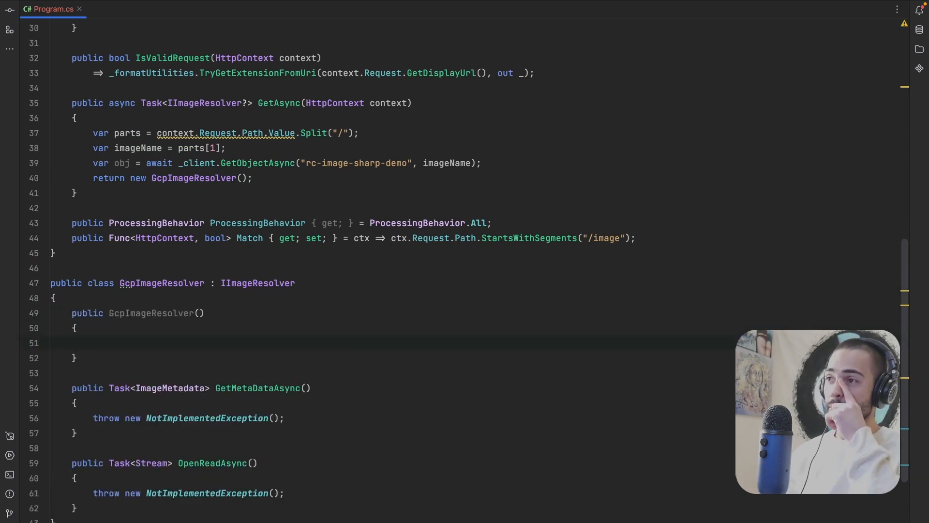
Give GcpImageResolver an _obj storage Object field assigned from its constructor
{"action": "type", "text": "Object"}
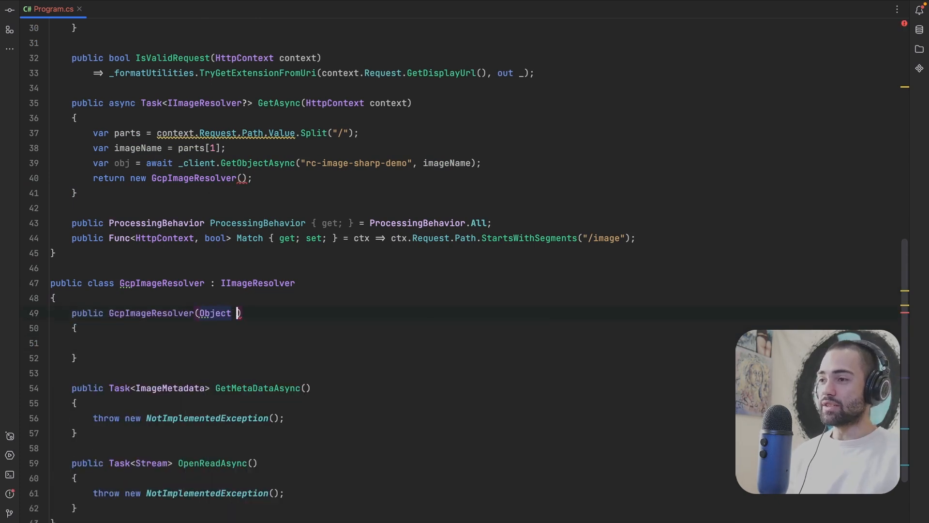
{"action": "type", "text": "obj"}
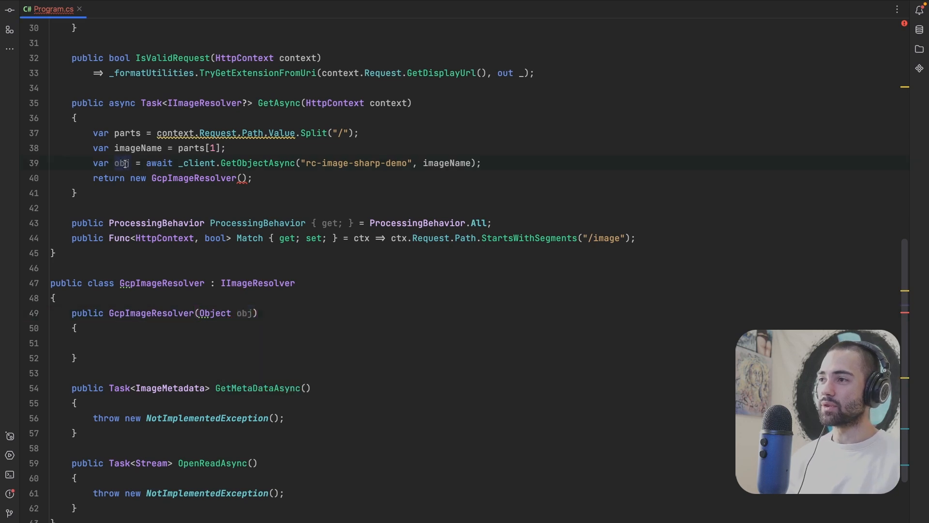
{"action": "mouse_move", "coordinate": [121, 163]}
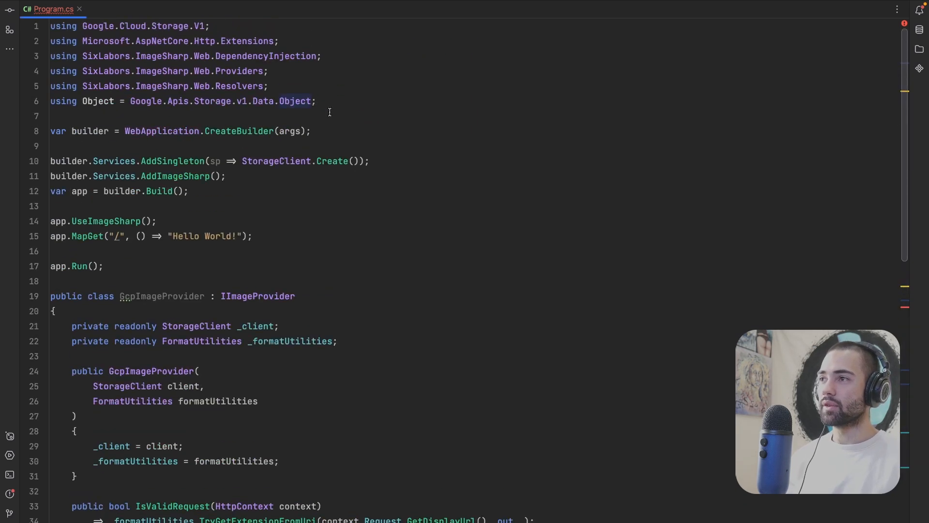
{"action": "scroll", "scroll_direction": "down", "scroll_amount": 3}
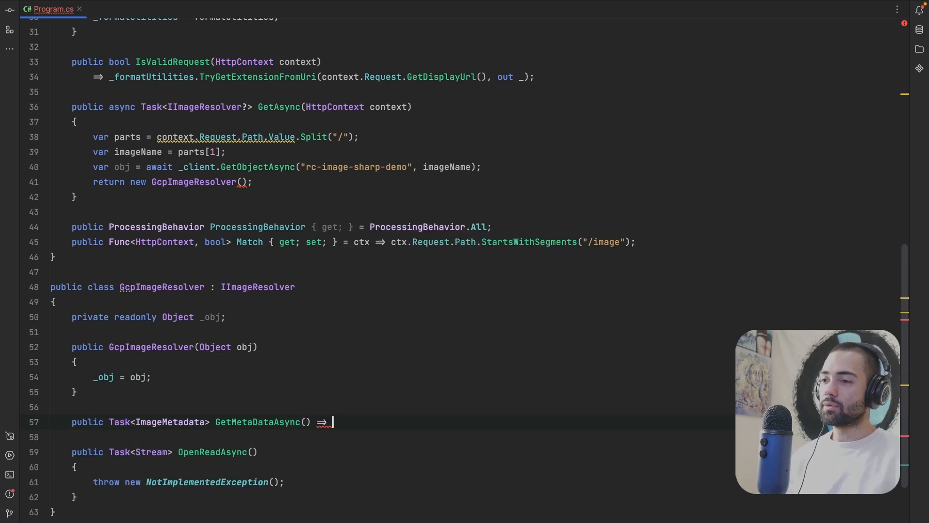
Implement GetMetaDataAsync as Task.FromResult(new ImageMetadata(_obj.Updated.Value, _obj.Size))
{"action": "type", "text": "Task.Res"}
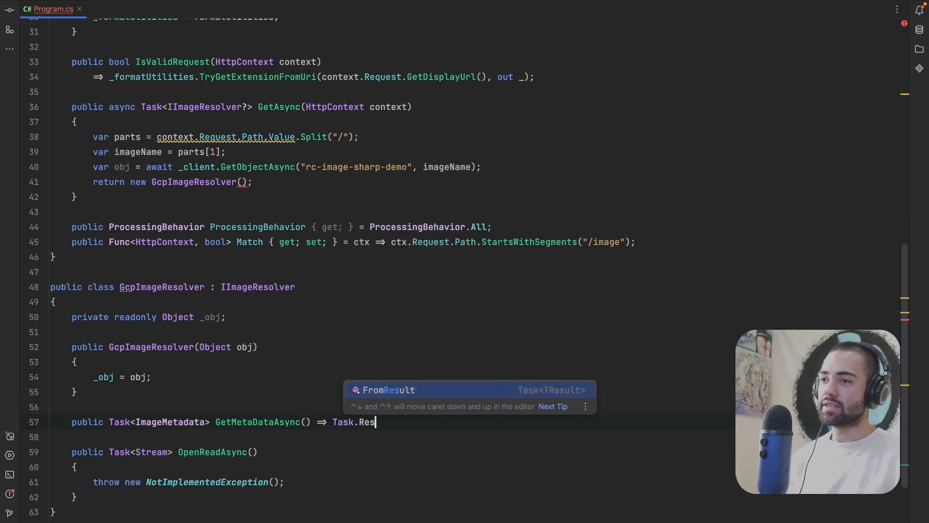
{"action": "key", "text": "Tab"}
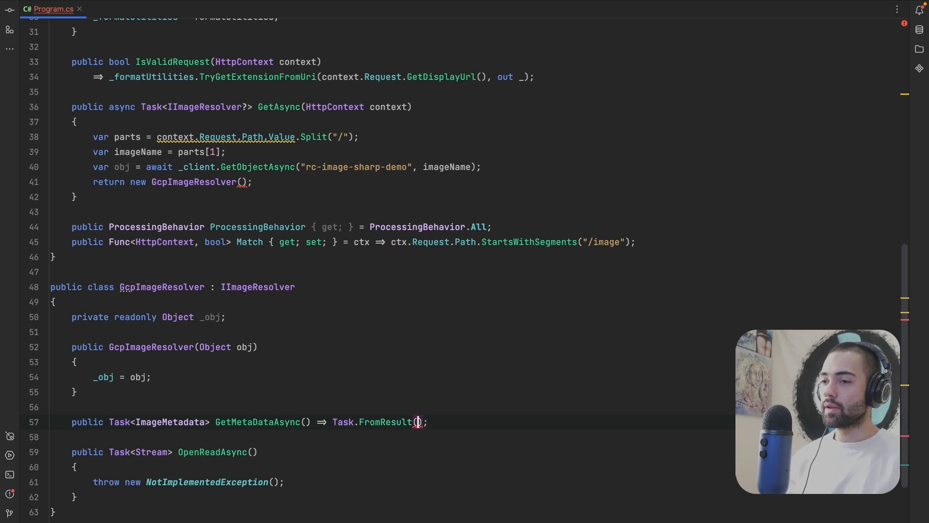
{"action": "type", "text": "new ImageMetadata()"}
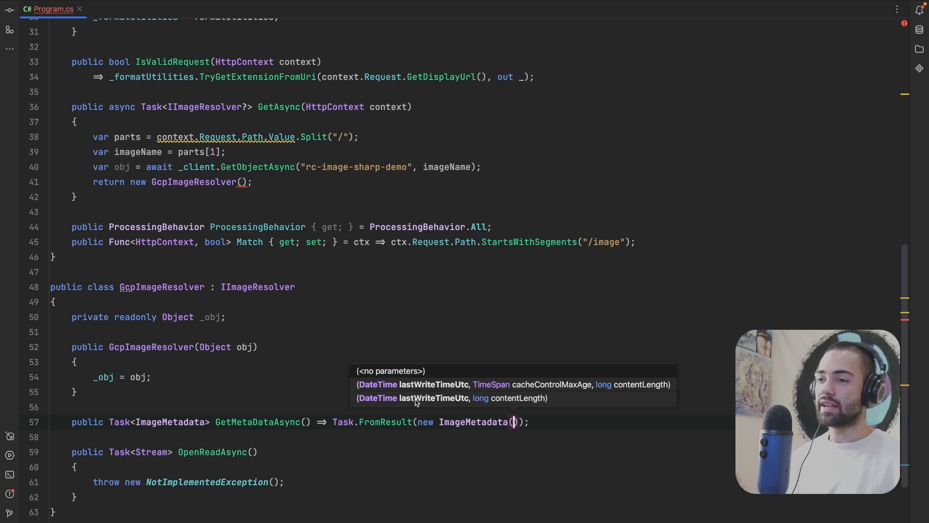
{"action": "mouse_move", "coordinate": [513, 408]}
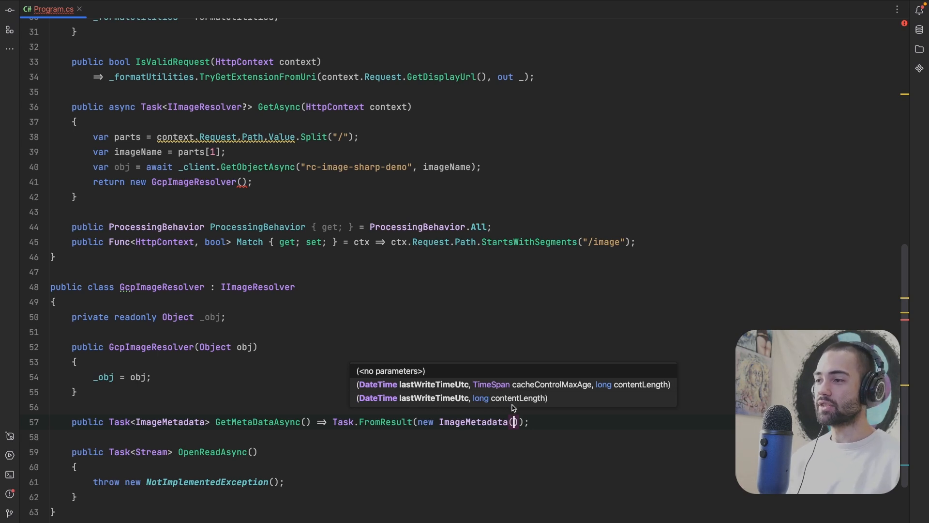
{"action": "type", "text": "_obj."}
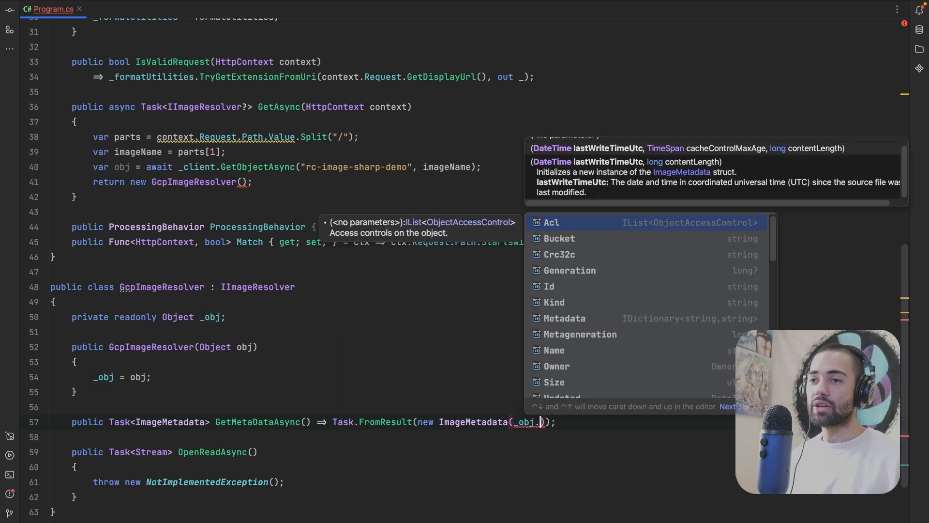
{"action": "type", "text": "Updated!"}
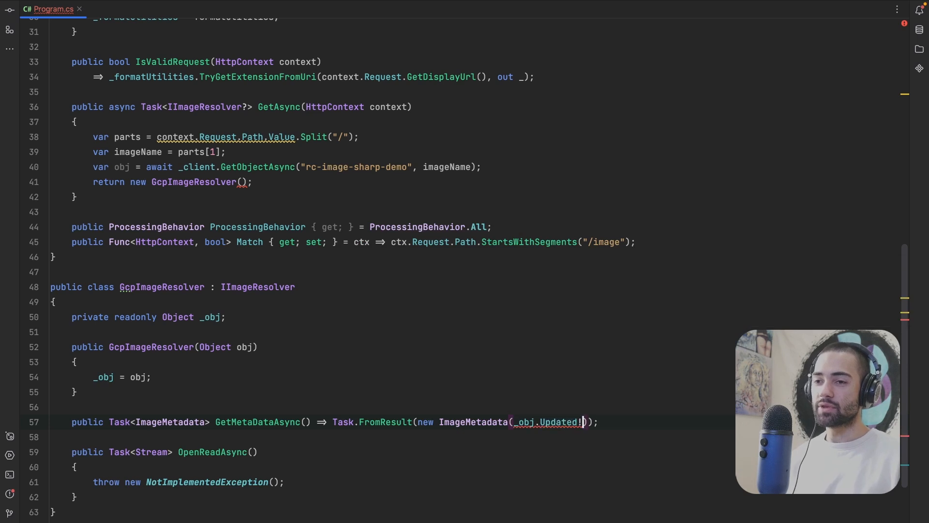
{"action": "type", "text": ".Value,"}
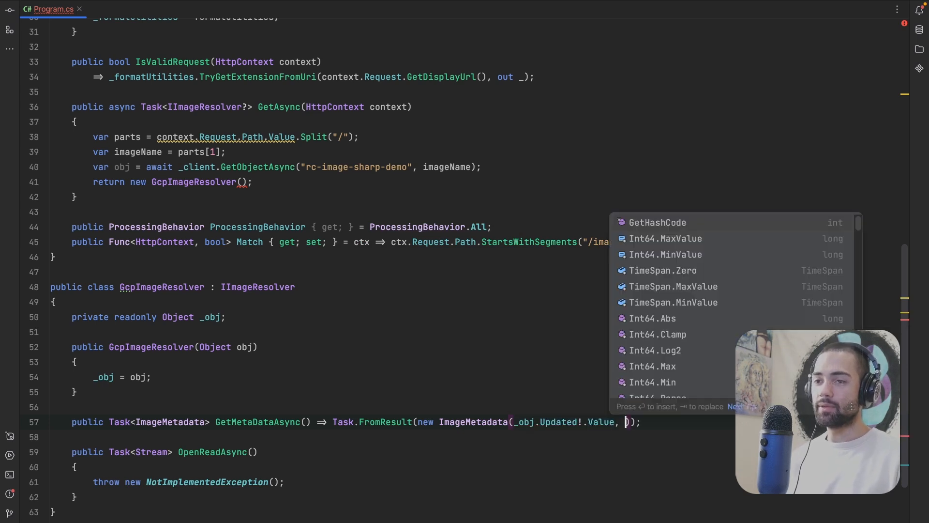
{"action": "type", "text": "_b"}
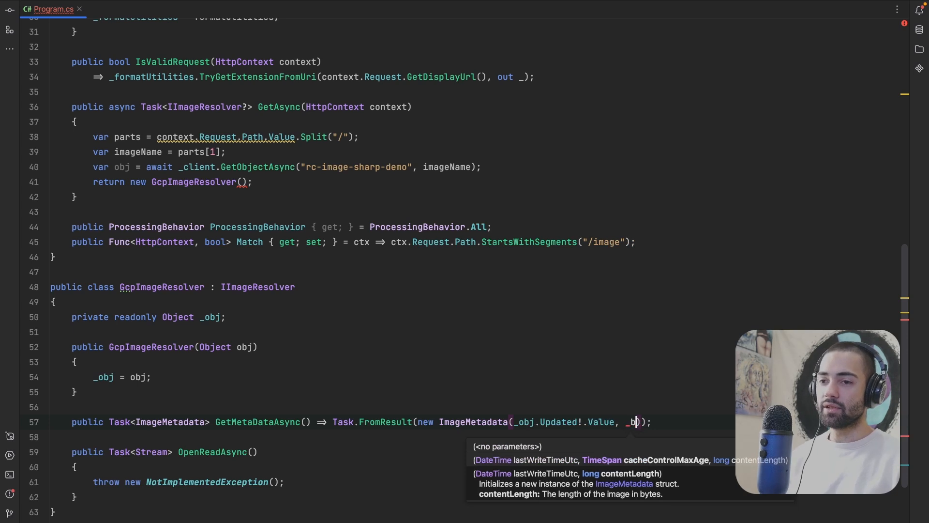
{"action": "type", "text": "obj.Size!)"}
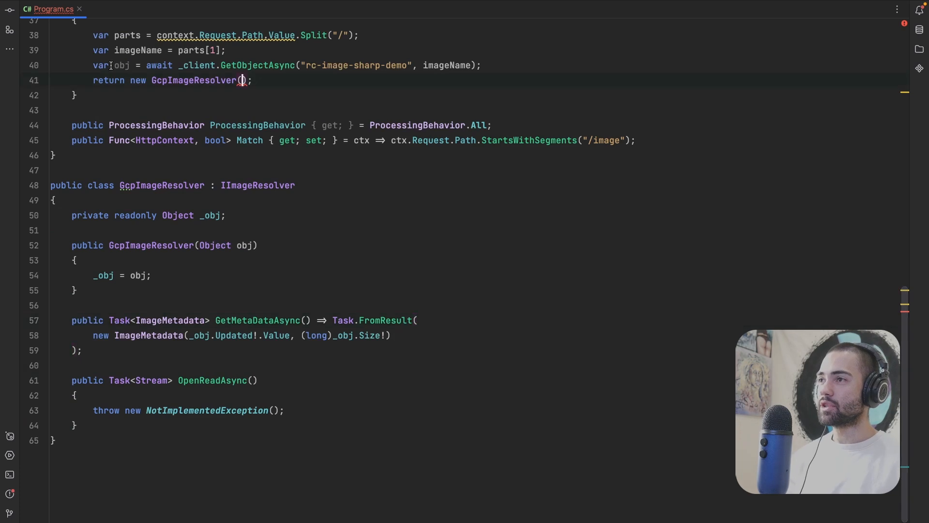
Pass obj to the resolver and begin OpenReadAsync with a MemoryStream reset to position 0 and returned
{"action": "type", "text": "obj"}
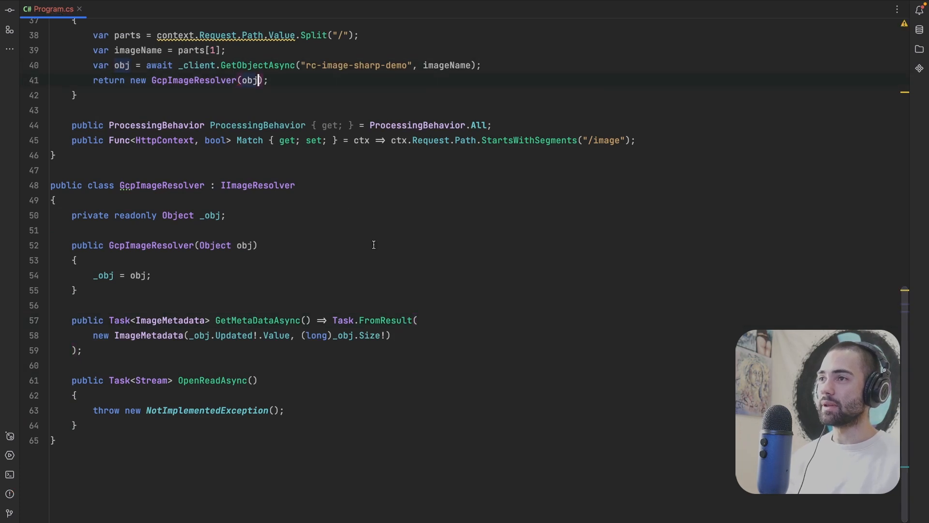
{"action": "type", "text": "var"}
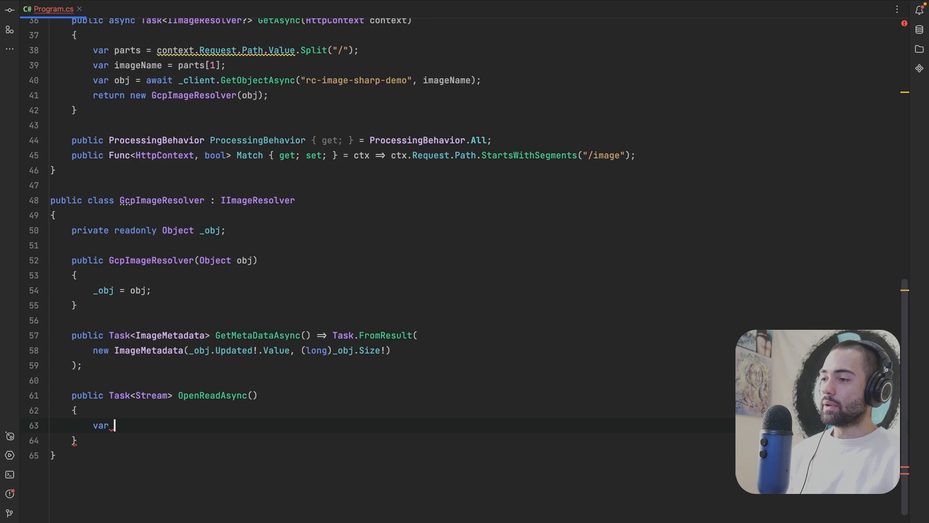
{"action": "type", "text": "ms = new MemoryStream("}
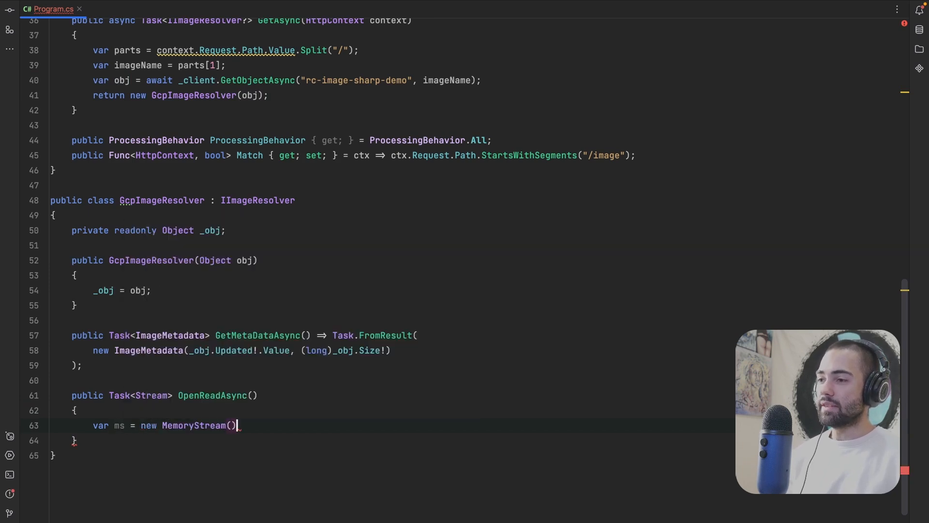
{"action": "type", "text": "ms.Position ="}
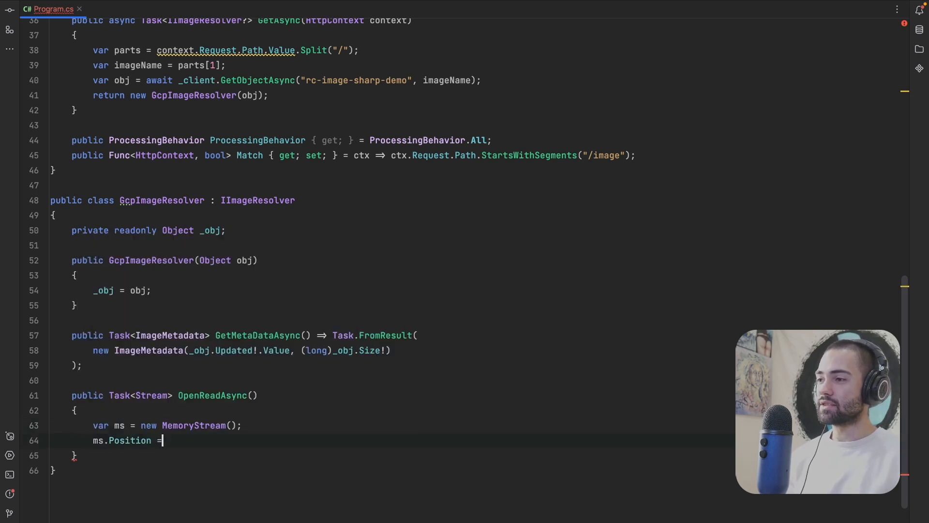
{"action": "type", "text": "0;"}
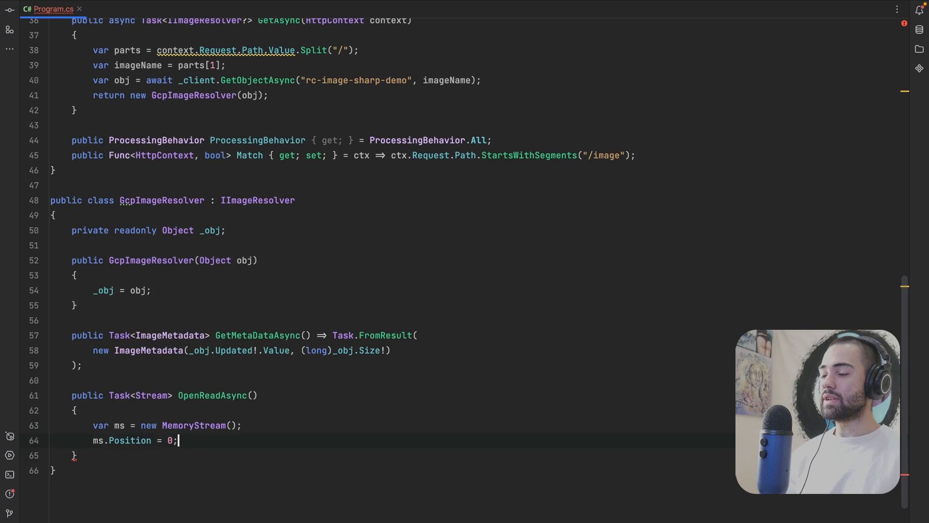
{"action": "type", "text": "return ms."}
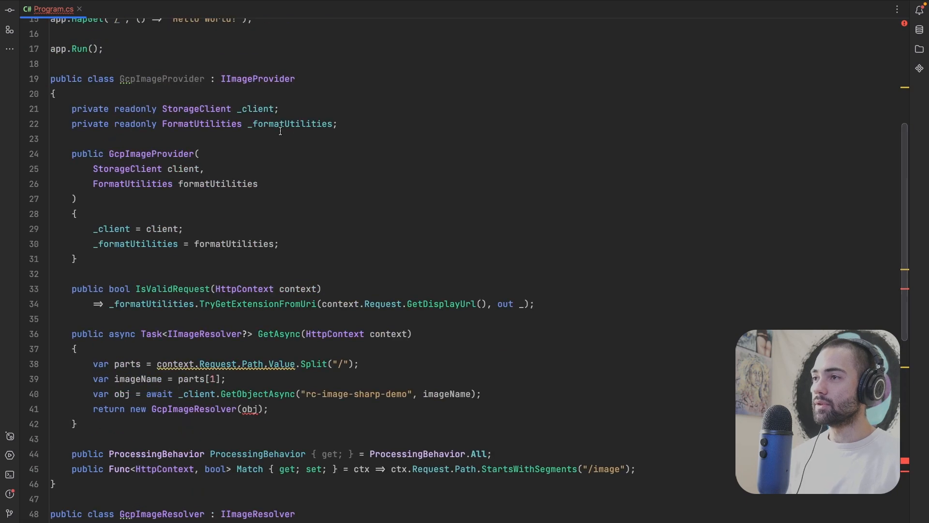
Await _client.DownloadObjectAsync(_obj, ms) in OpenReadAsync and make the method async via the quick-fix
{"action": "scroll", "scroll_direction": "down", "scroll_amount": 3}
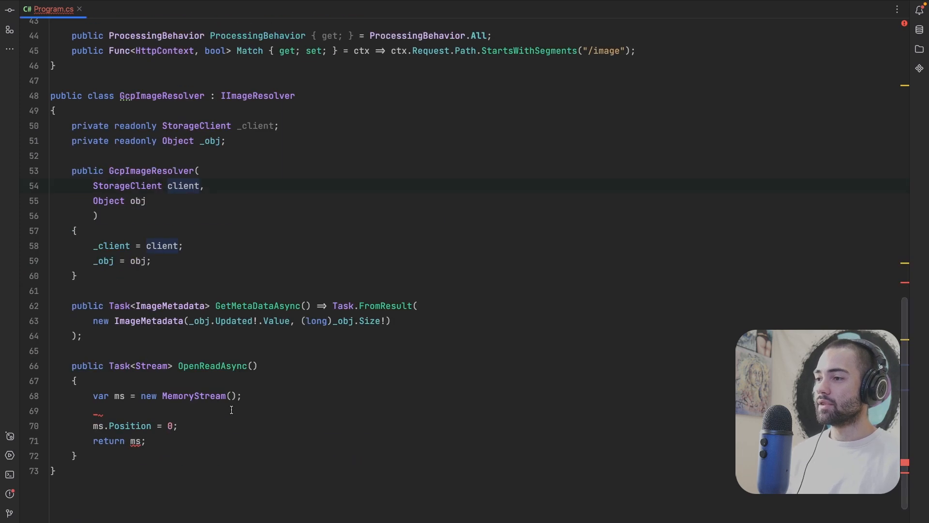
{"action": "type", "text": "_client.DownloadObjectAsync("}
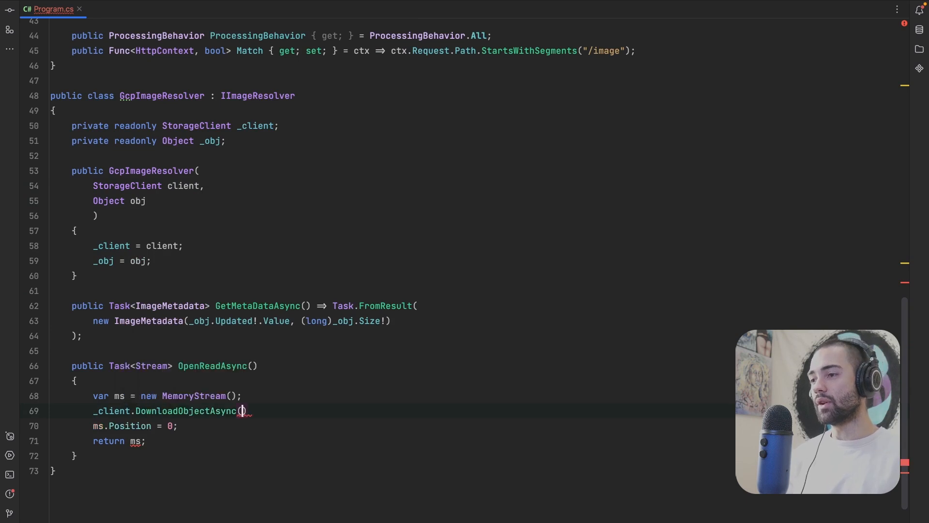
{"action": "type", "text": "await"}
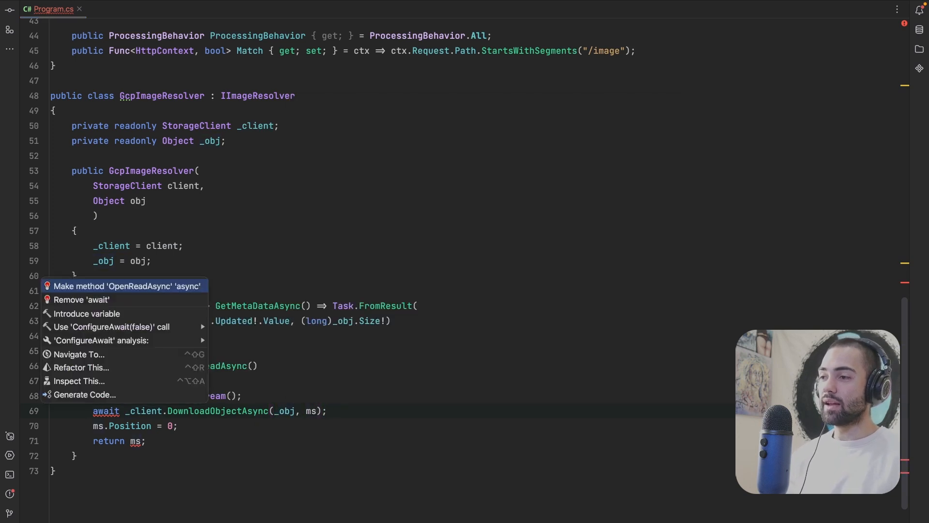
{"action": "left_click", "coordinate": [127, 286]}
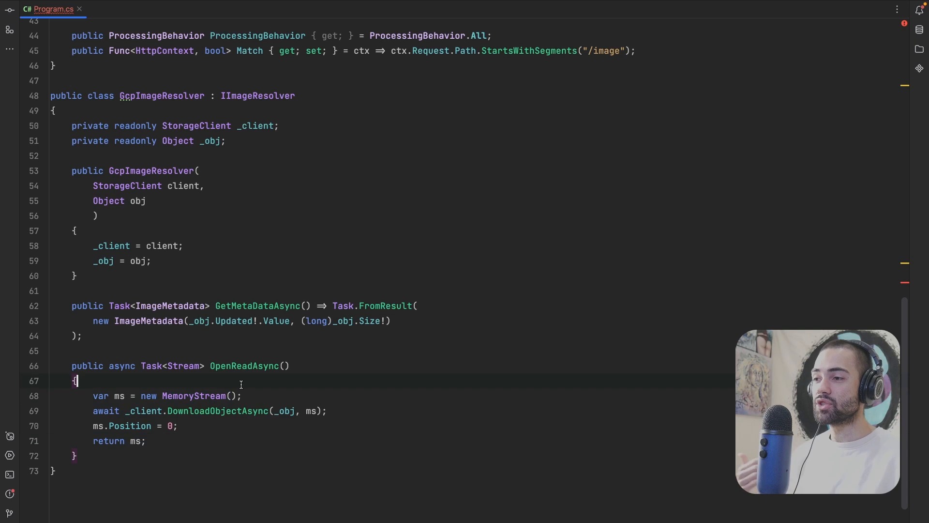
{"action": "left_click_drag", "start_coordinate": [76, 380], "coordinate": [147, 440]}
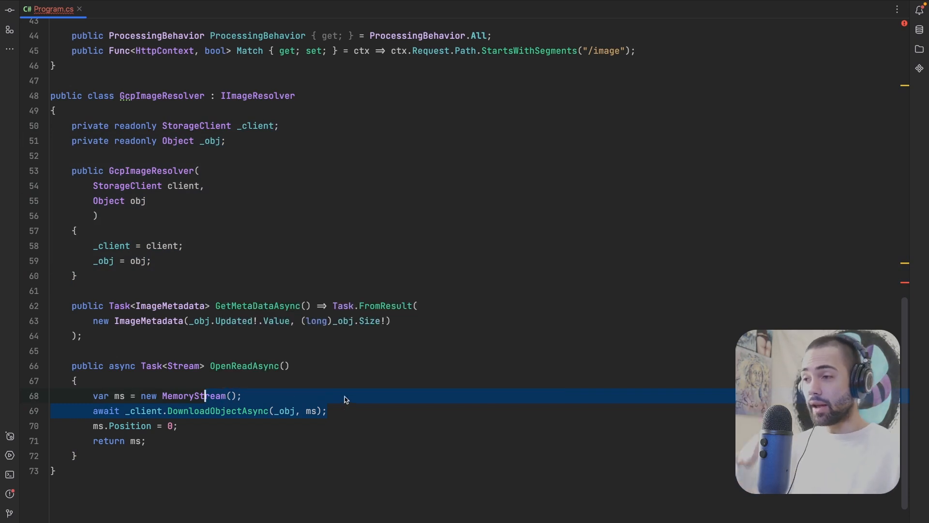
{"action": "mouse_move", "coordinate": [328, 394]}
{"action": "type", "text": ".A"}
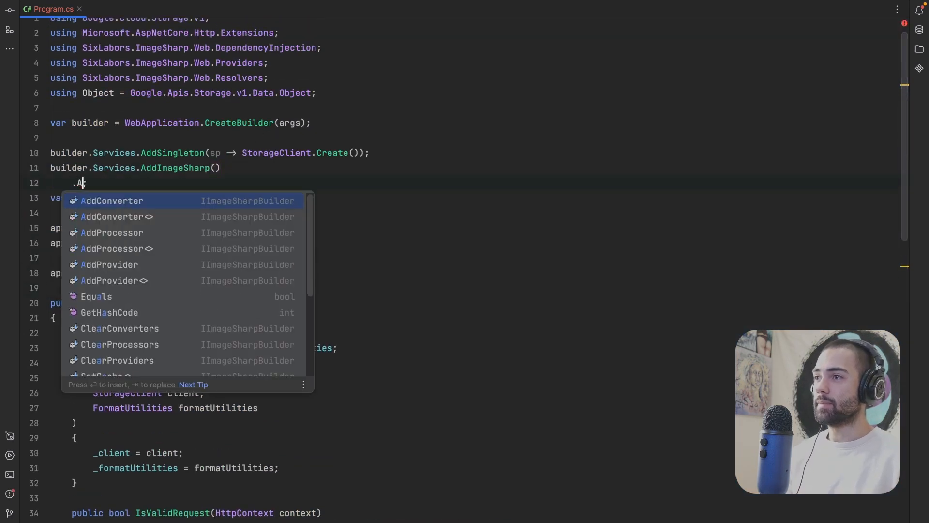
Chain .AddProvider<GcpImageProvider>() onto AddImageSharp() and start a ClearProviders call
{"action": "type", "text": "ddP"}
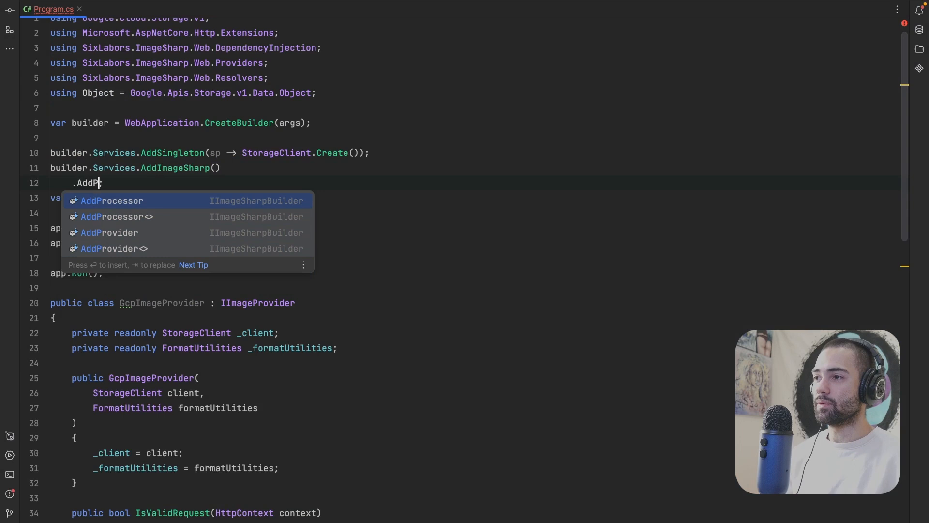
{"action": "type", "text": "Clea"}
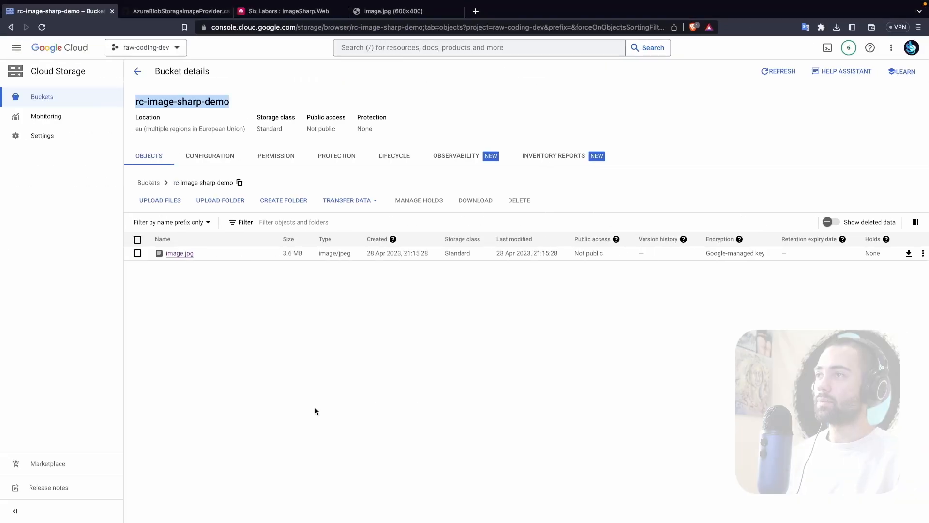
View localhost:5215/image.jpg?width=600 showing the resized forest photo, then return to Rider
{"action": "left_click", "coordinate": [397, 10]}
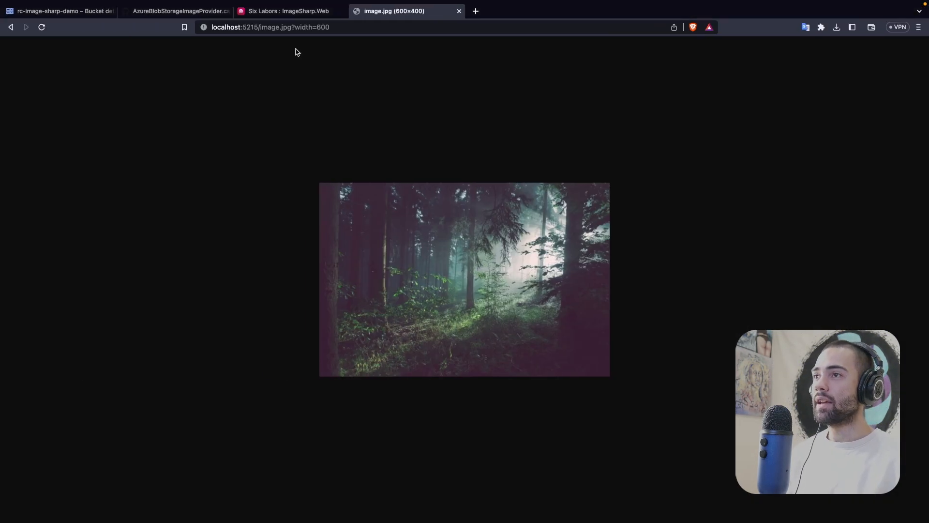
{"action": "left_click", "coordinate": [273, 27]}
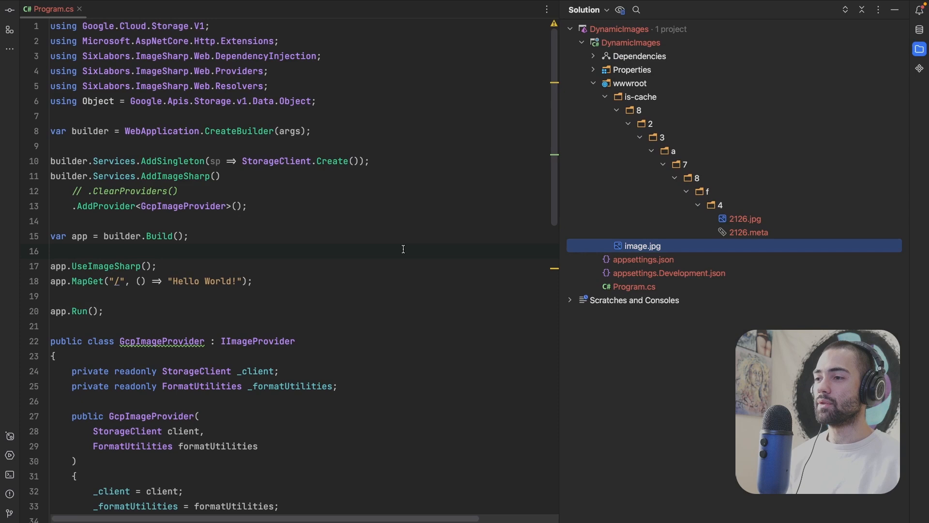
Replace the Split call with Regex.Match on context.Request.Path using a named image_name group
{"action": "scroll", "scroll_direction": "down", "scroll_amount": 3}
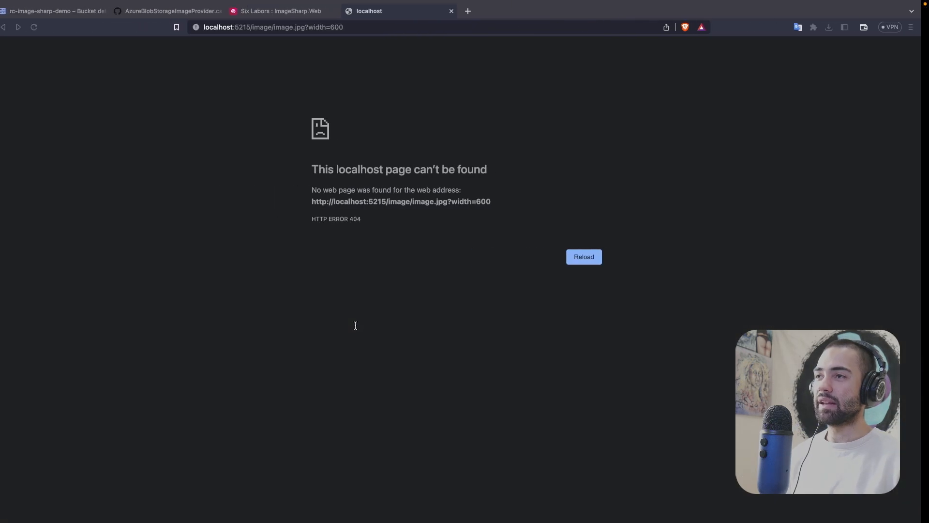
{"action": "double_click", "coordinate": [332, 27]}
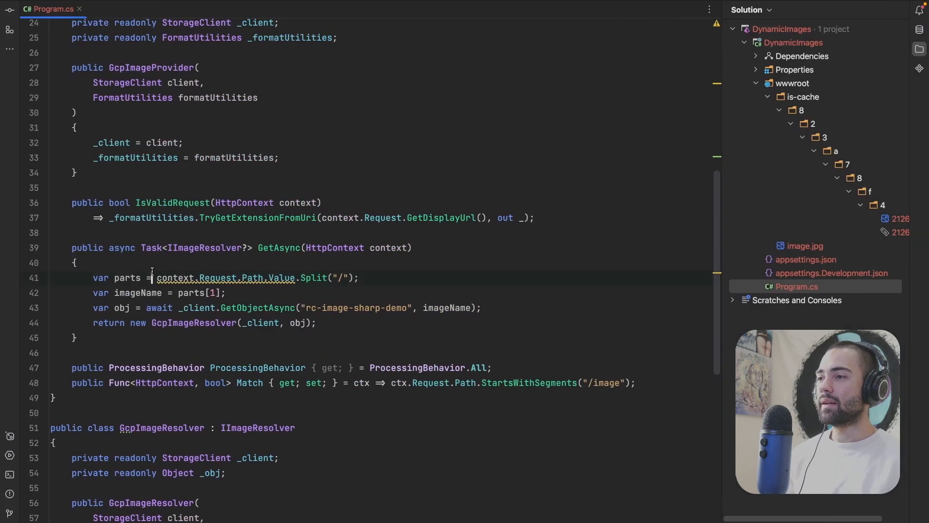
{"action": "type", "text": "Rege"}
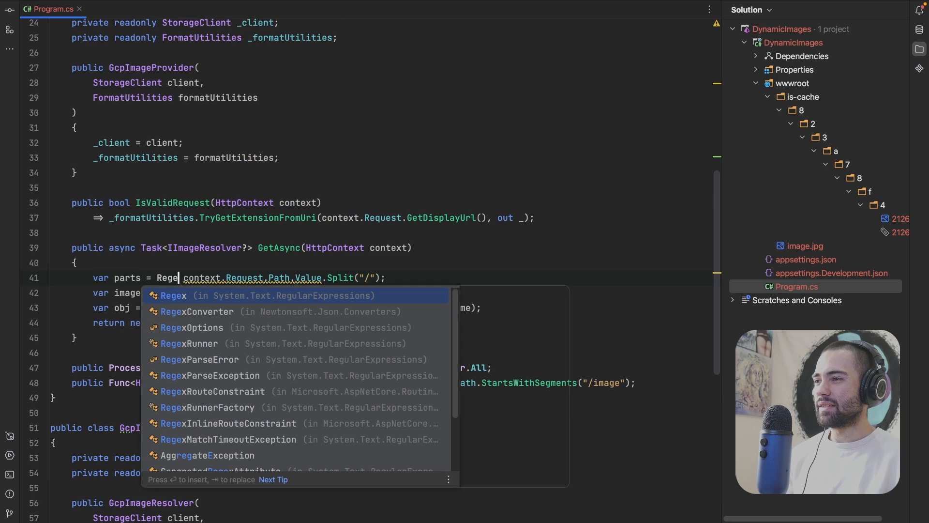
{"action": "type", "text": ".Match("}
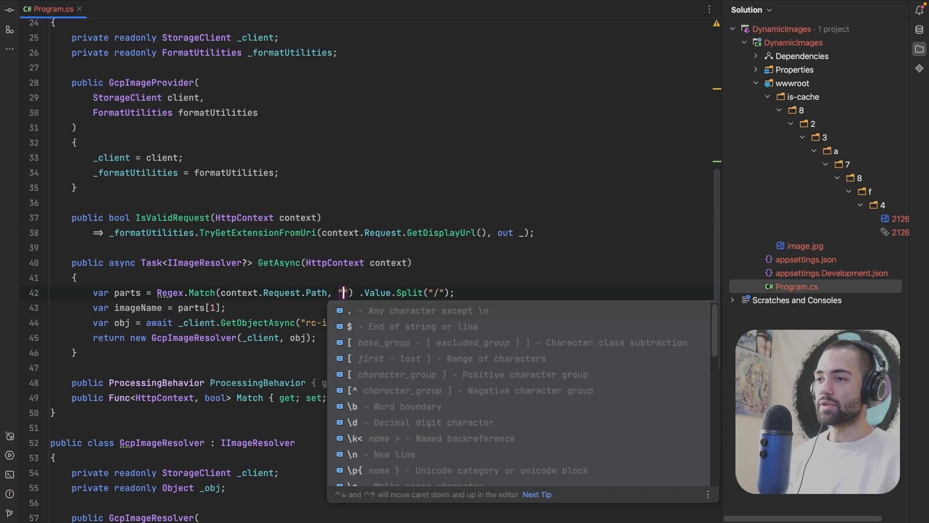
{"action": "type", "text": "\\/iamge\\/"}
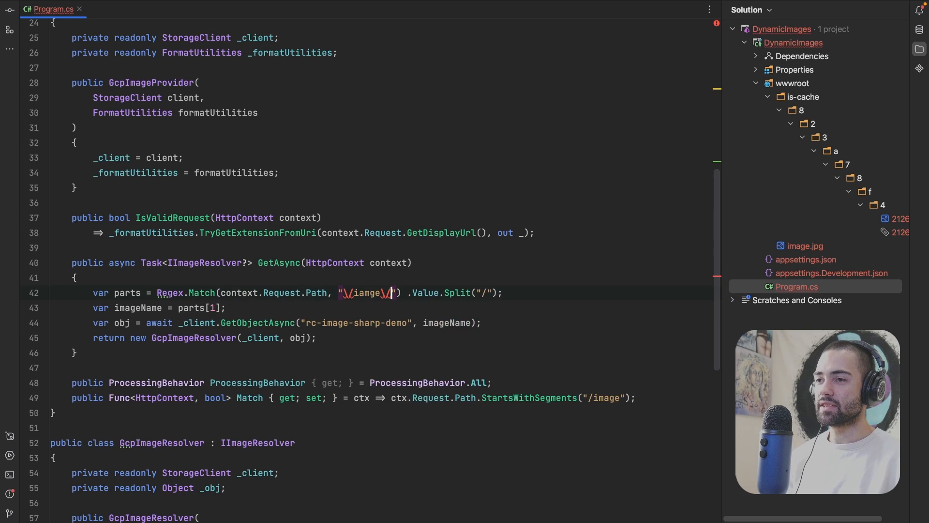
{"action": "type", "text": "@\""}
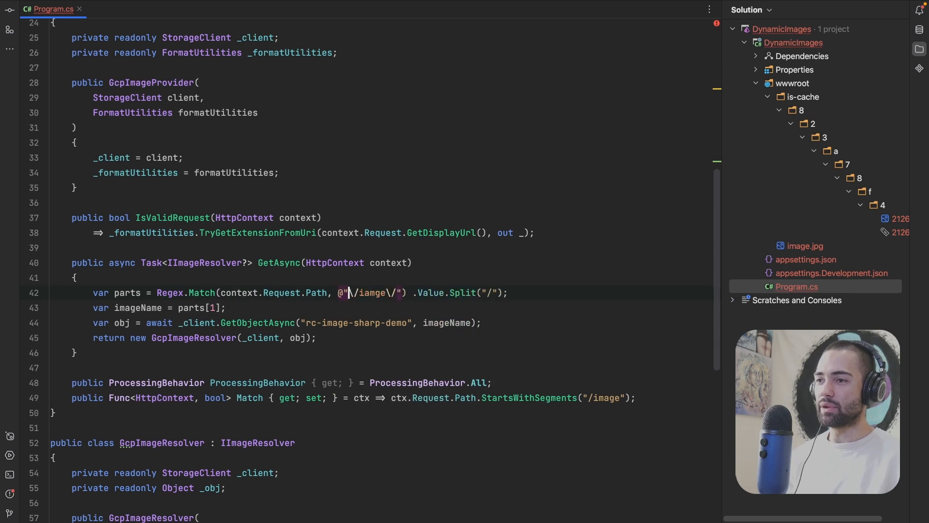
{"action": "type", "text": "()"}
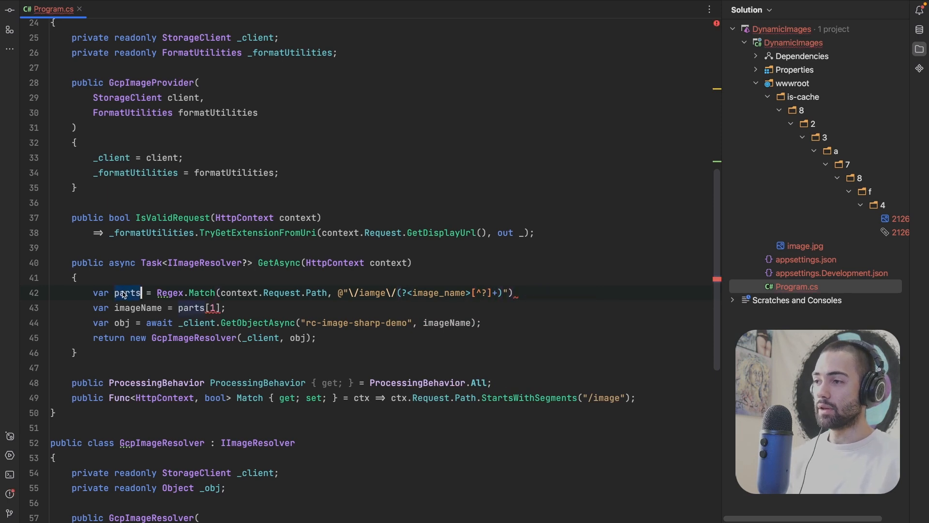
Wrap the fetch in if (match.Success) using match.Groups["image_name"], returning null otherwise
{"action": "type", "text": "match"}
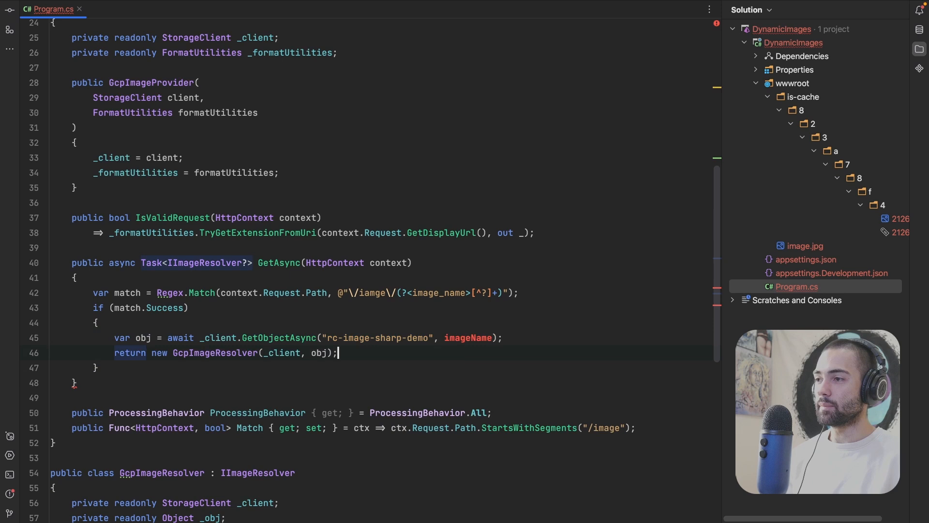
{"action": "type", "text": "return null;"}
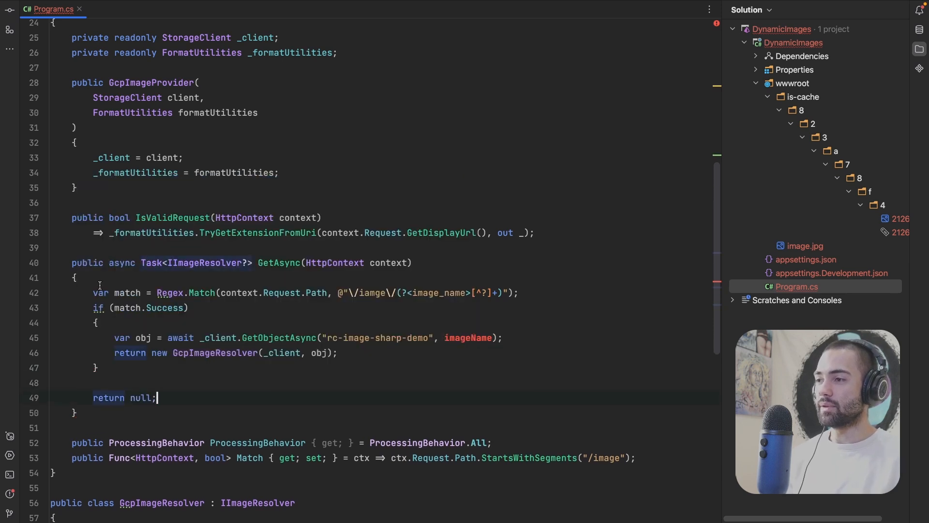
{"action": "type", "text": "match.Group"}
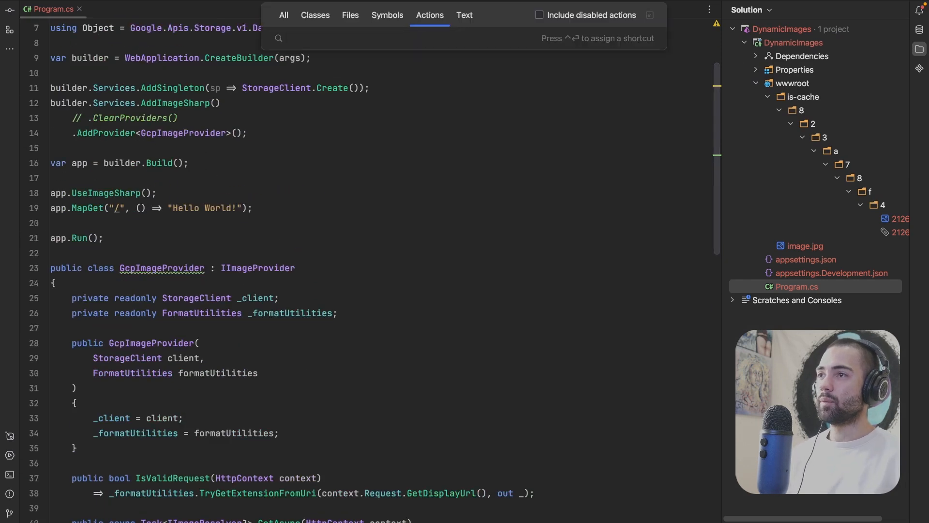
Attach the .NET debugger to the DynamicImages process and reload the image request to hit the breakpoint
{"action": "key", "text": "Escape"}
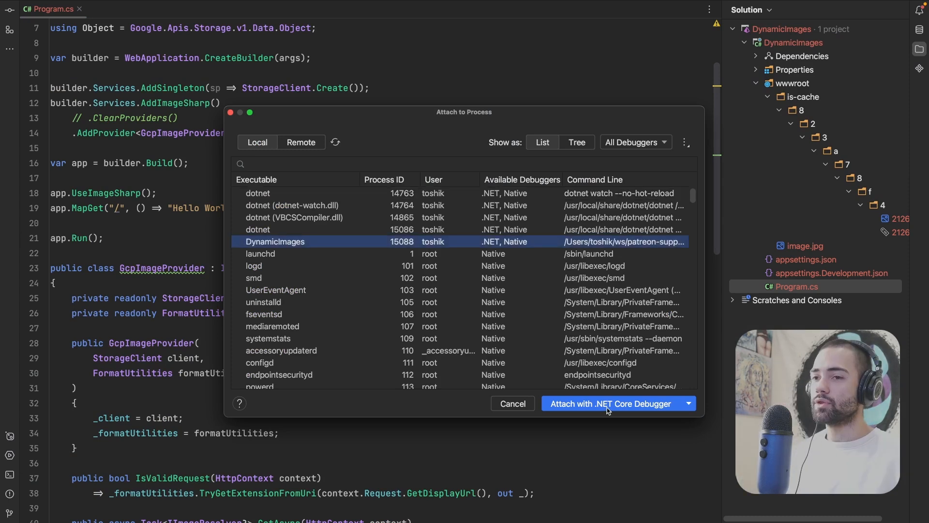
{"action": "left_click", "coordinate": [611, 403]}
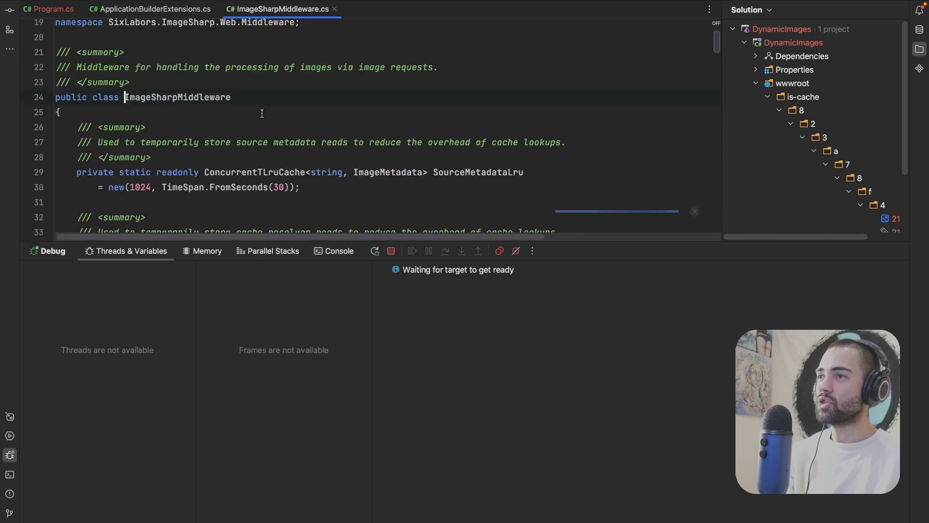
{"action": "scroll", "scroll_direction": "down", "scroll_amount": 3}
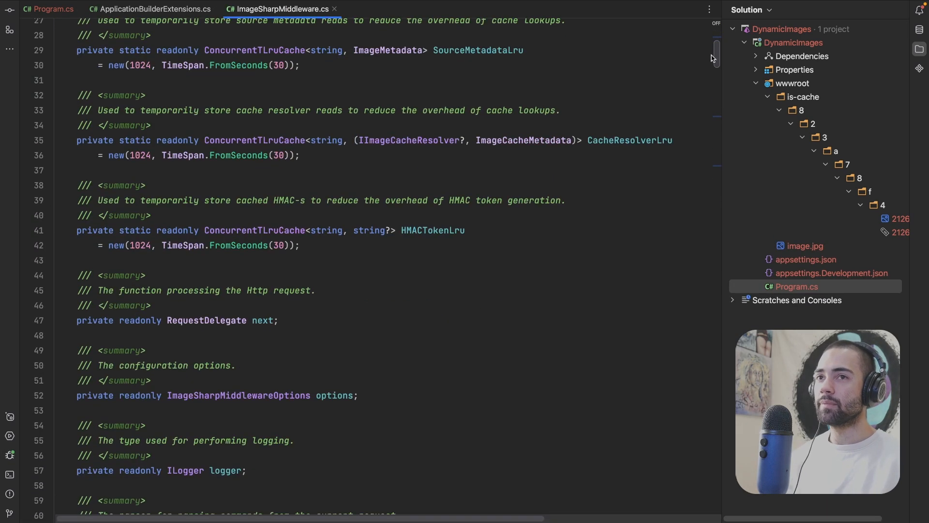
{"action": "scroll", "scroll_direction": "down", "scroll_amount": 3}
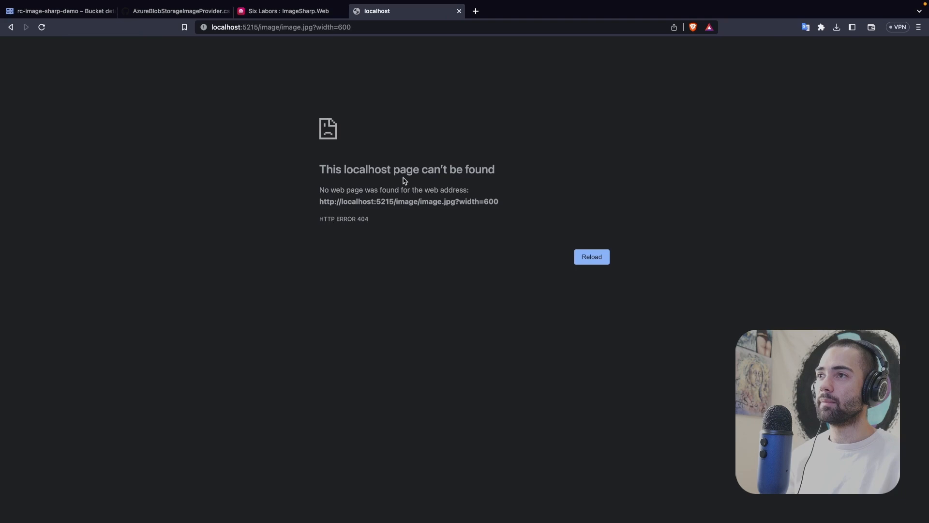
{"action": "key", "text": "alt+tab"}
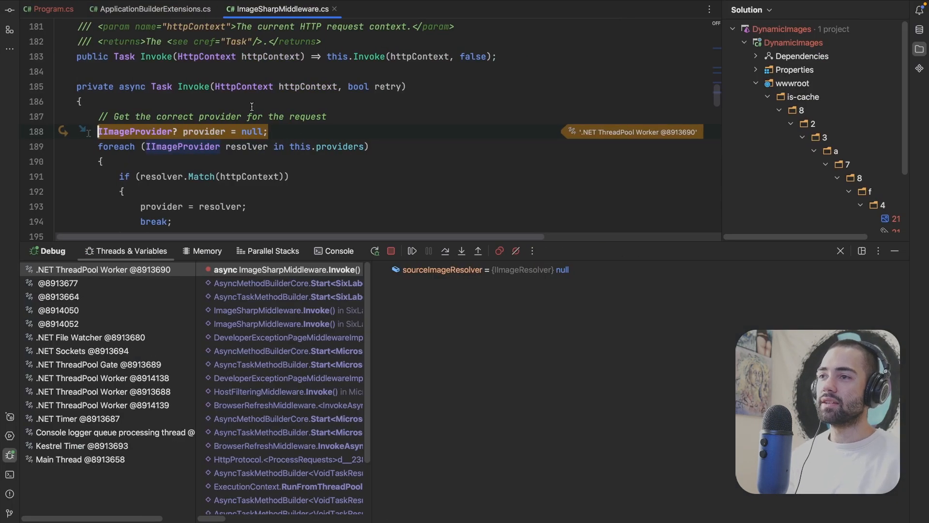
Step through ImageSharpMiddleware.Invoke seeing the file-system provider take the request, then uncomment .ClearProviders() and stop debugging
{"action": "left_click", "coordinate": [412, 250]}
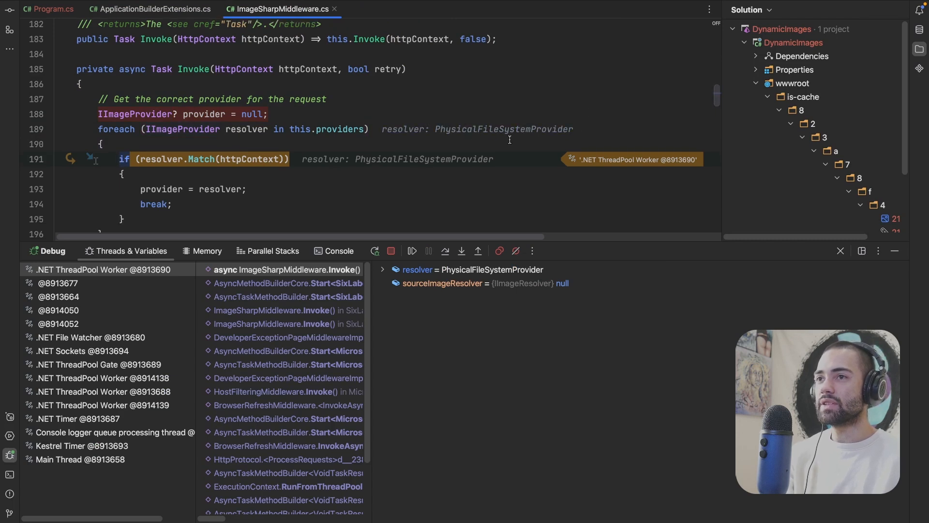
{"action": "key", "text": "F10"}
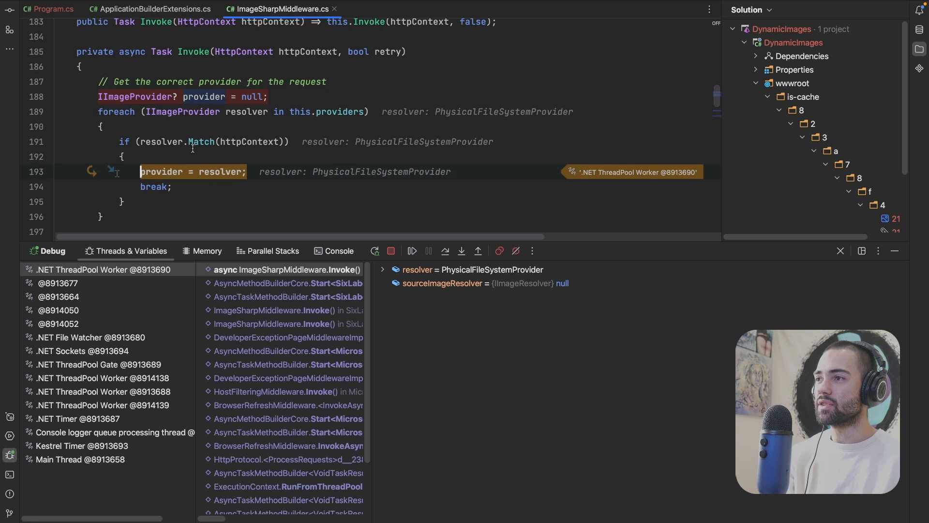
{"action": "mouse_move", "coordinate": [199, 141]}
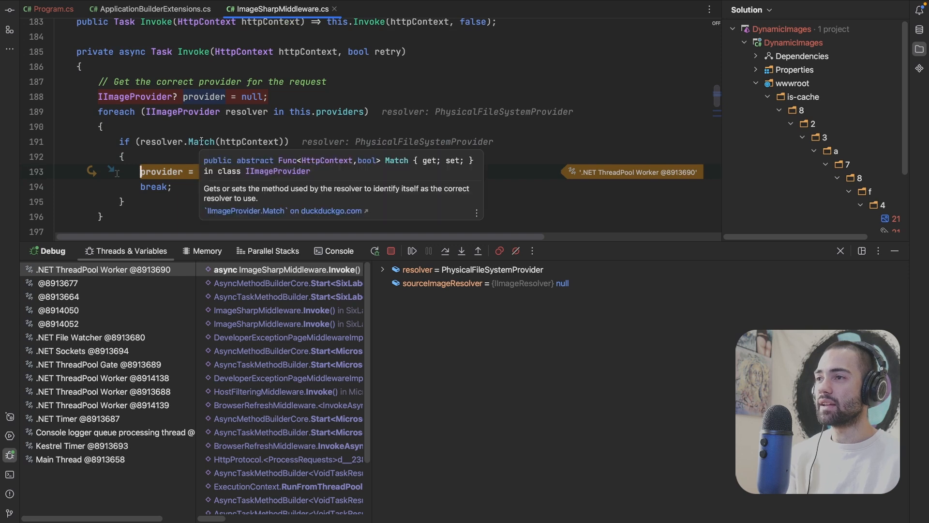
{"action": "left_click", "coordinate": [429, 250]}
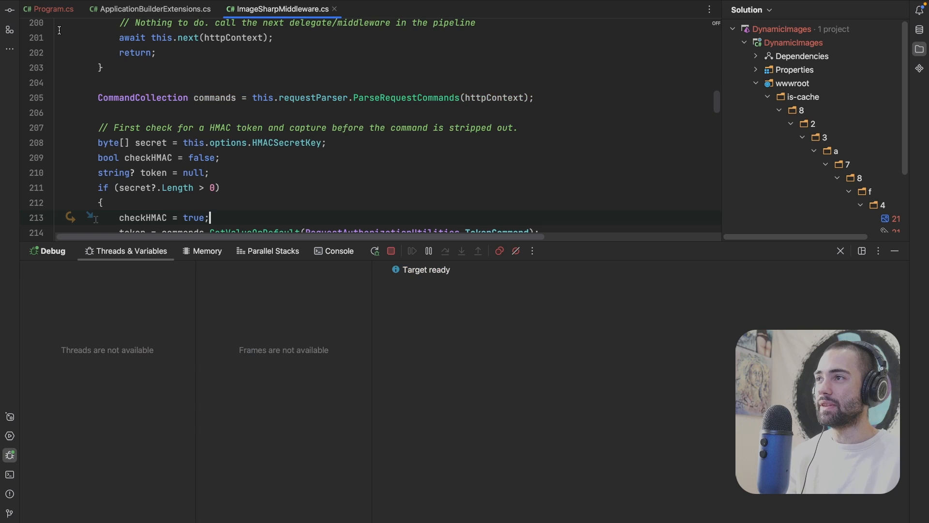
{"action": "left_click", "coordinate": [48, 9]}
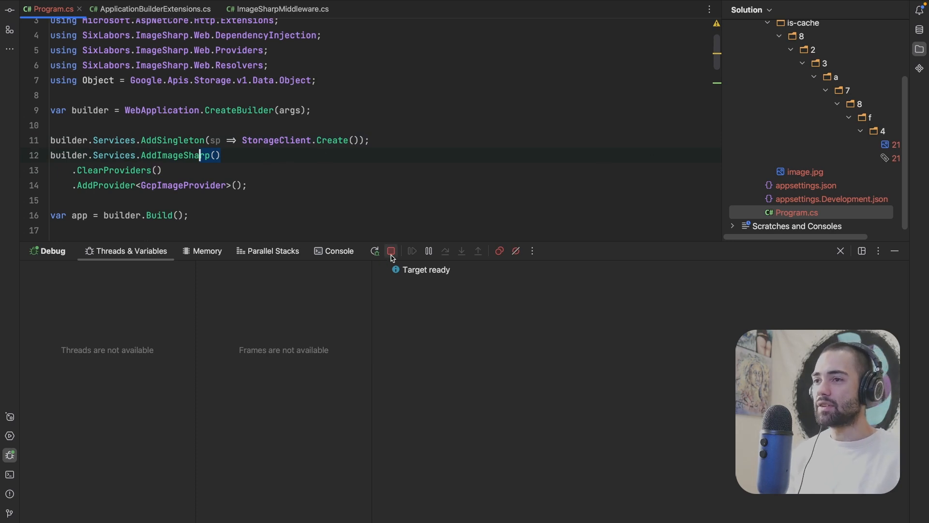
{"action": "left_click", "coordinate": [339, 251]}
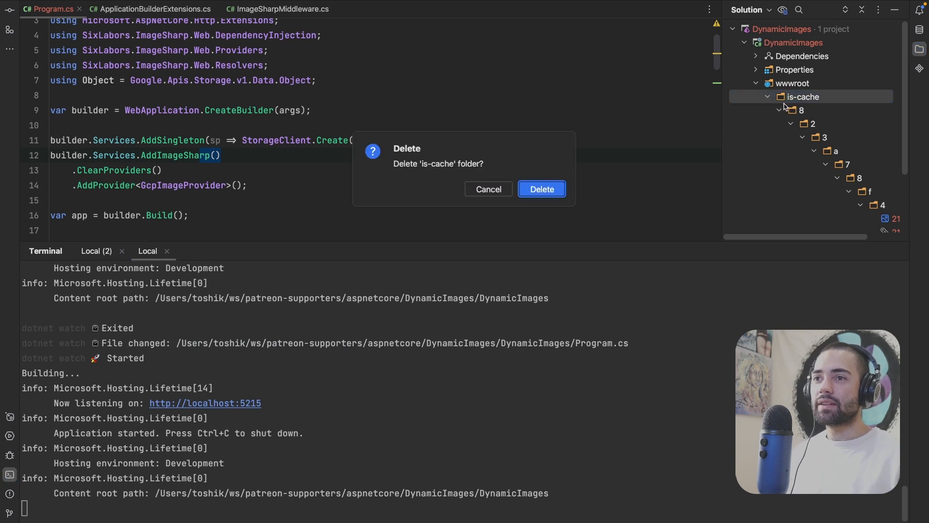
Delete the stale wwwroot/is-cache folder and reload localhost:5215/image/image.jpg?width=600 to get the resized forest image
{"action": "left_click", "coordinate": [540, 188]}
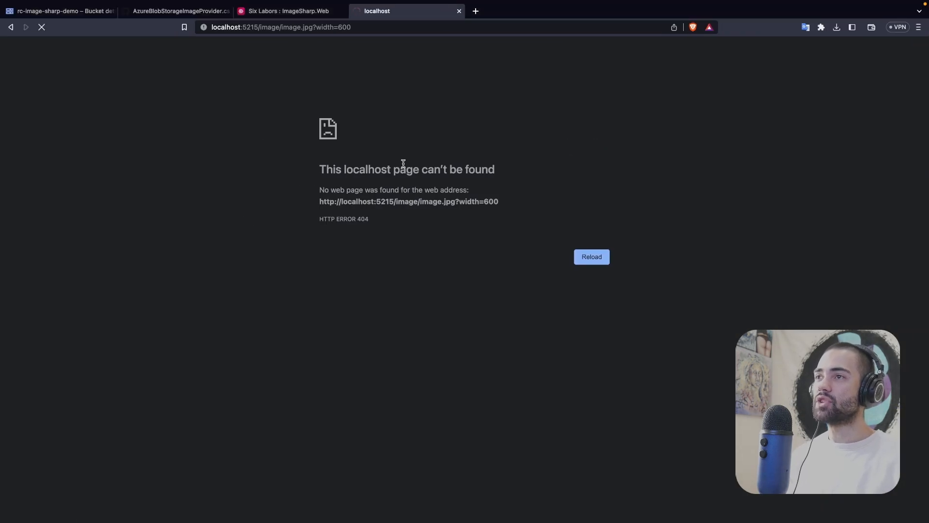
{"action": "left_click", "coordinate": [591, 257]}
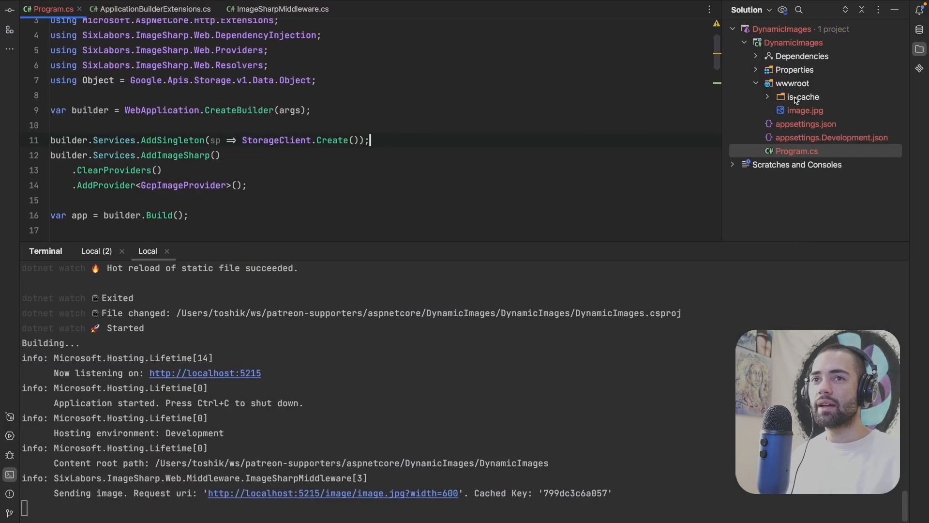
Delete the regenerated is-cache folder from wwwroot in the Solution tree
{"action": "left_click", "coordinate": [803, 97]}
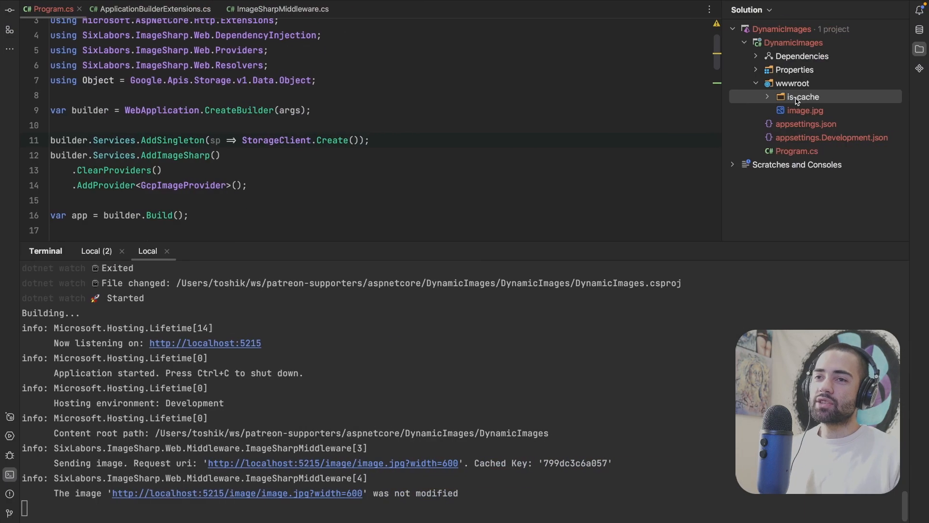
{"action": "key", "text": "Delete"}
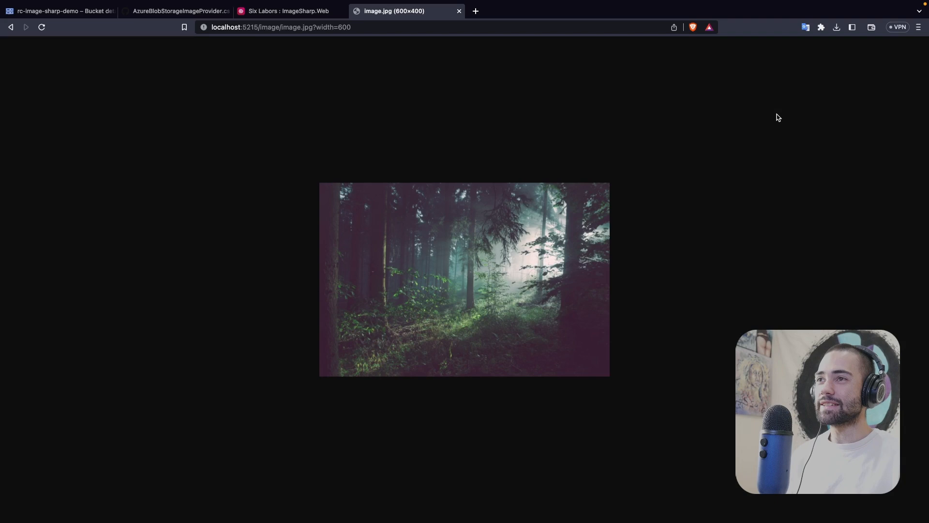
{"action": "mouse_move", "coordinate": [442, 212]}
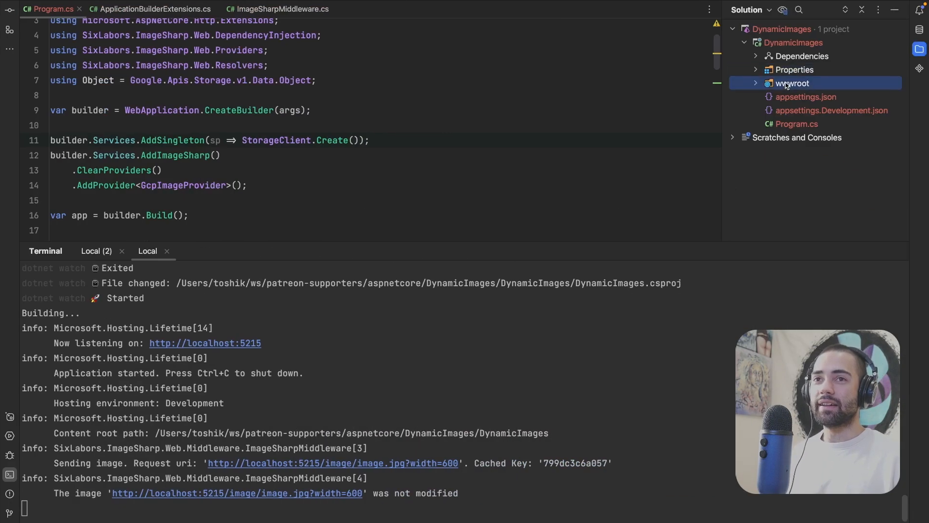
{"action": "left_click", "coordinate": [756, 83]}
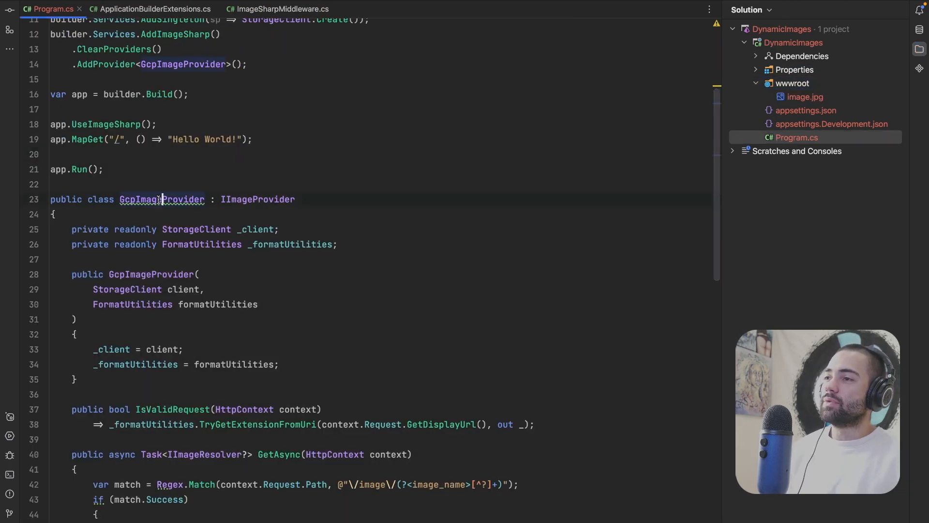
{"action": "mouse_move", "coordinate": [162, 200]}
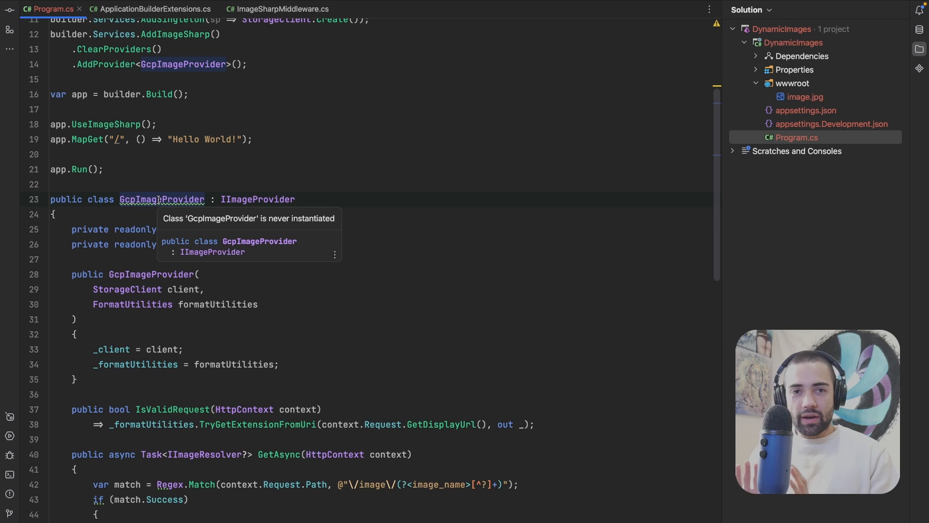